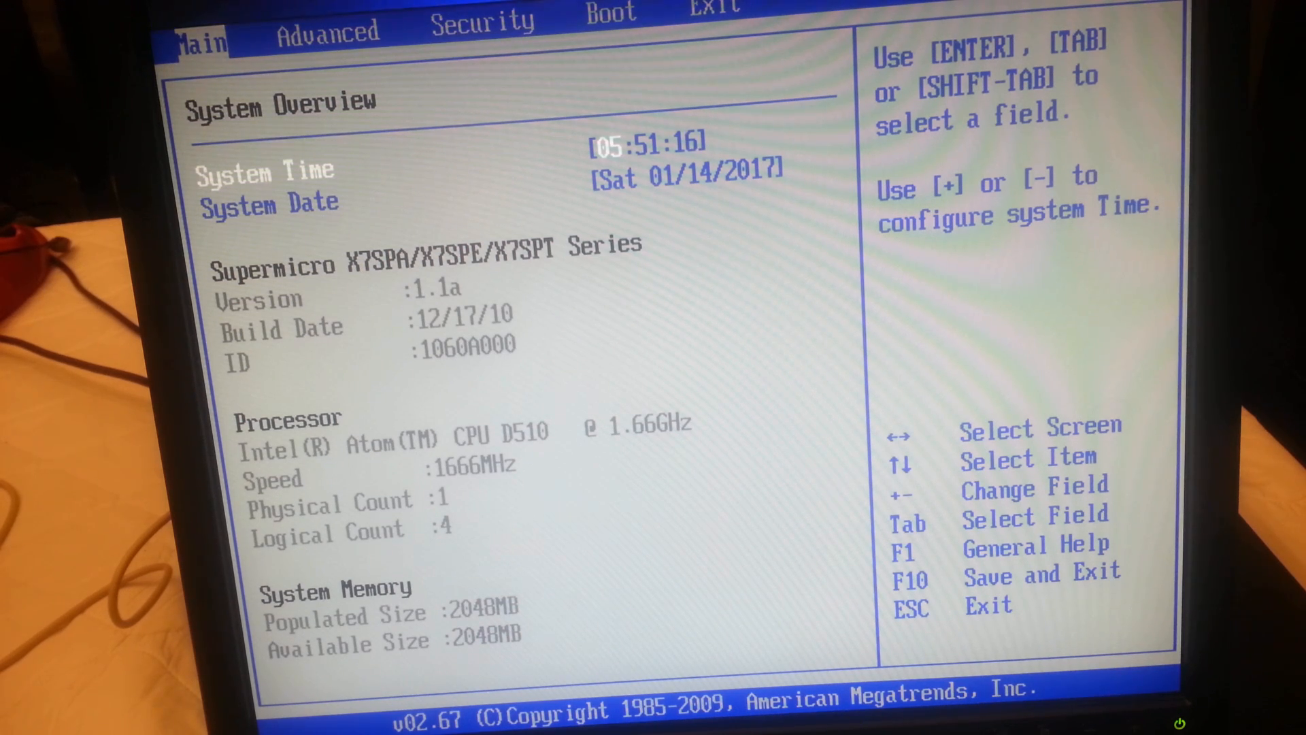
# Step: Confirm USB:Kingston is the first boot device and exit BIOS setup to restart
pyautogui.press('Right')
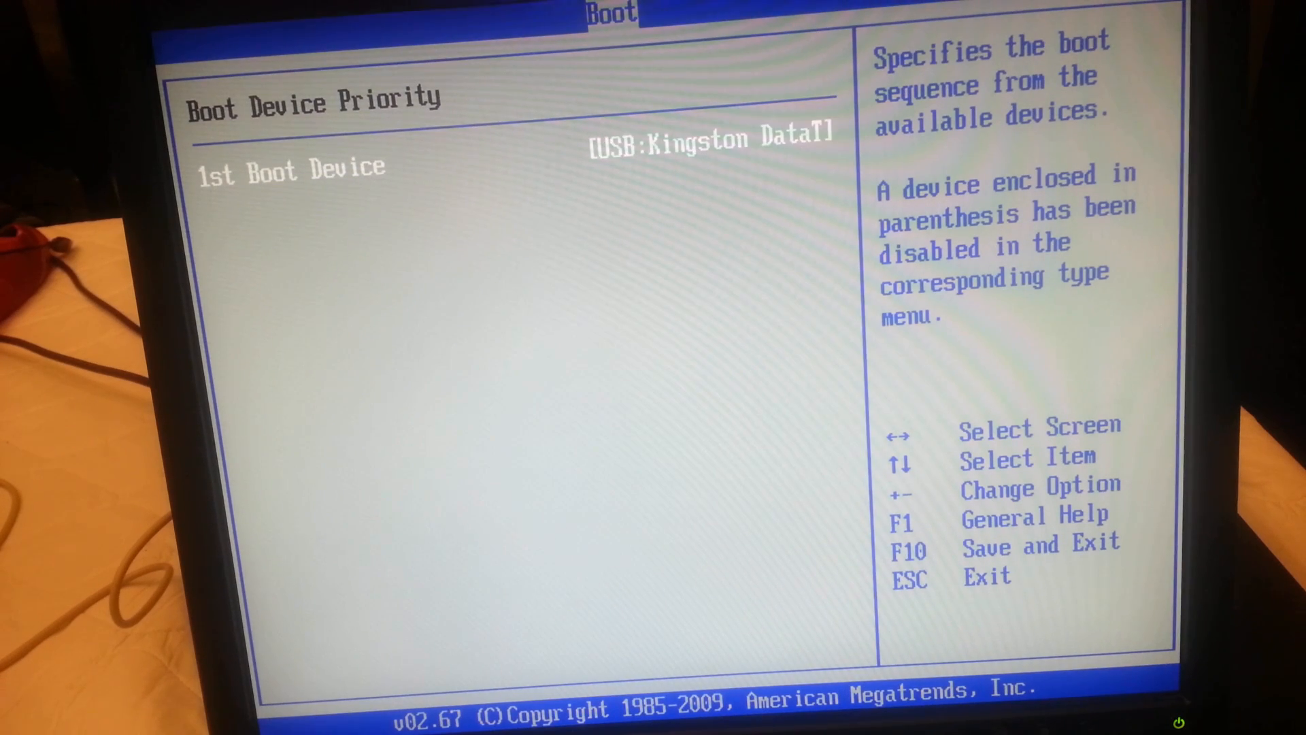
pyautogui.press('Escape')
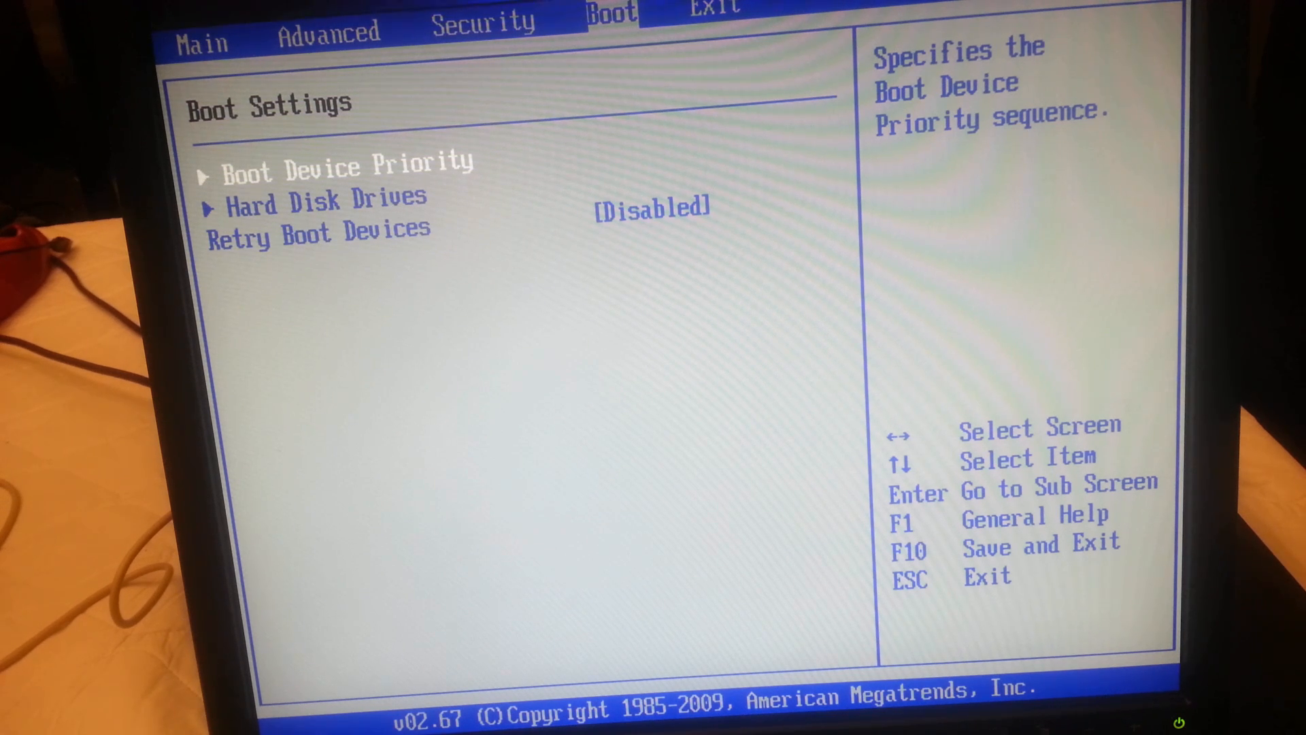
pyautogui.press('Right')
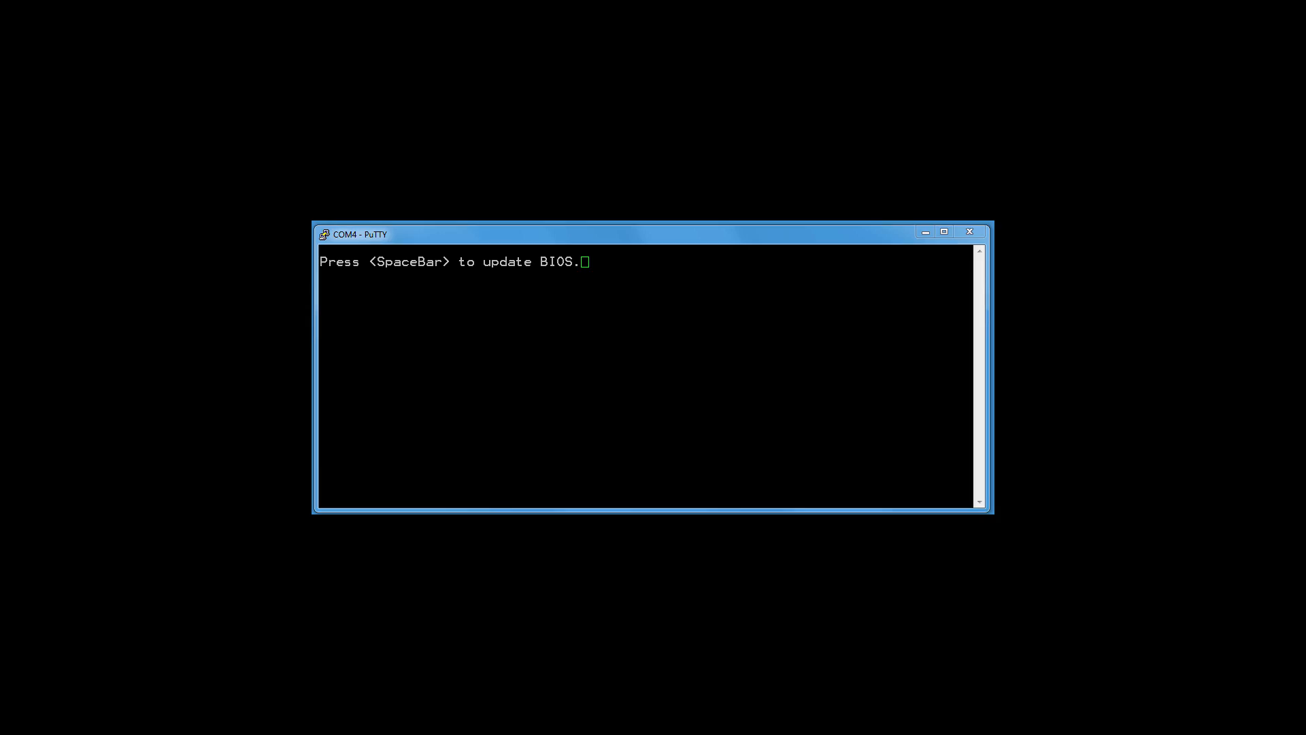
# Step: Boot from the Kingston USB drive over COM4 until the Configure Console screen appears
pyautogui.press('space')
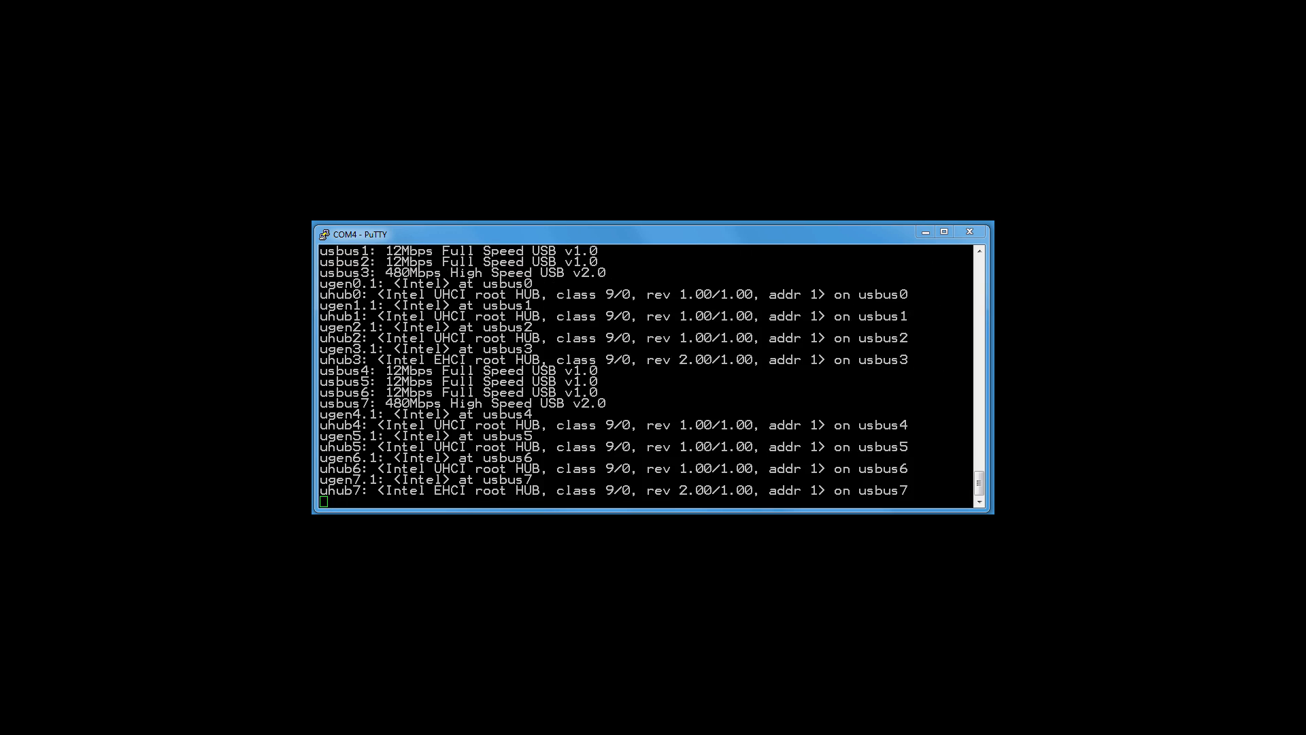
pyautogui.scroll(-3)
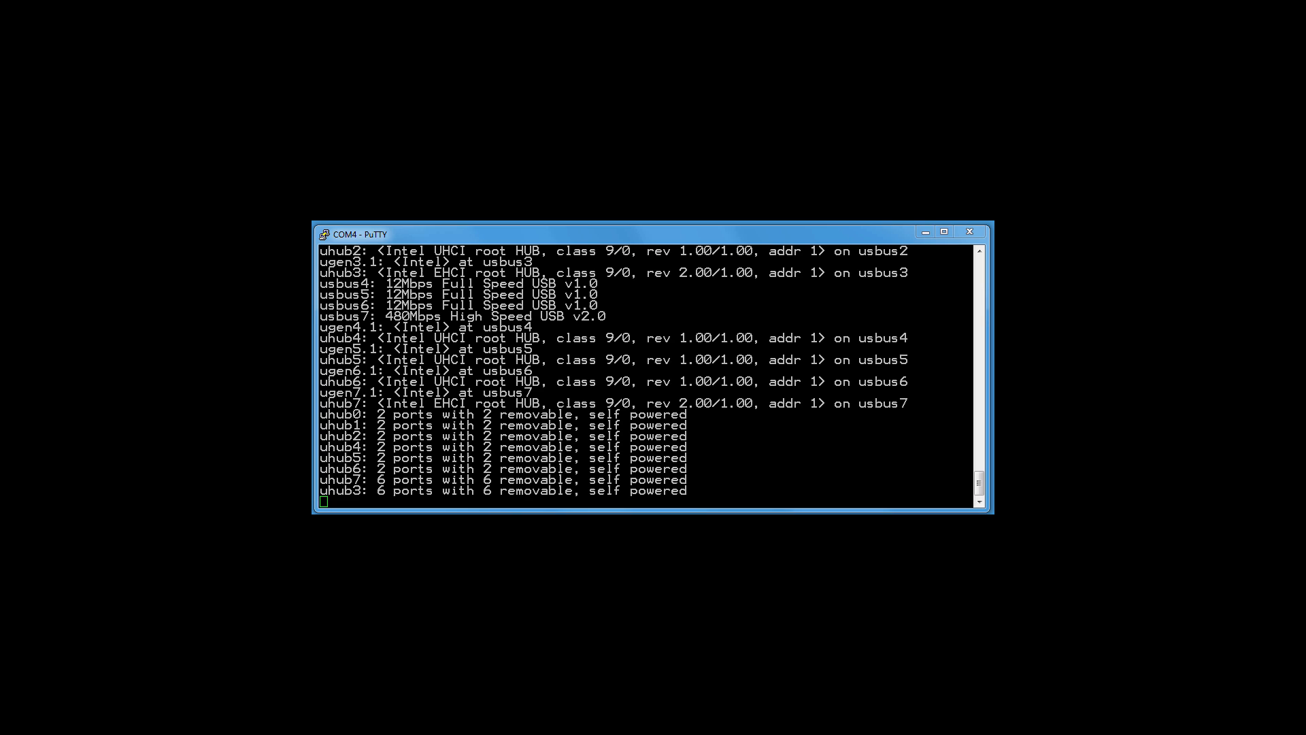
pyautogui.scroll(-3)
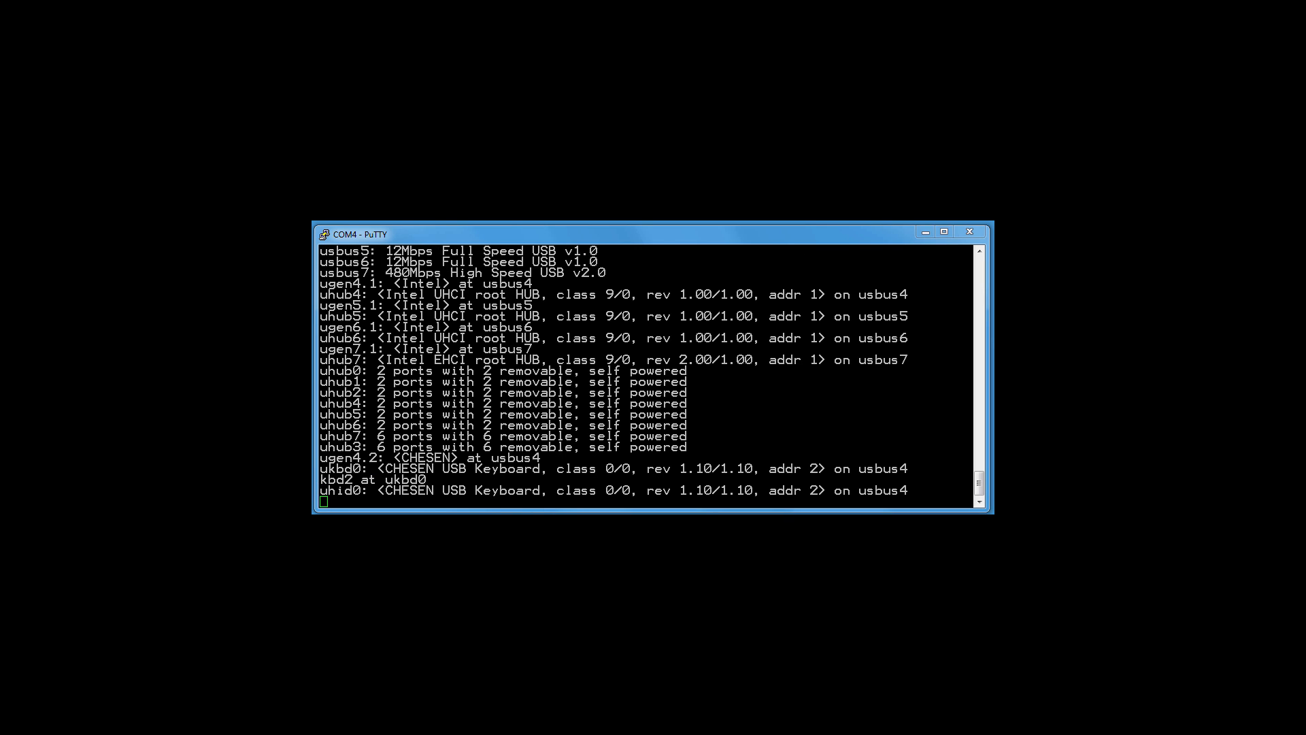
pyautogui.scroll(-3)
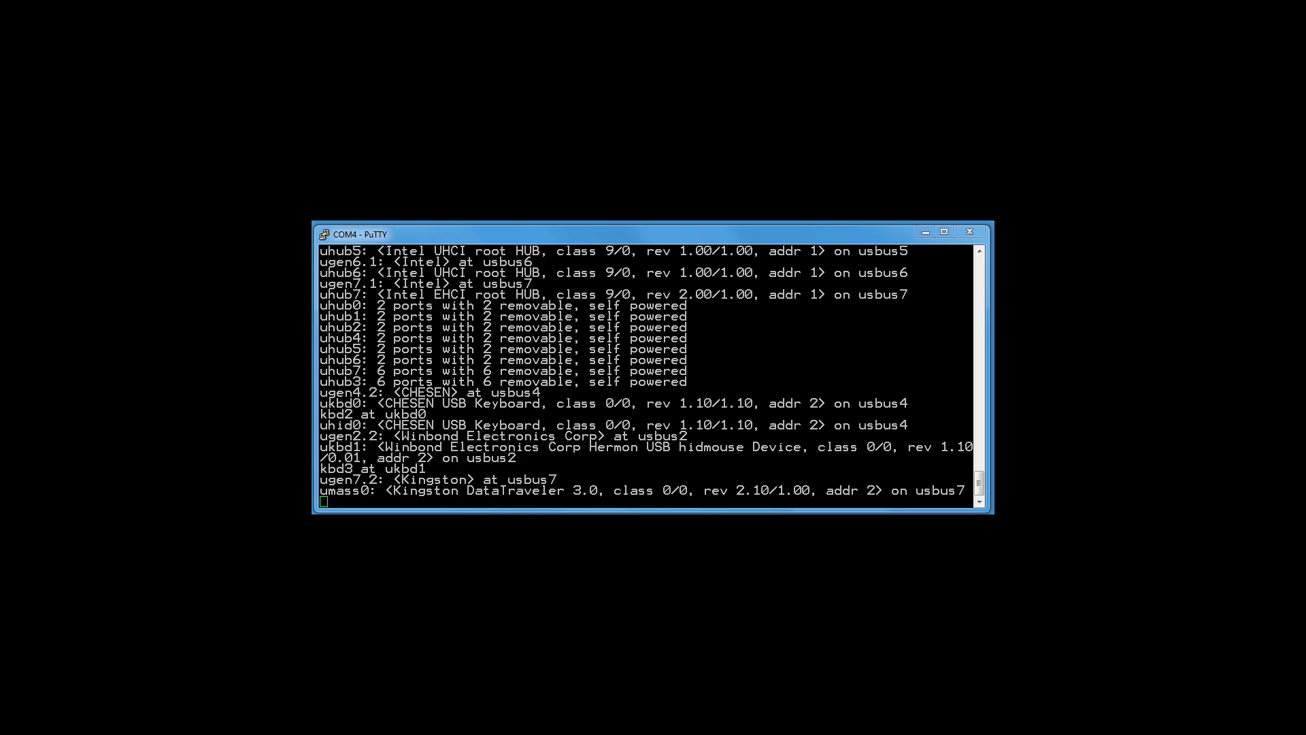
pyautogui.scroll(-3)
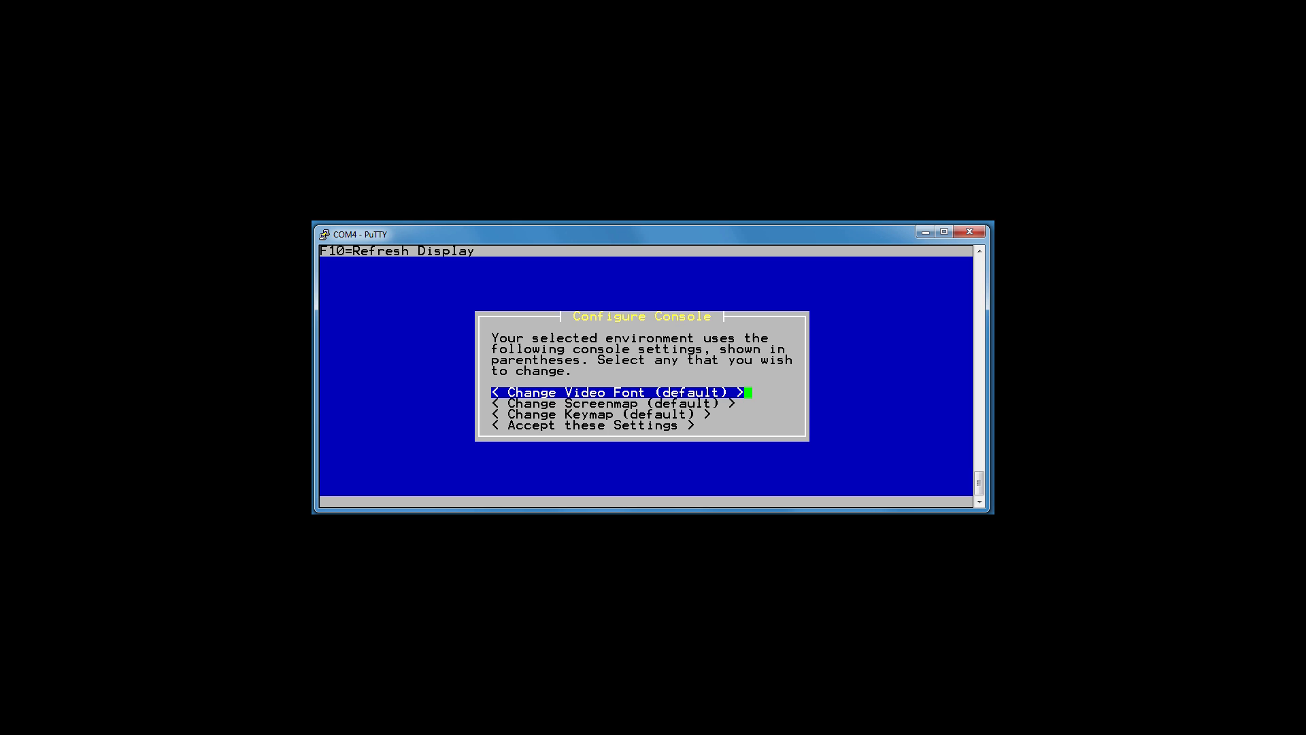
# Step: Accept default console settings and confirm Quick/Easy Install, erasing the disk
pyautogui.press('Down')
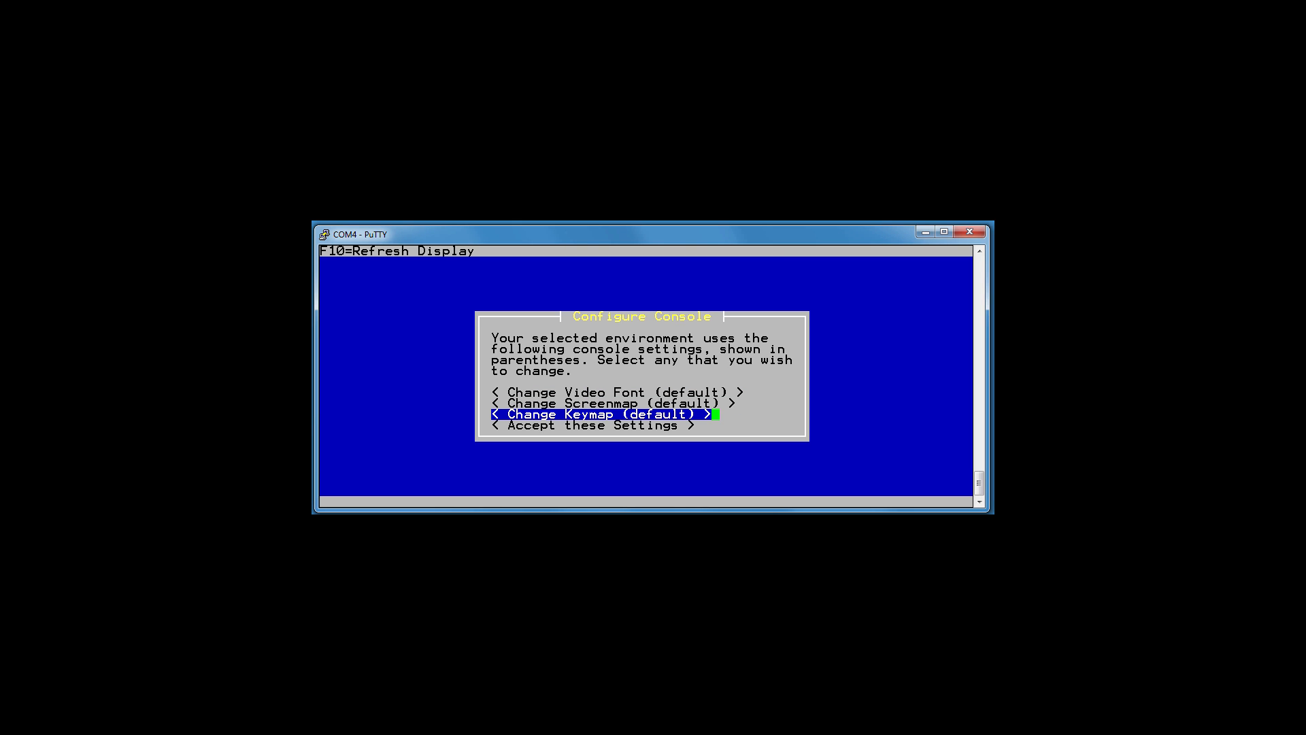
pyautogui.press('Down')
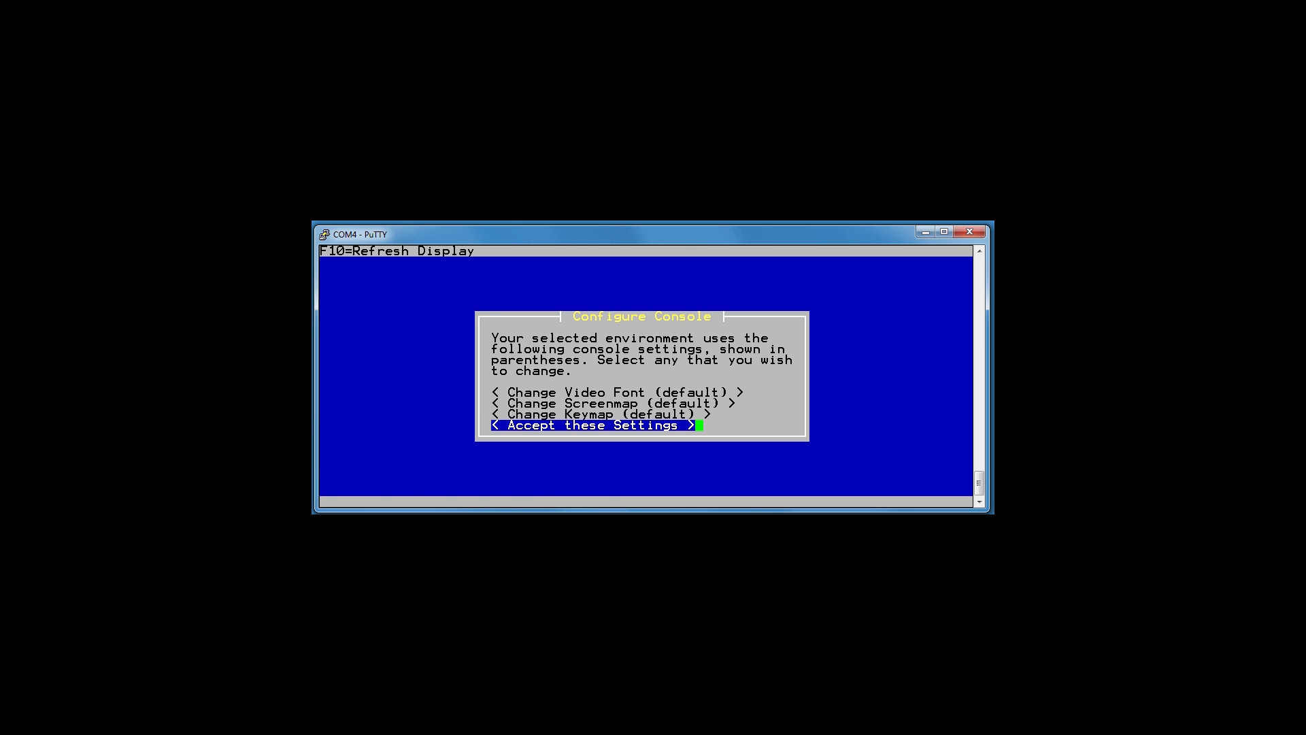
pyautogui.press('Return')
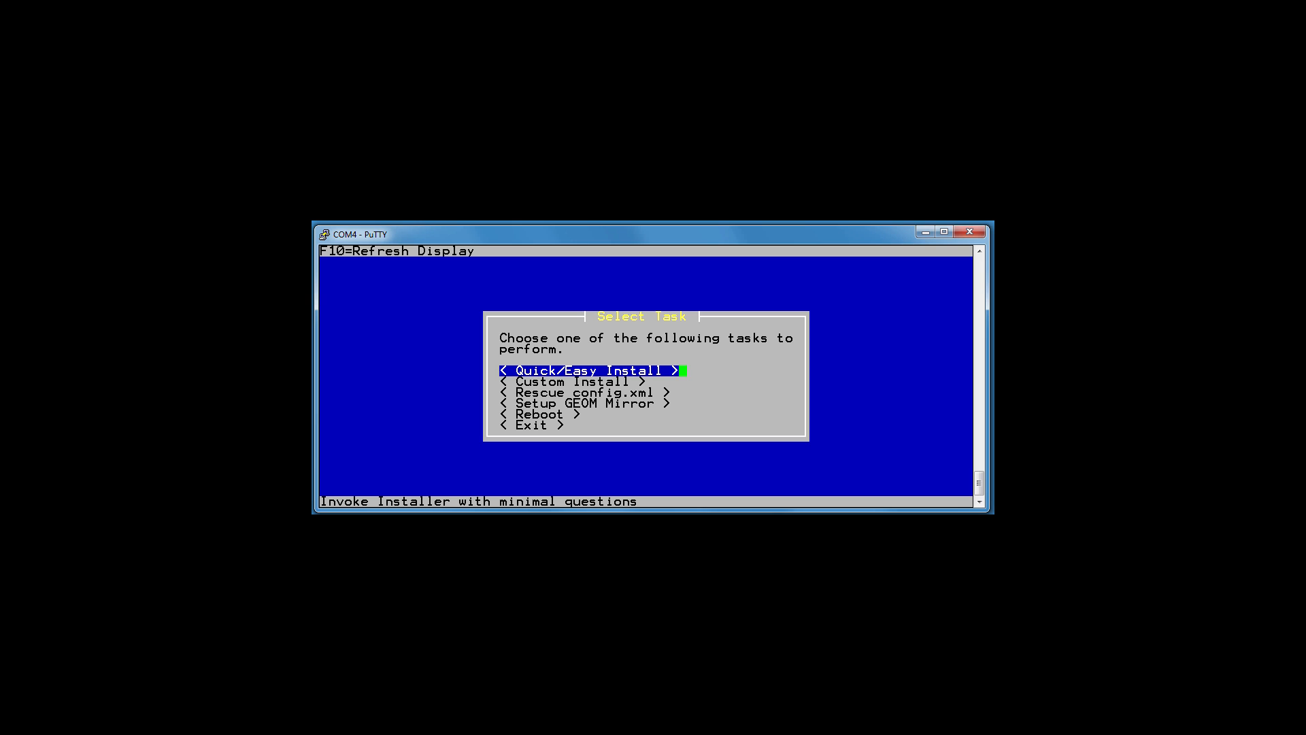
pyautogui.press('Return')
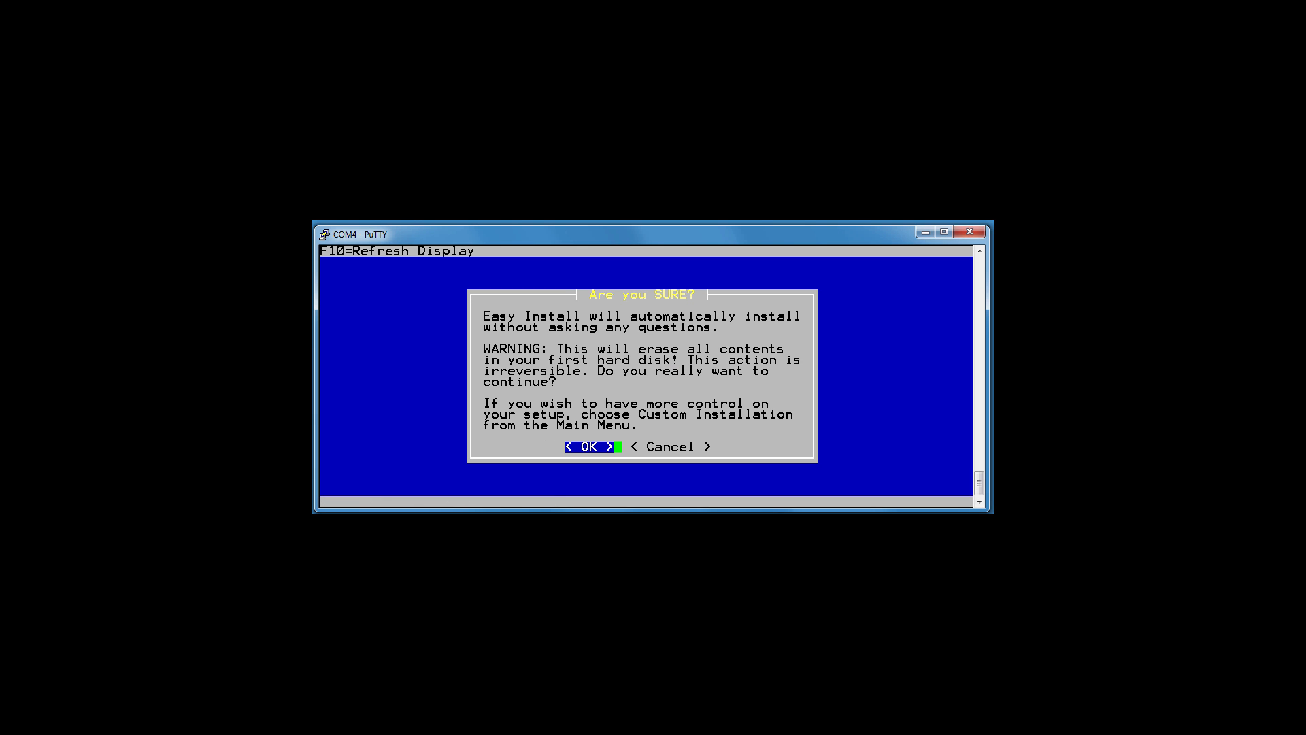
pyautogui.click(587, 446)
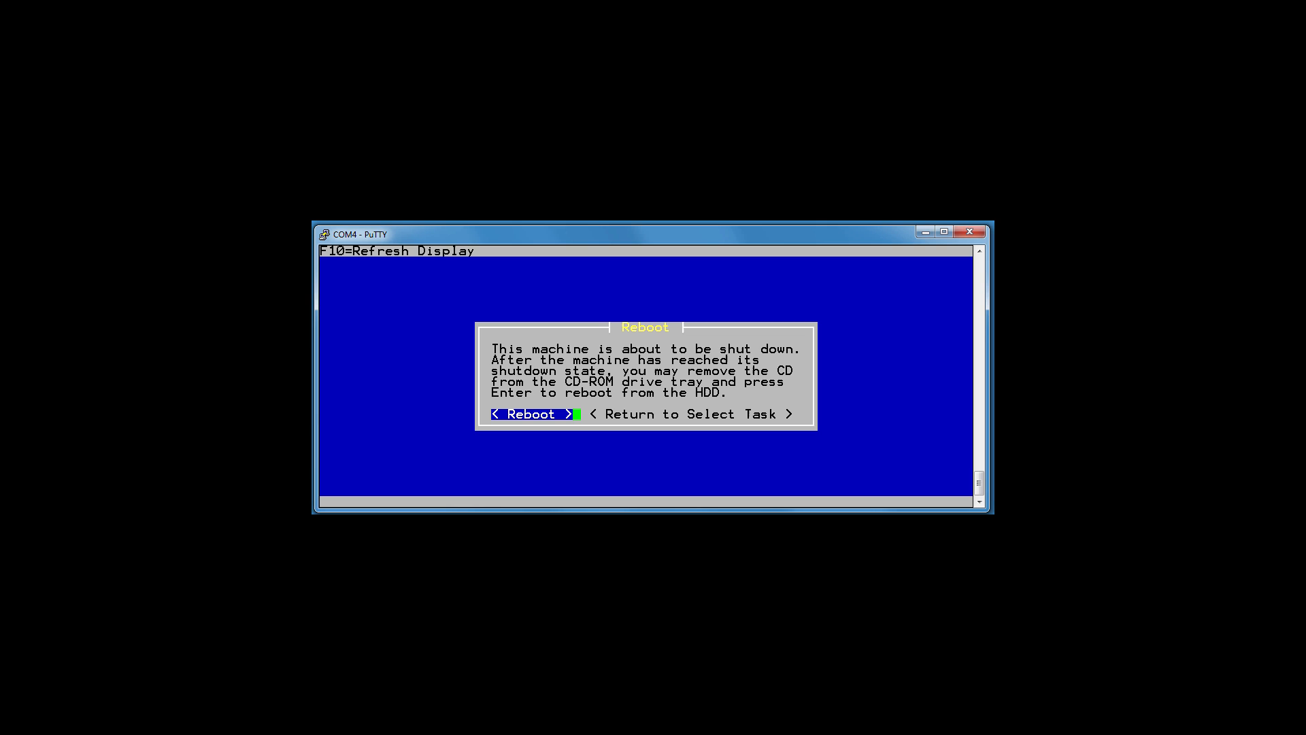
# Step: Reboot after installation and enter the BIOS setup boot settings at startup
pyautogui.press('Return')
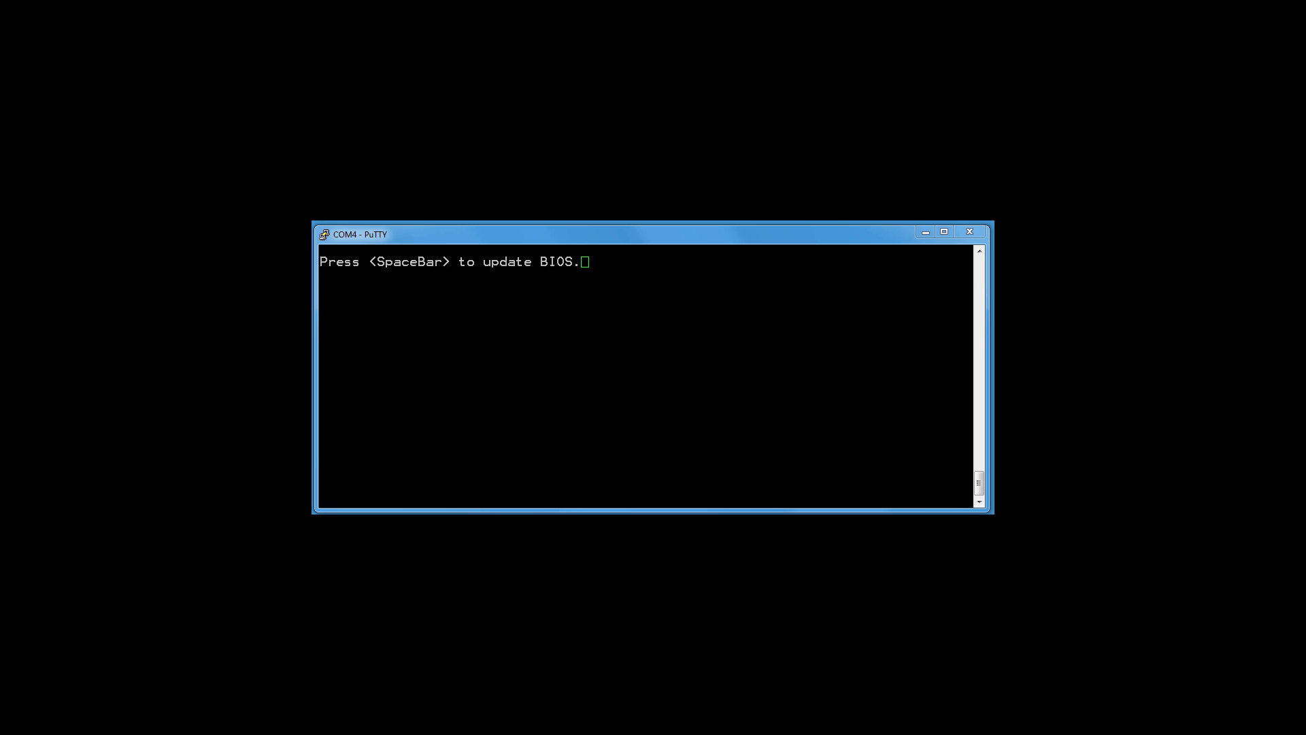
pyautogui.press('space')
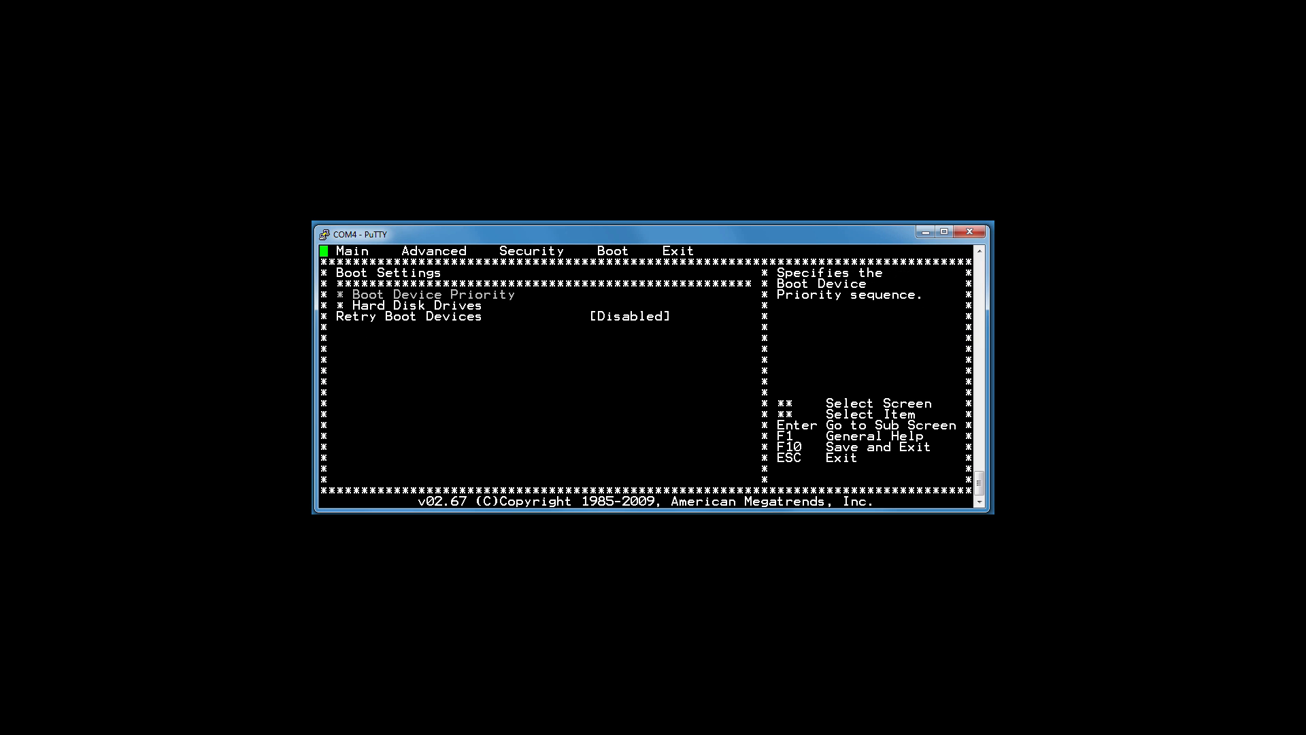
# Step: Set 1st Boot Device to SATA:PM-KINGSTON, then save and exit with F10
pyautogui.press('Return')
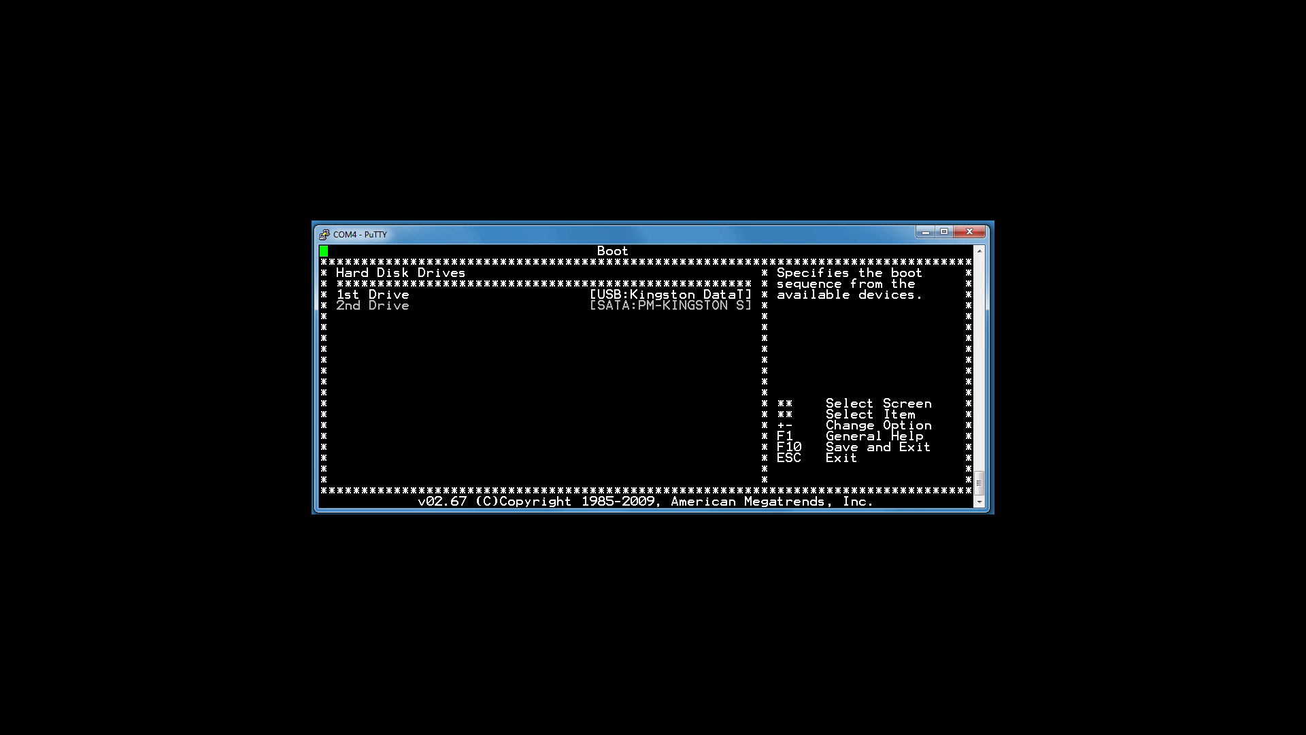
pyautogui.press('Escape')
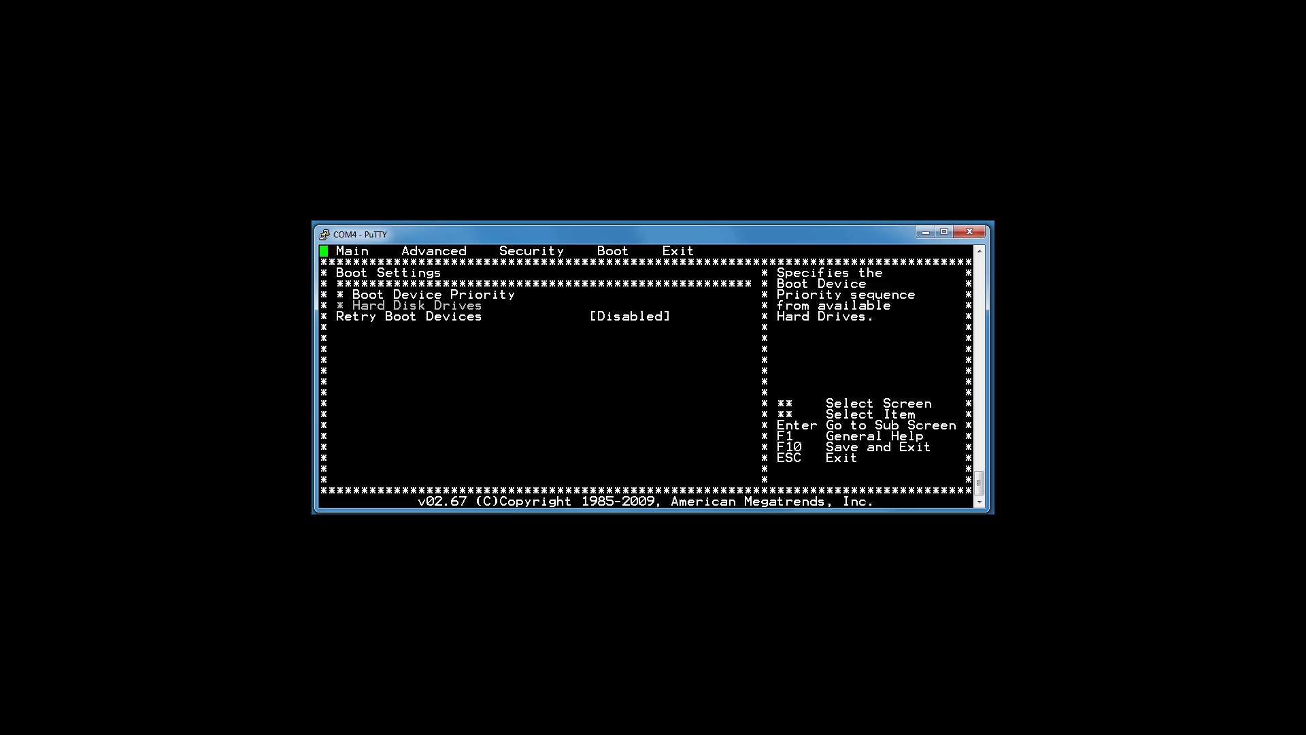
pyautogui.press('Return')
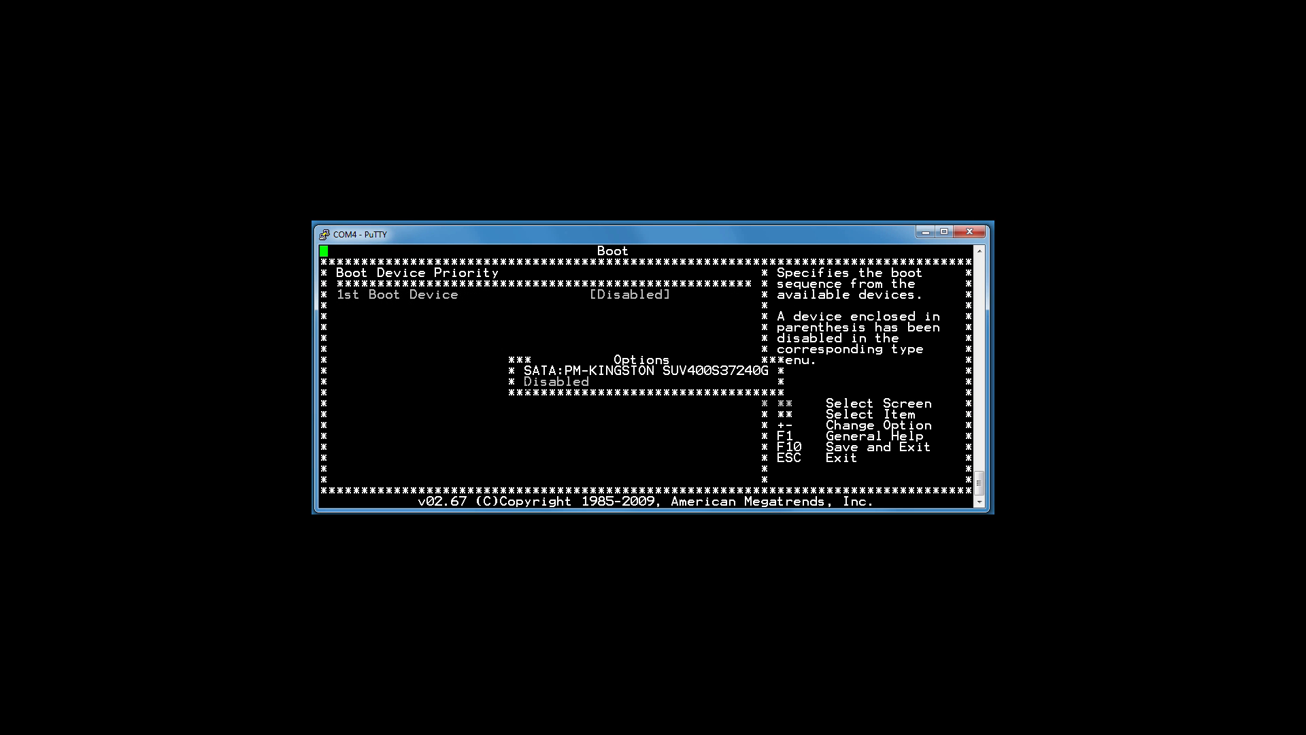
pyautogui.press('Return')
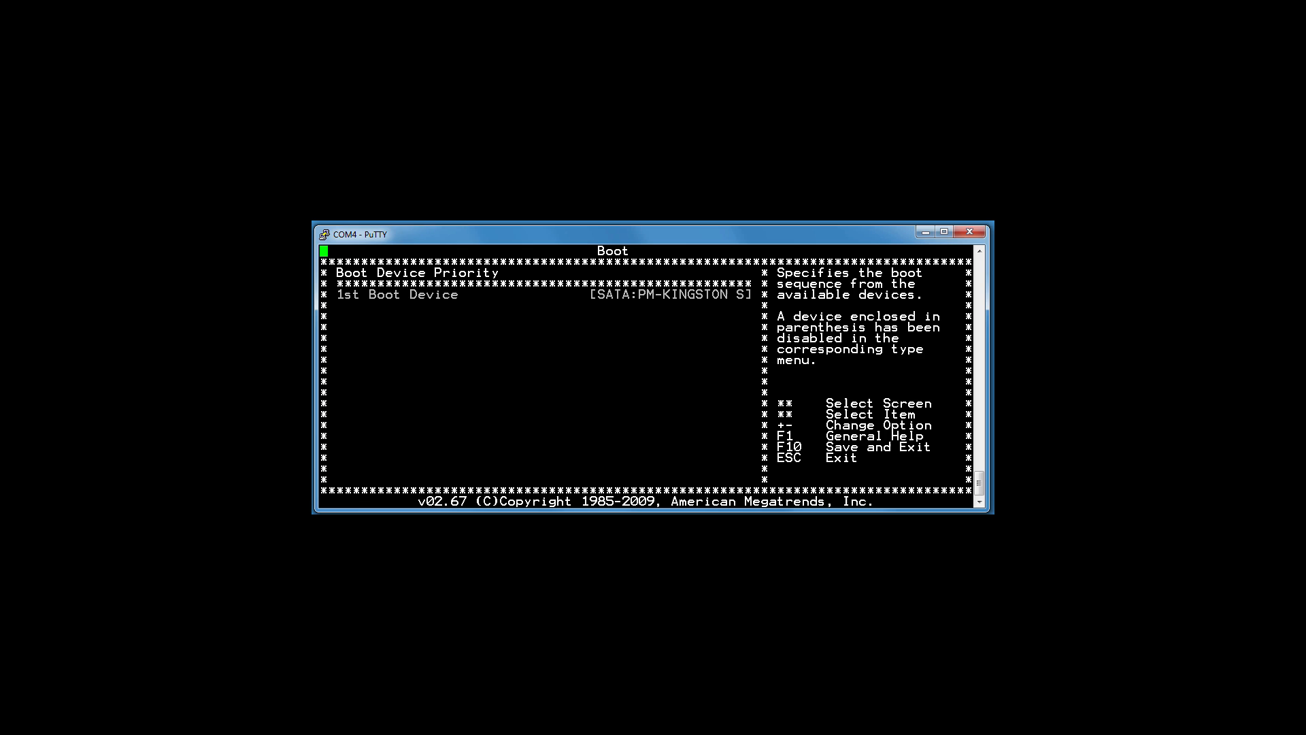
pyautogui.press('f10')
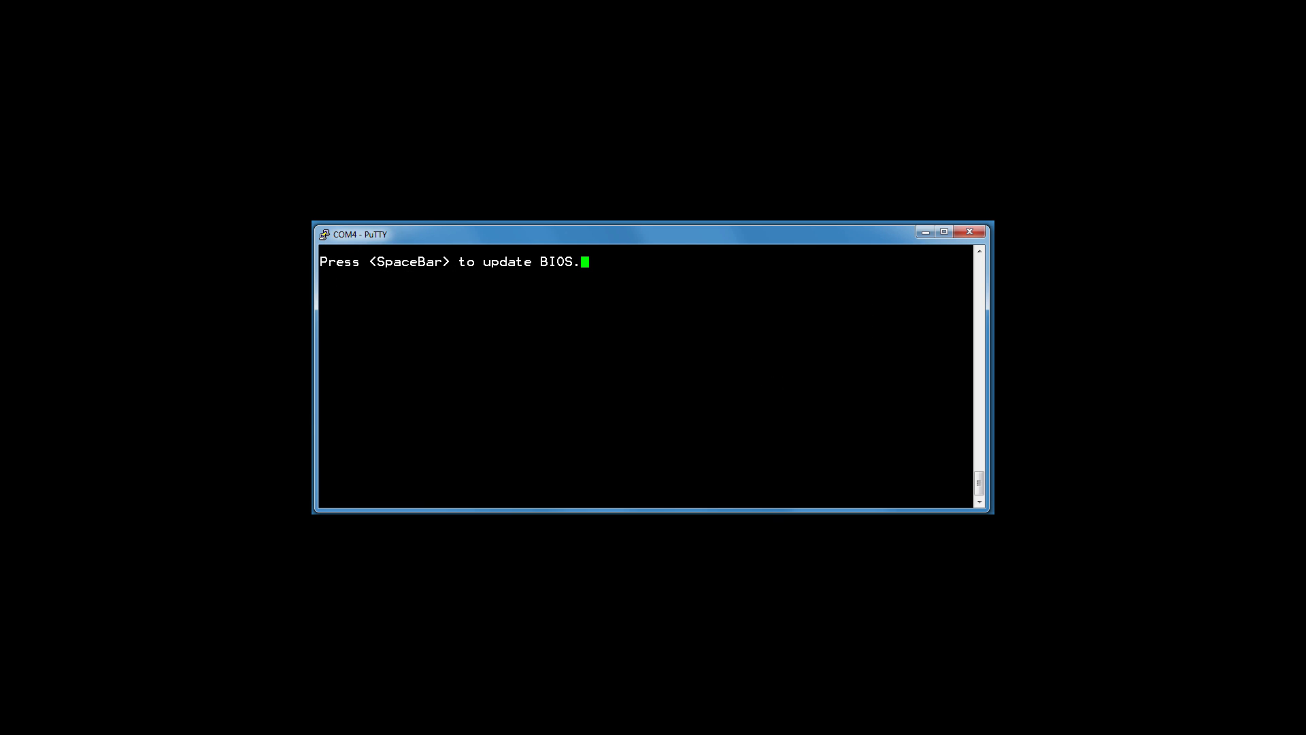
# Step: Boot pfSense from the SSD, choose Assign Interfaces, and decline VLANs
pyautogui.press('space')
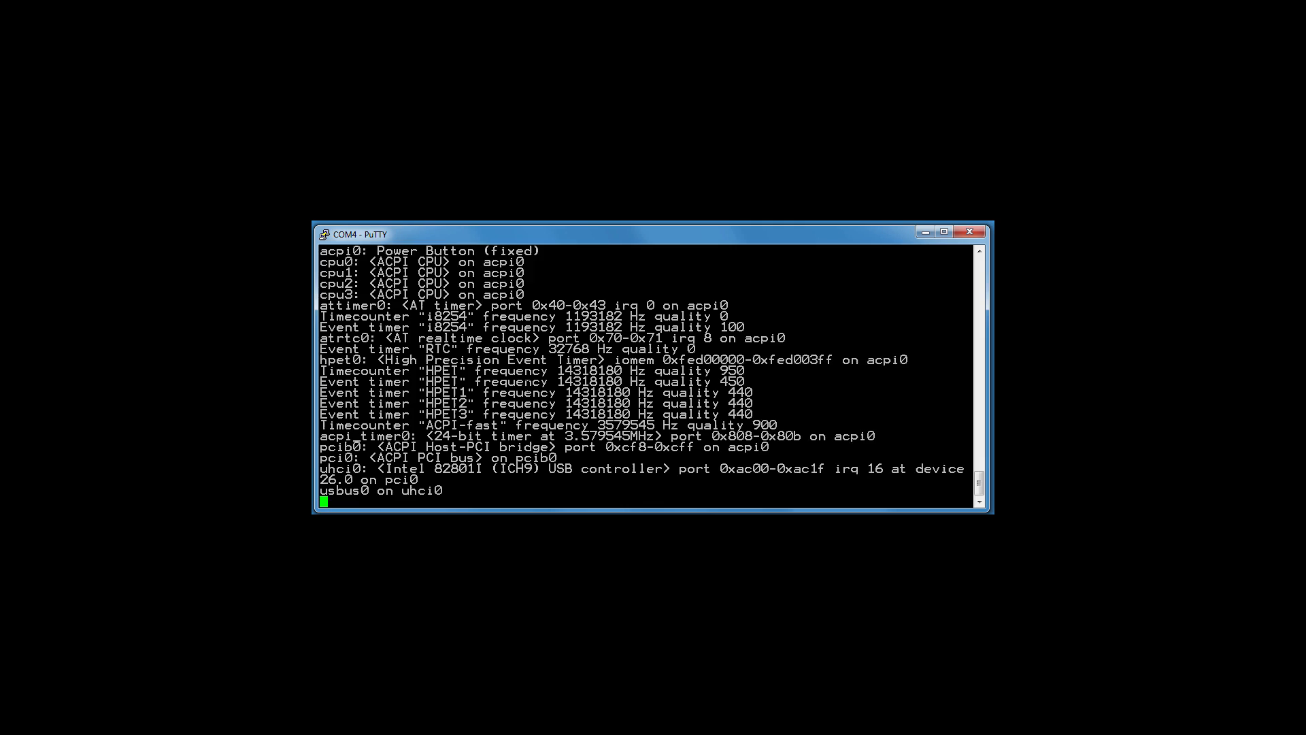
pyautogui.scroll(-3)
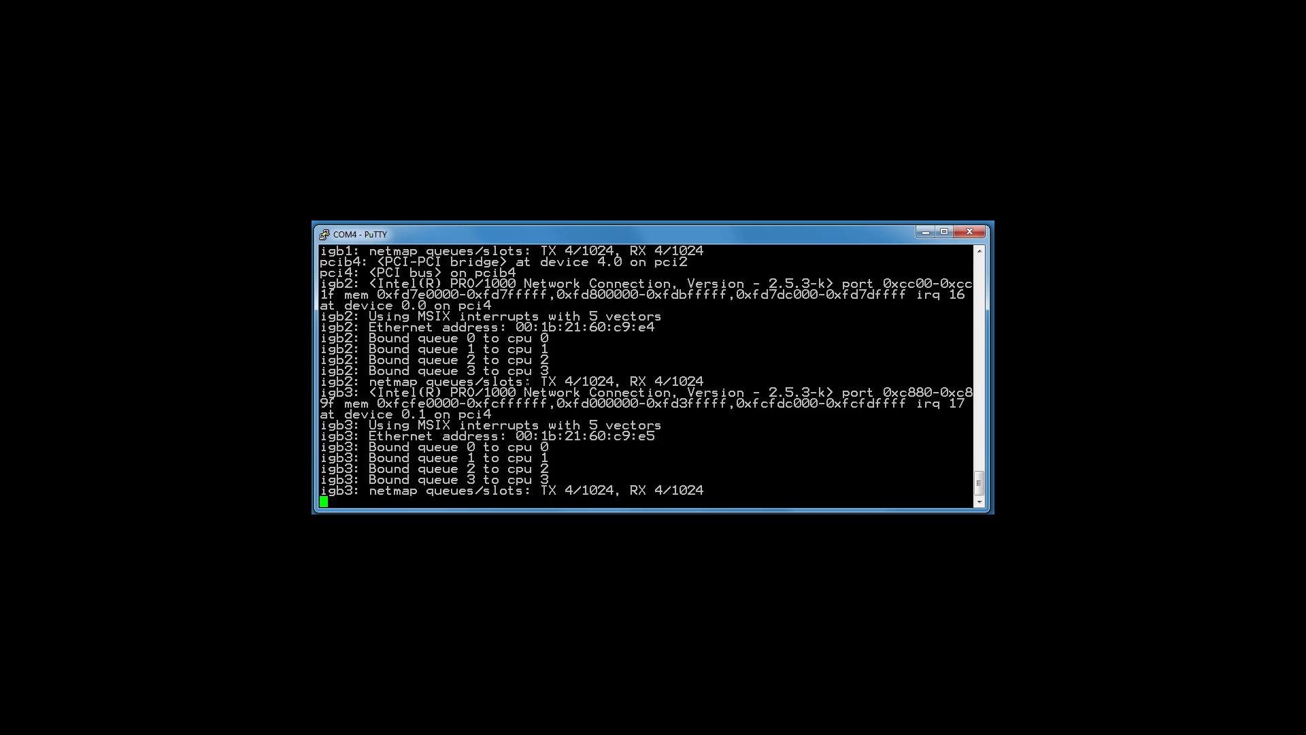
pyautogui.scroll(-3)
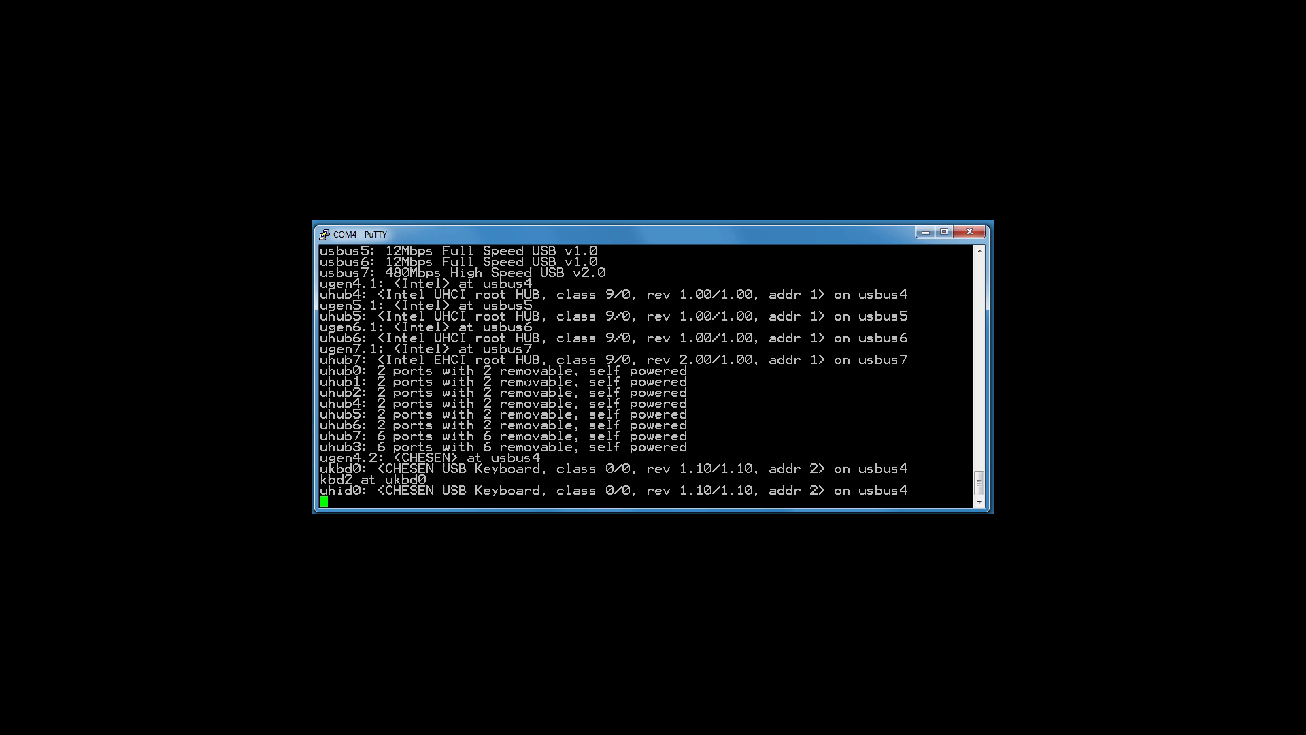
pyautogui.scroll(-3)
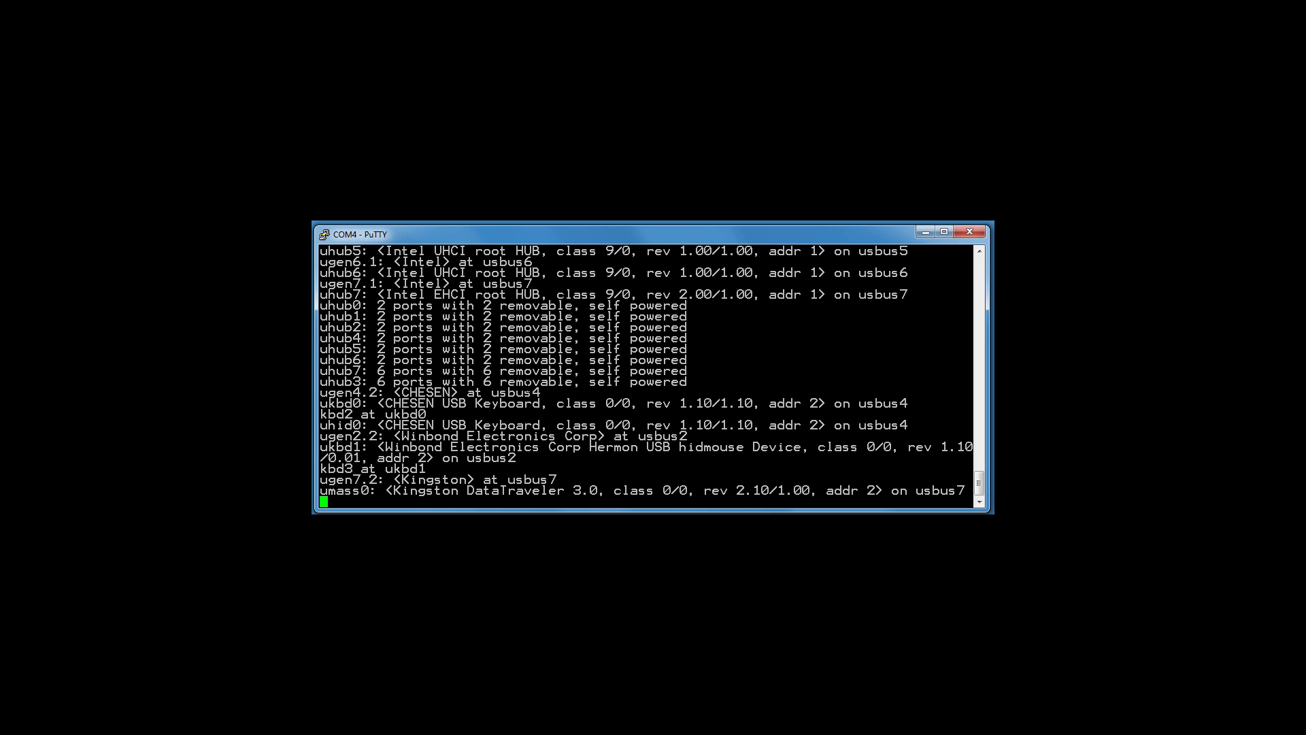
pyautogui.scroll(-3)
pyautogui.write('n')
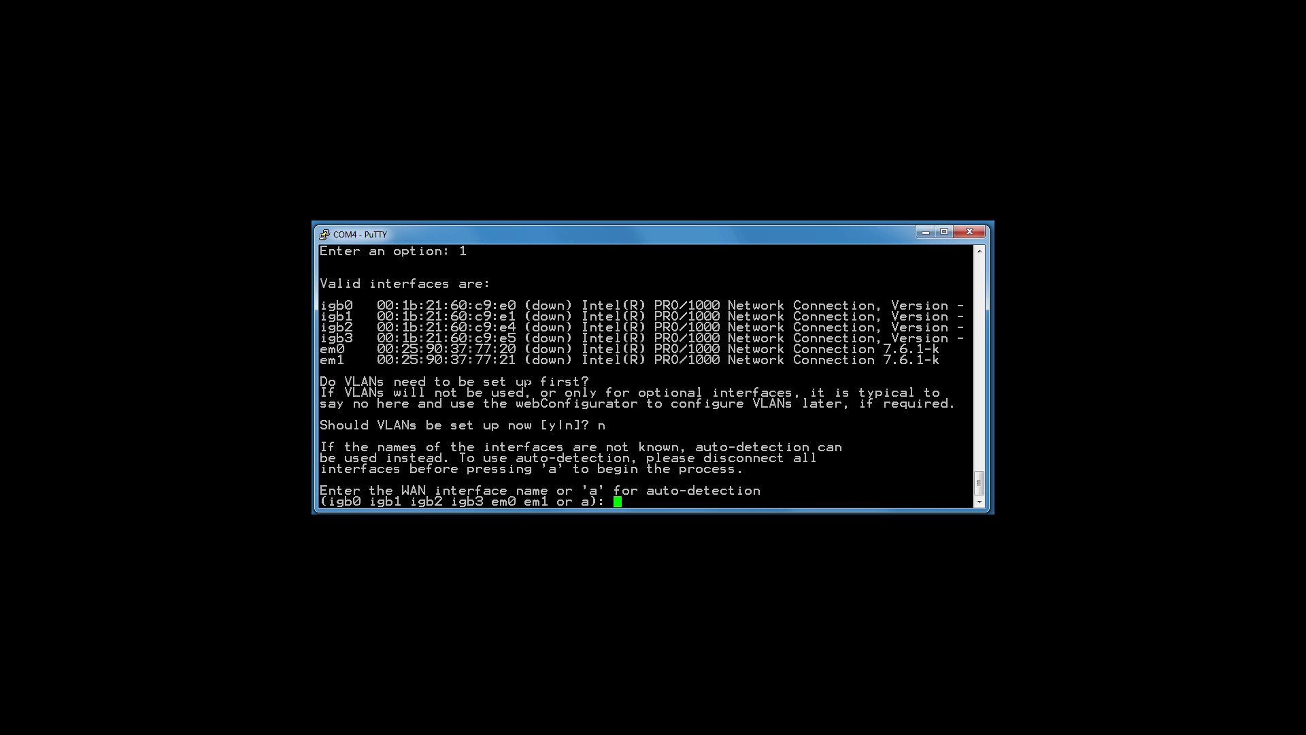
# Step: Enter igb0 for WAN and igb1 for LAN, then approve with y
pyautogui.write('i')
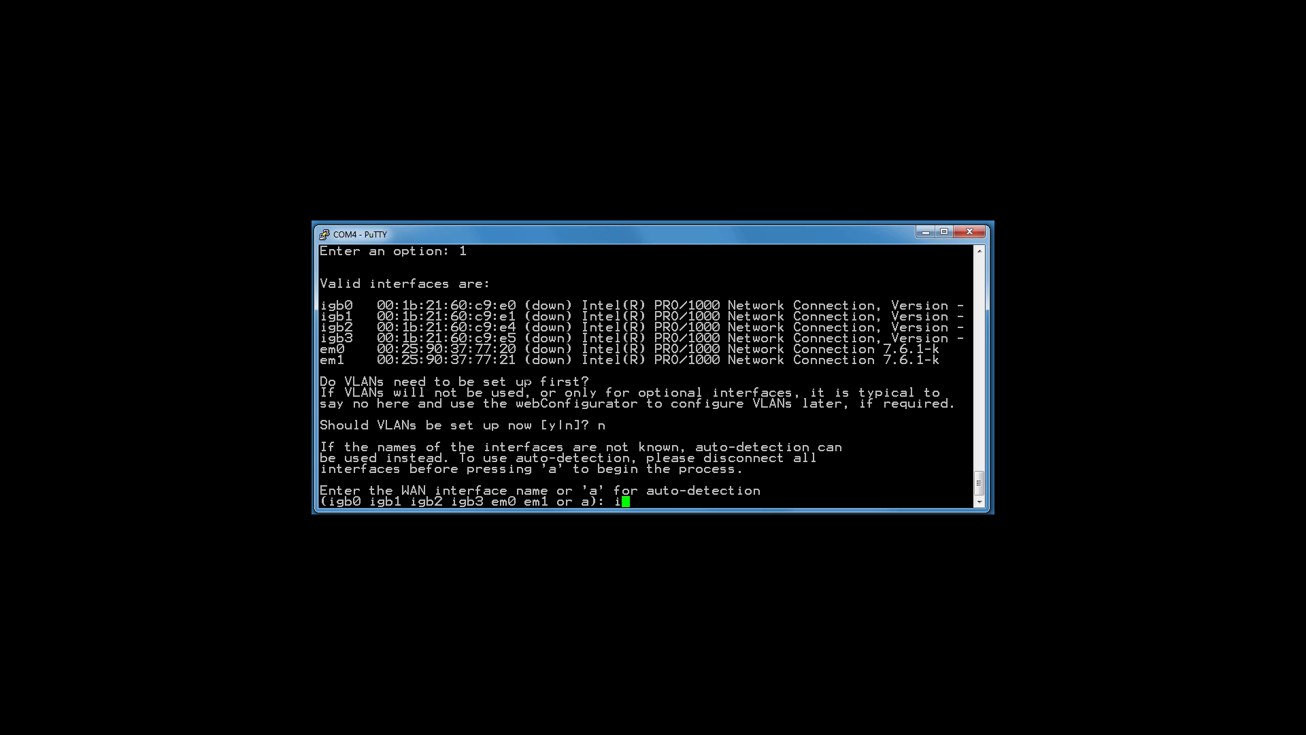
pyautogui.write('gb')
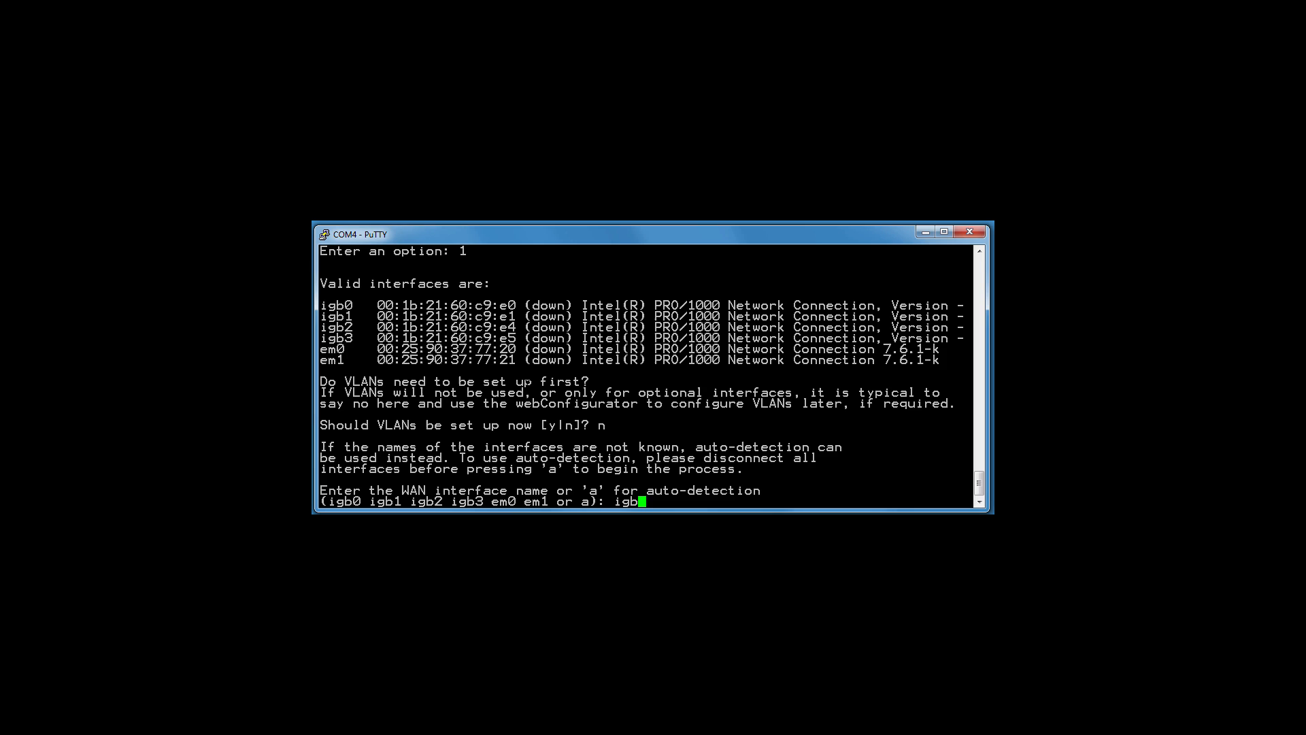
pyautogui.write('0')
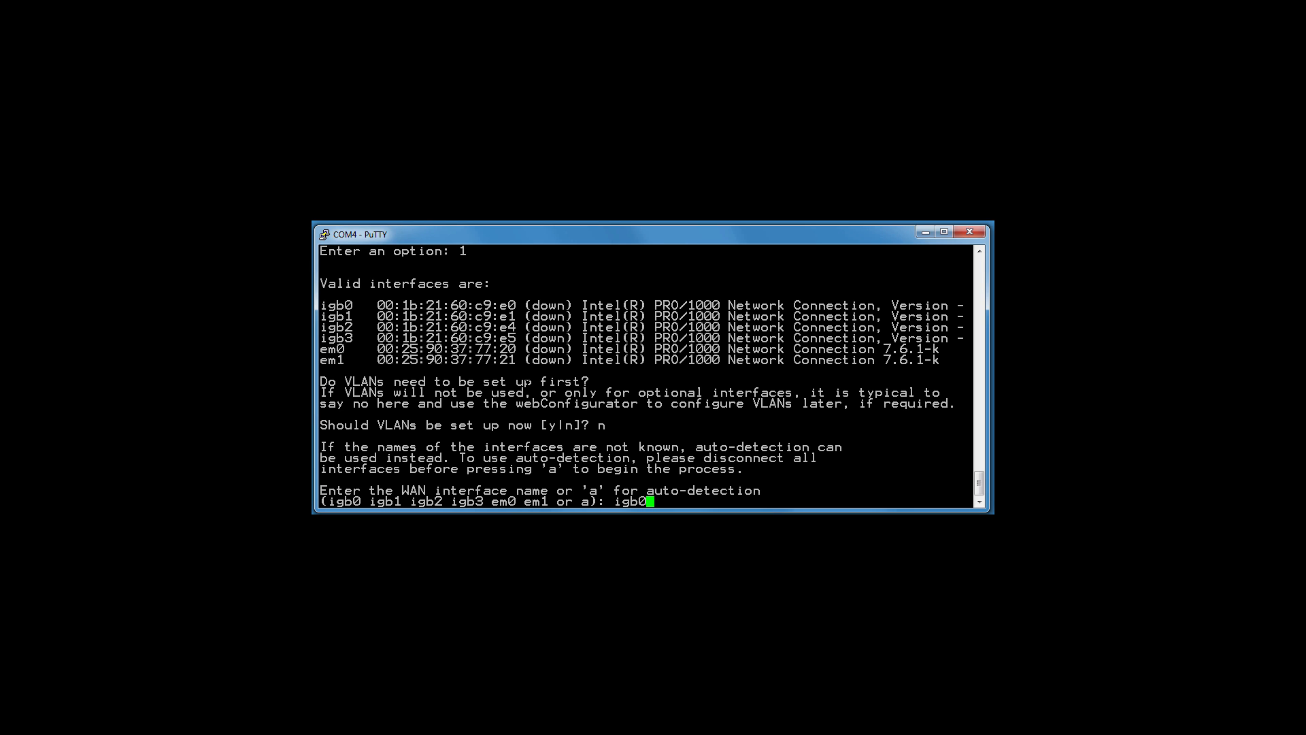
pyautogui.press('Return')
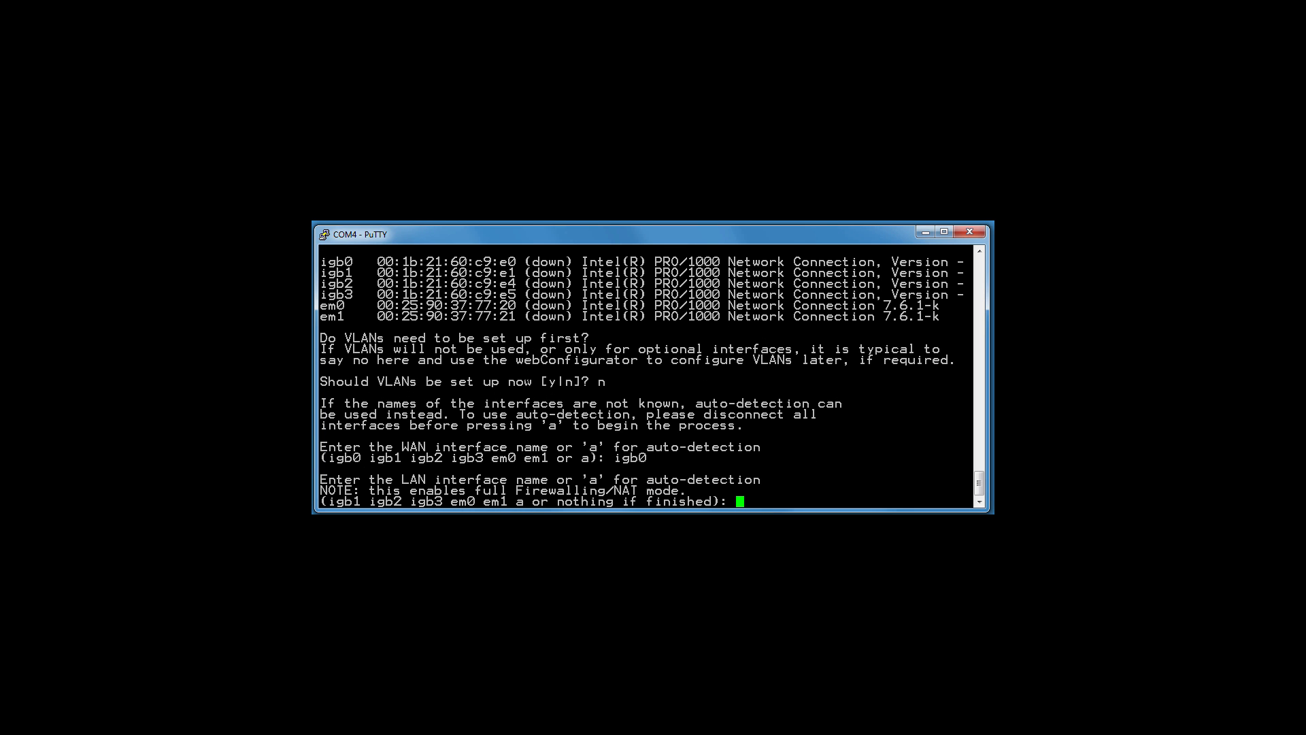
pyautogui.write('igb')
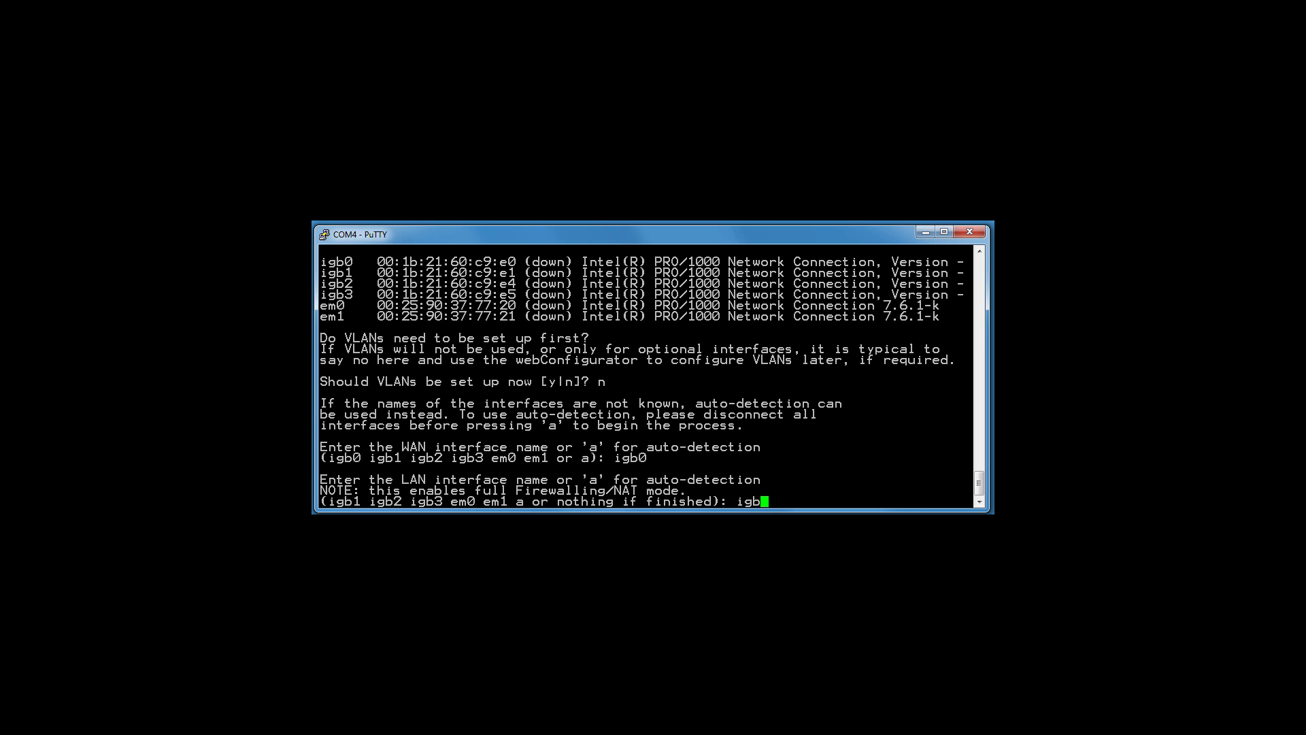
pyautogui.write('1')
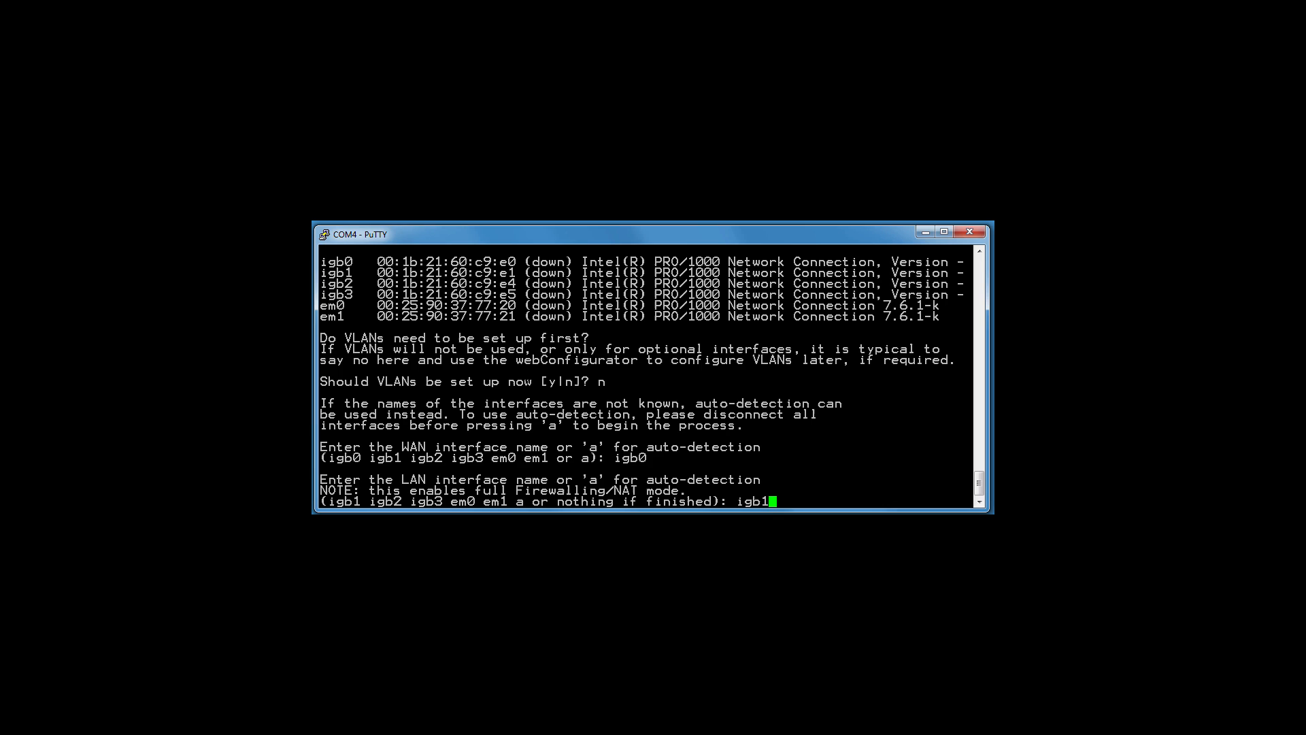
pyautogui.press('Return')
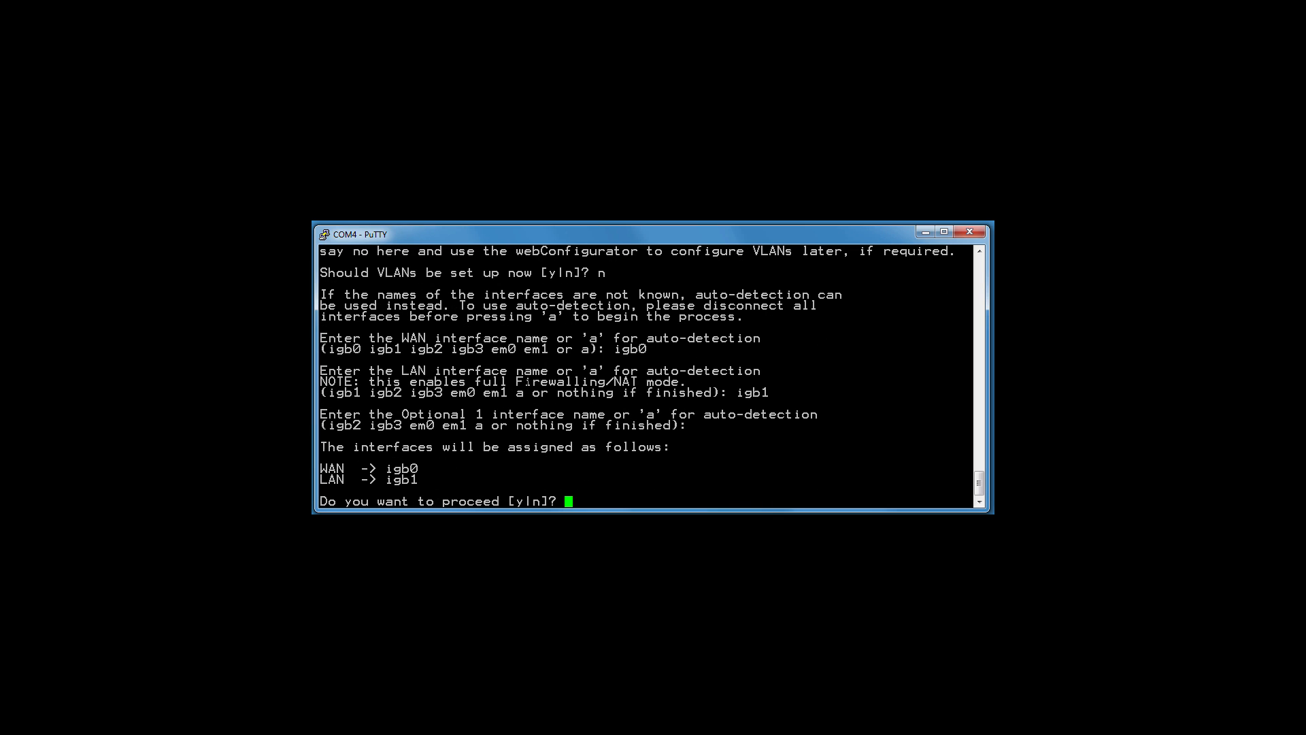
pyautogui.write('y')
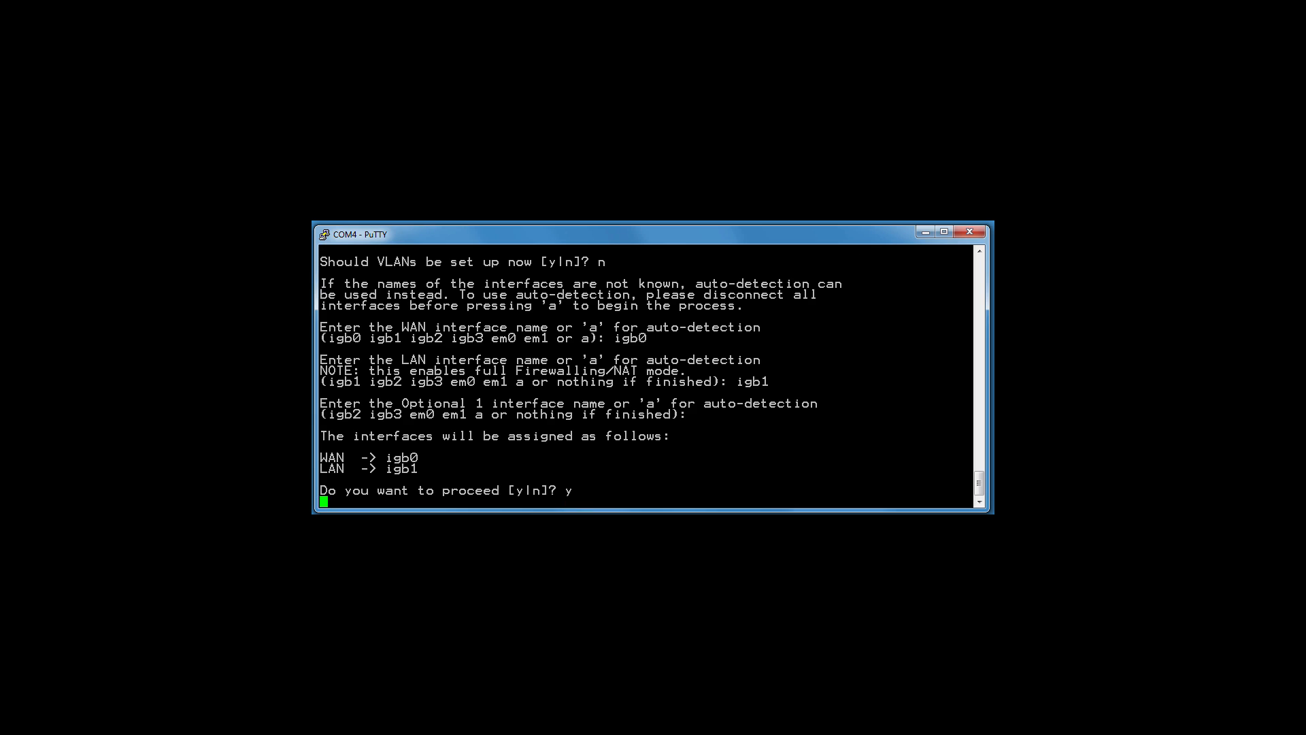
pyautogui.press('Return')
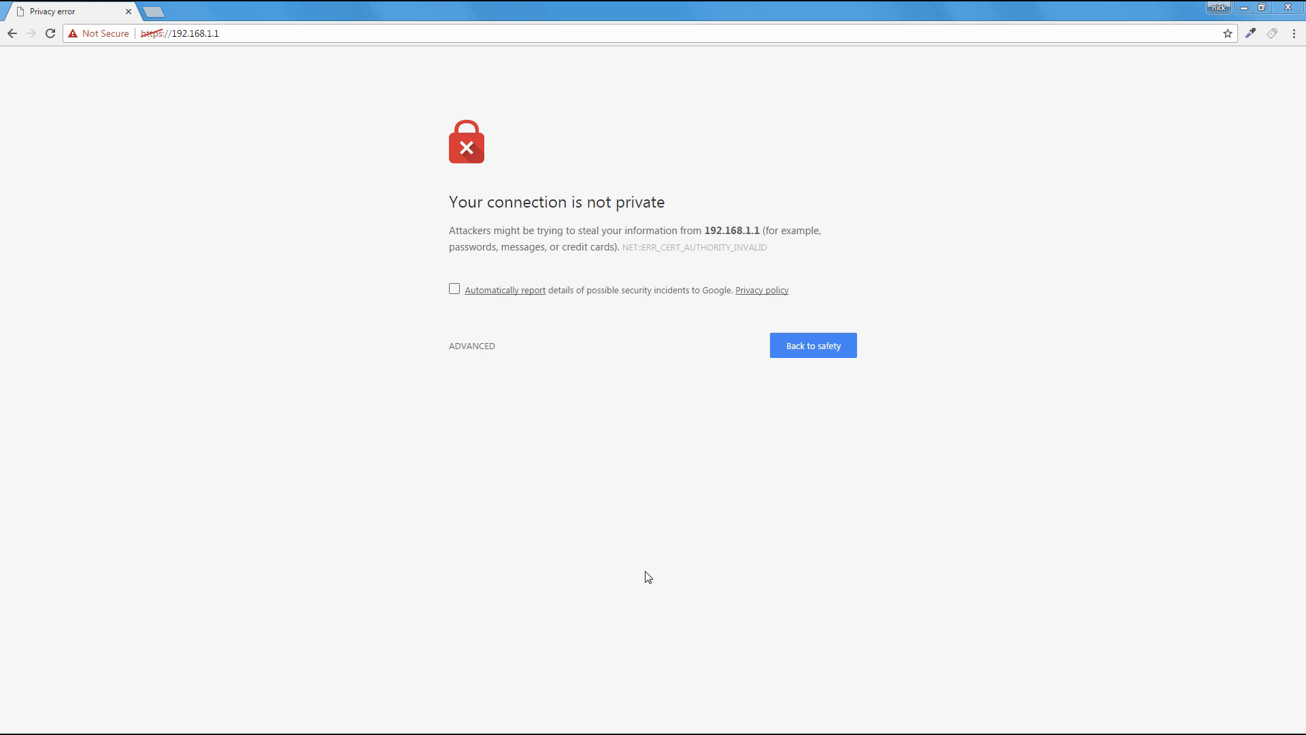
pyautogui.moveTo(547, 383)
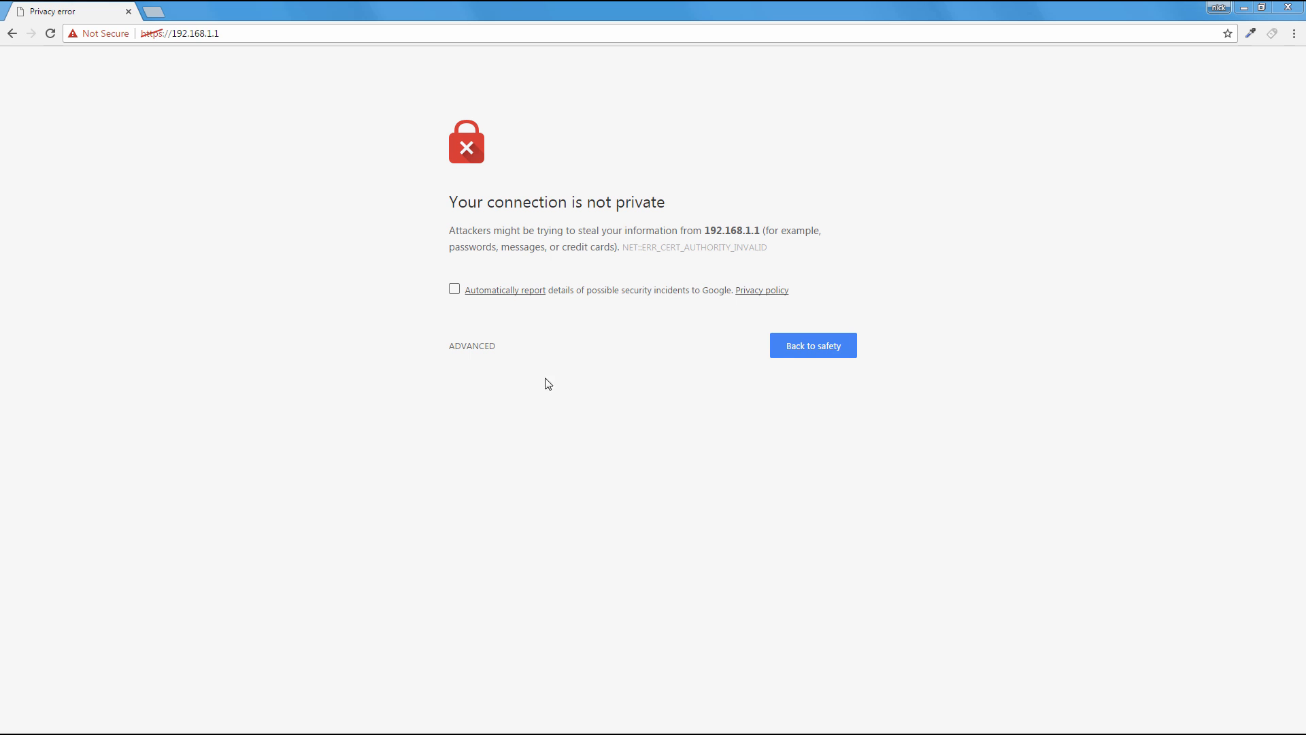
pyautogui.moveTo(471, 346)
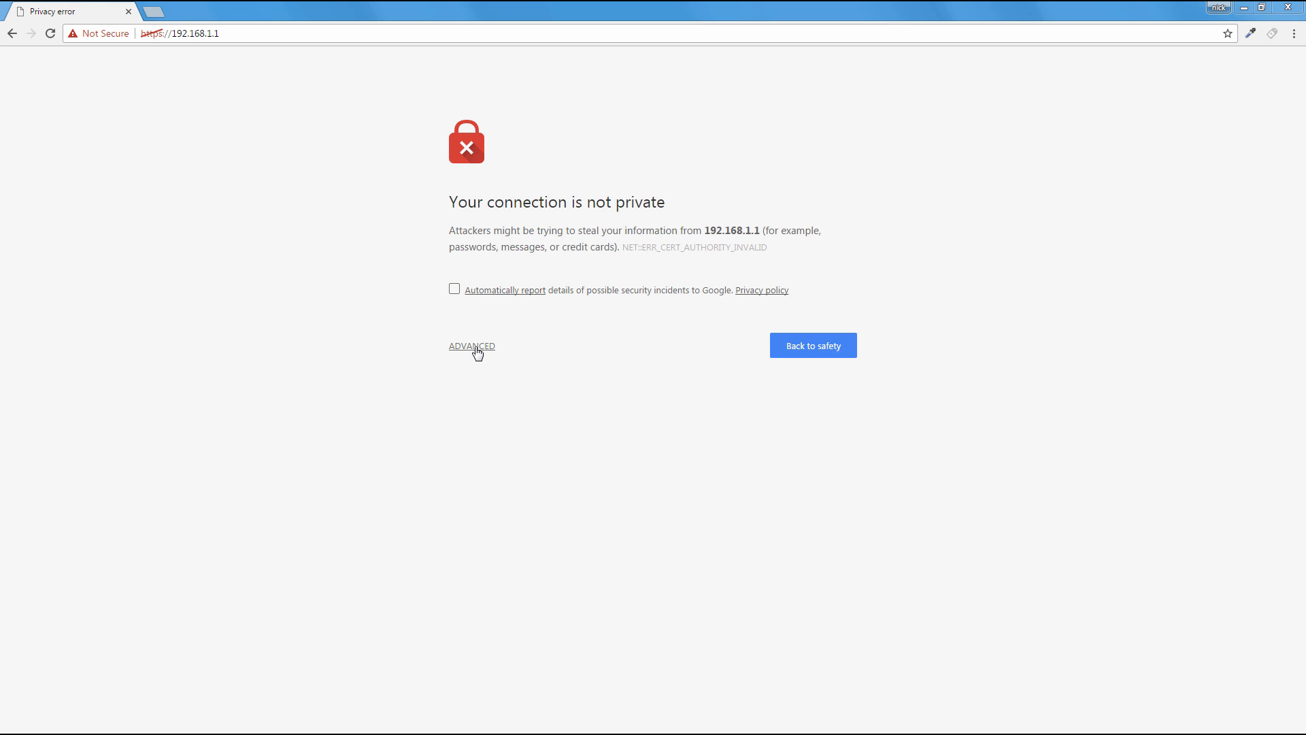
# Step: Use ADVANCED and 'Proceed to 192.168.1.1 (unsafe)' to bypass the certificate warning
pyautogui.click(472, 345)
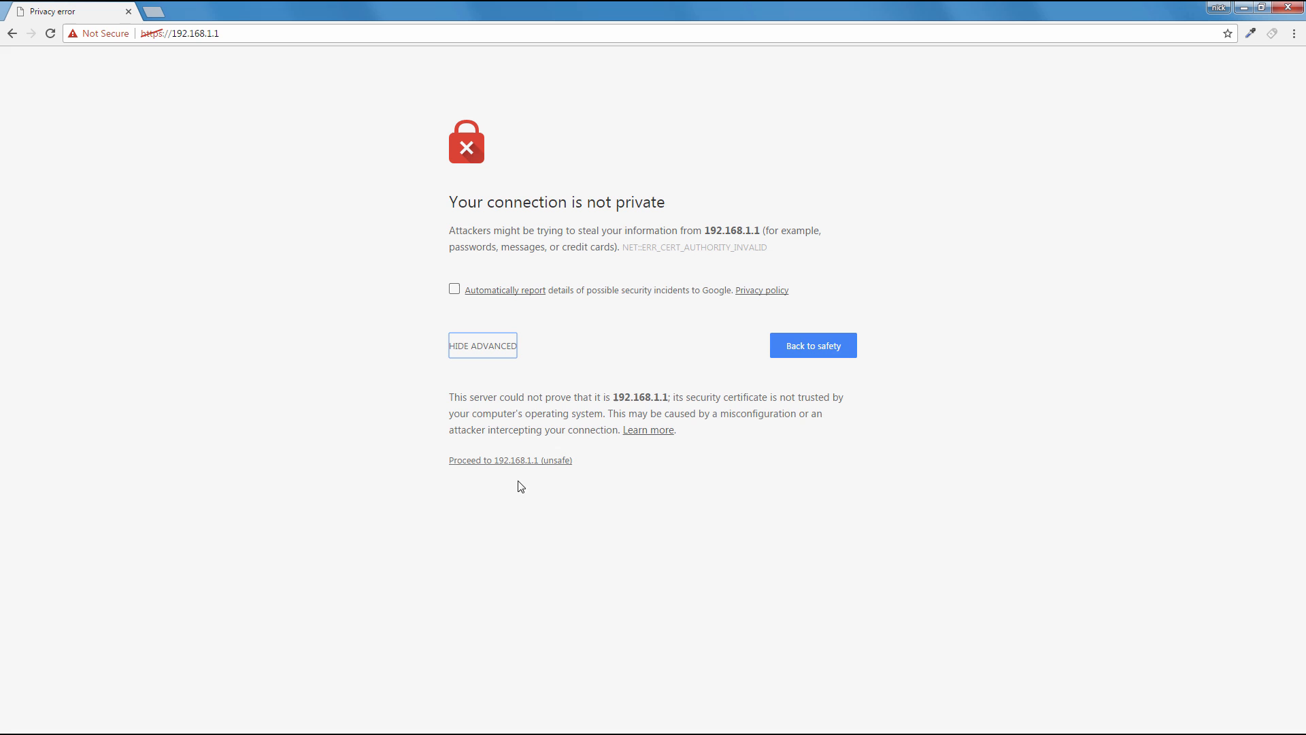
pyautogui.moveTo(509, 467)
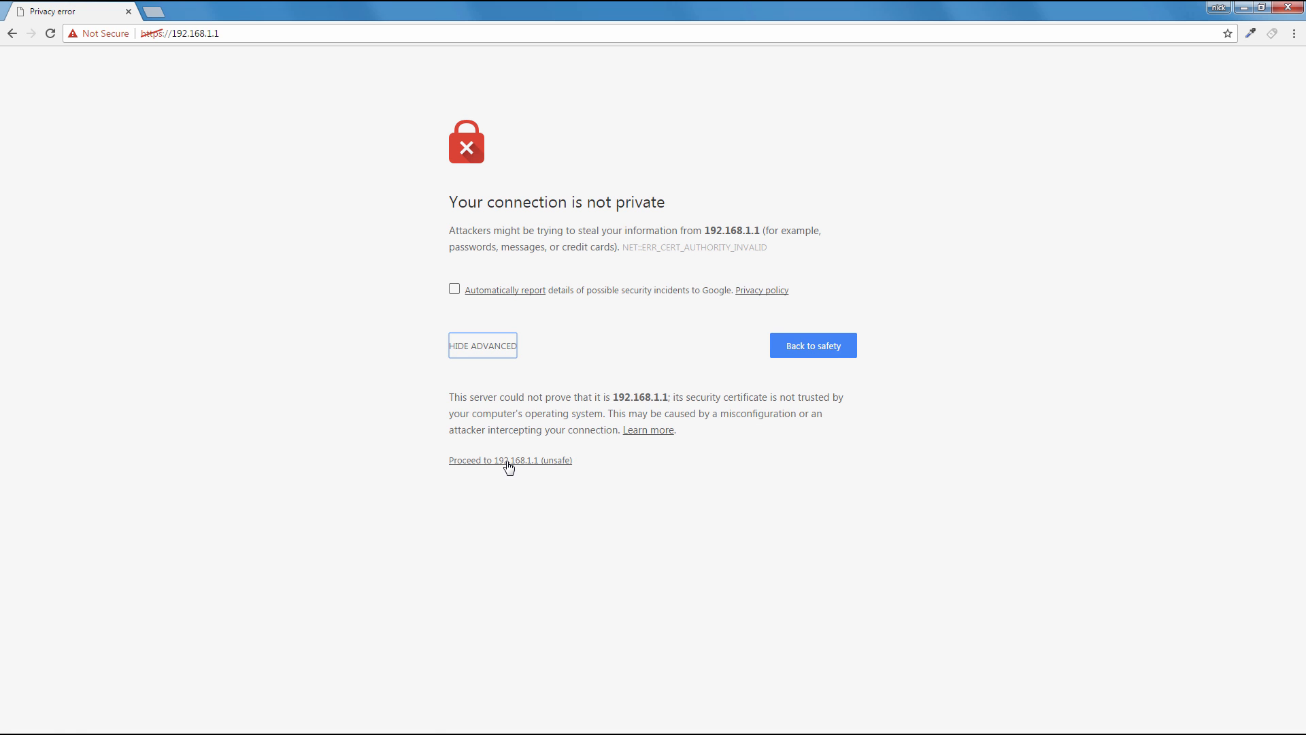
pyautogui.click(509, 460)
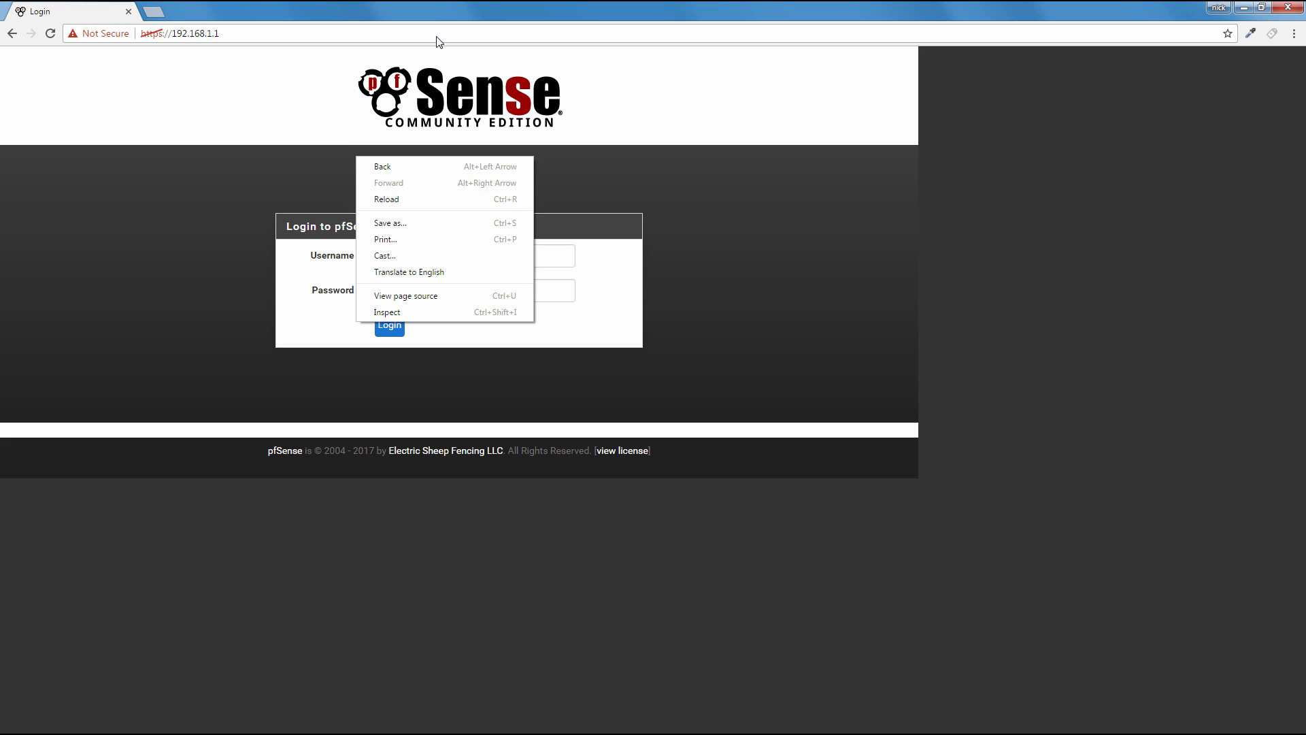
# Step: Log in as admin after one failed attempt and advance past the intro and Gold pages
pyautogui.click(179, 34)
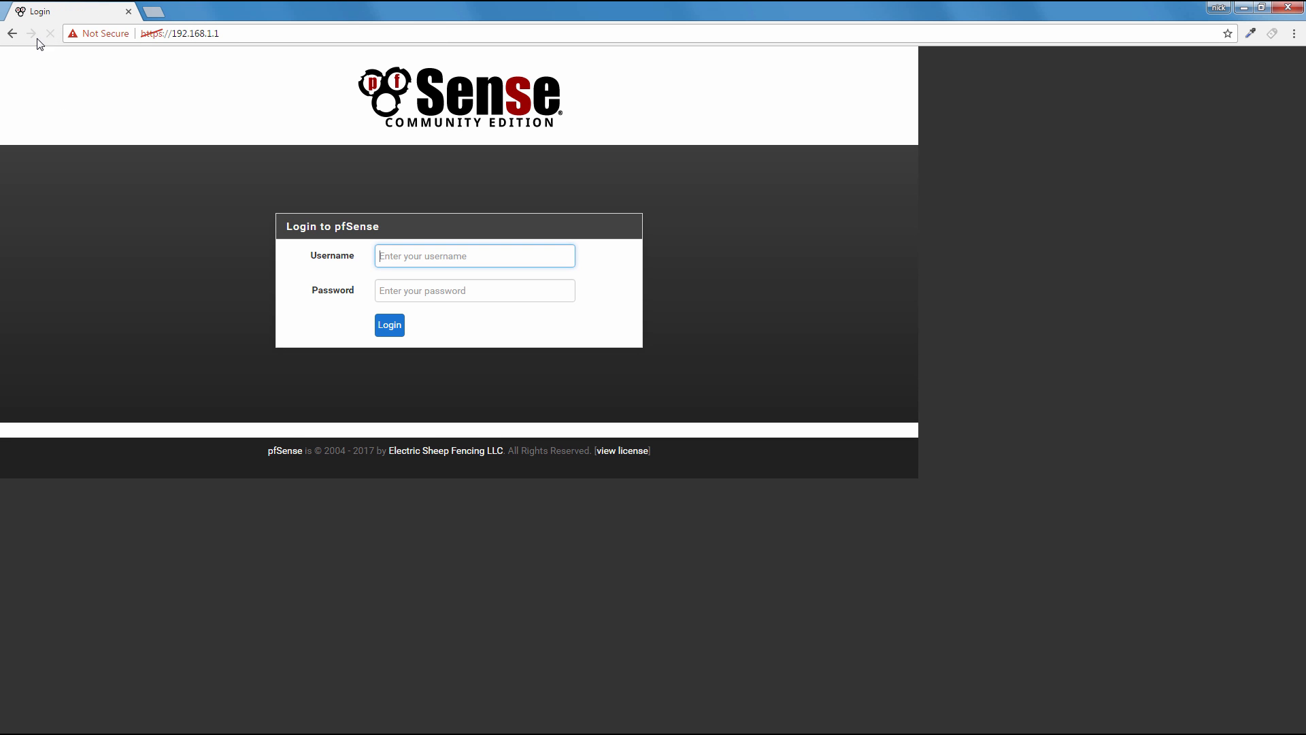
pyautogui.click(1240, 7)
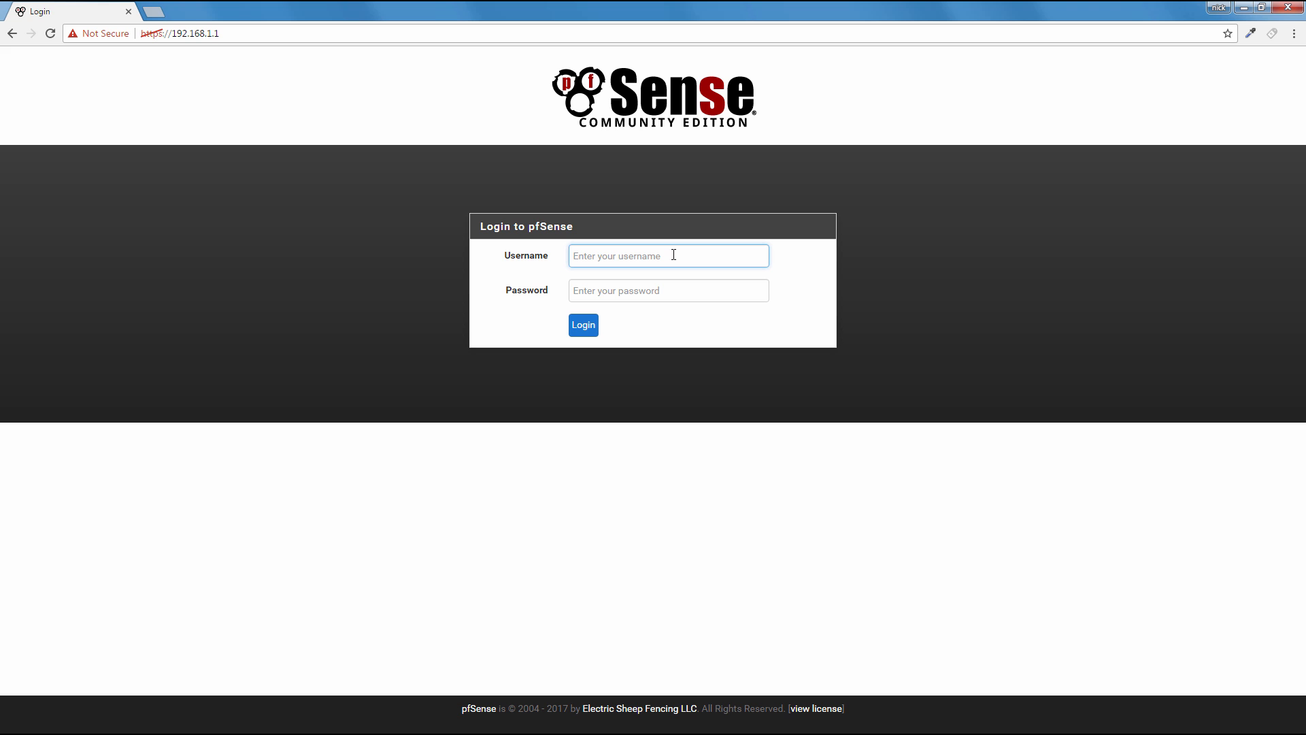
pyautogui.moveTo(1106, 6)
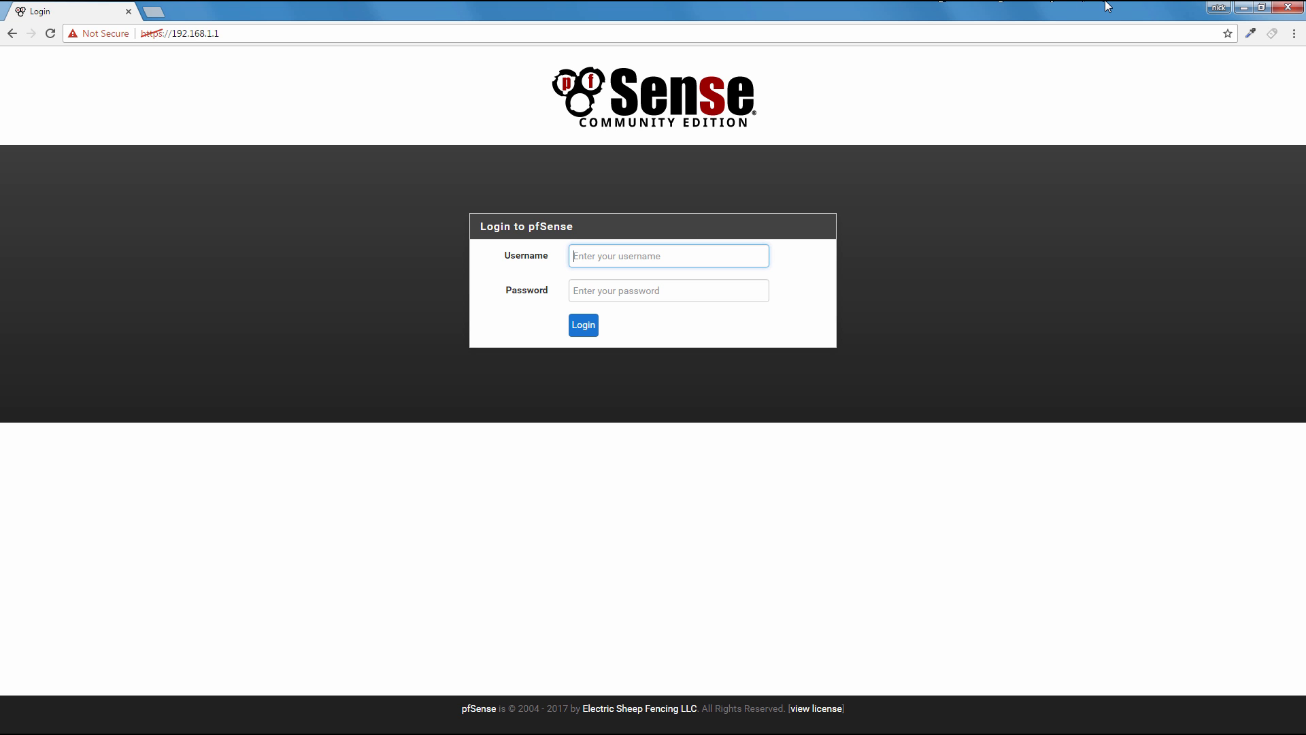
pyautogui.write('admin')
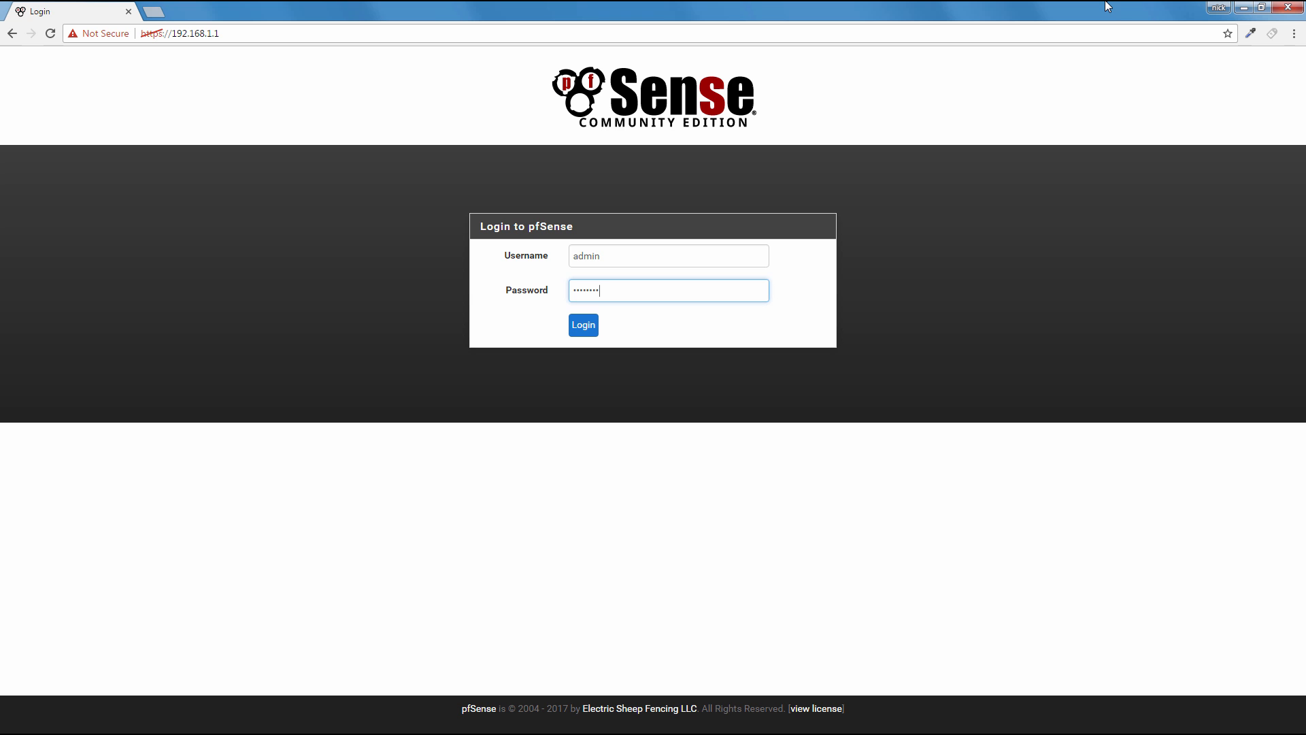
pyautogui.click(582, 325)
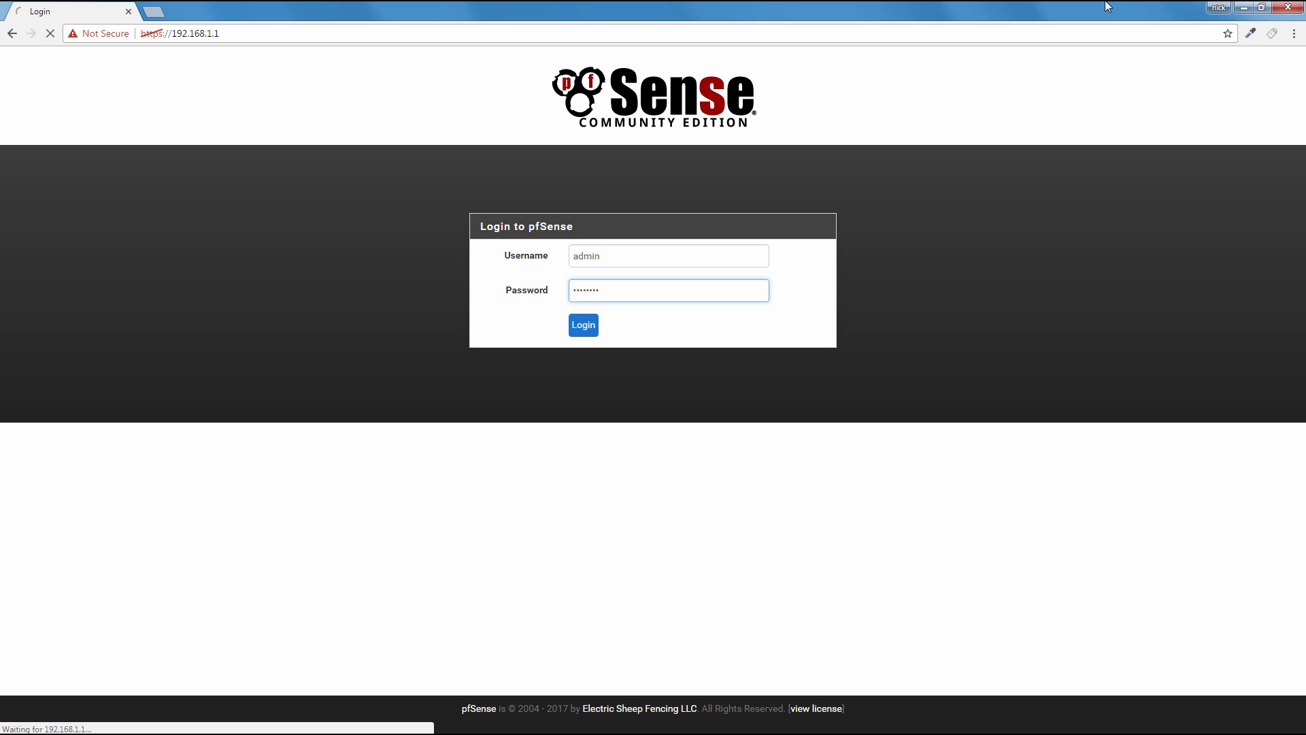
pyautogui.click(583, 325)
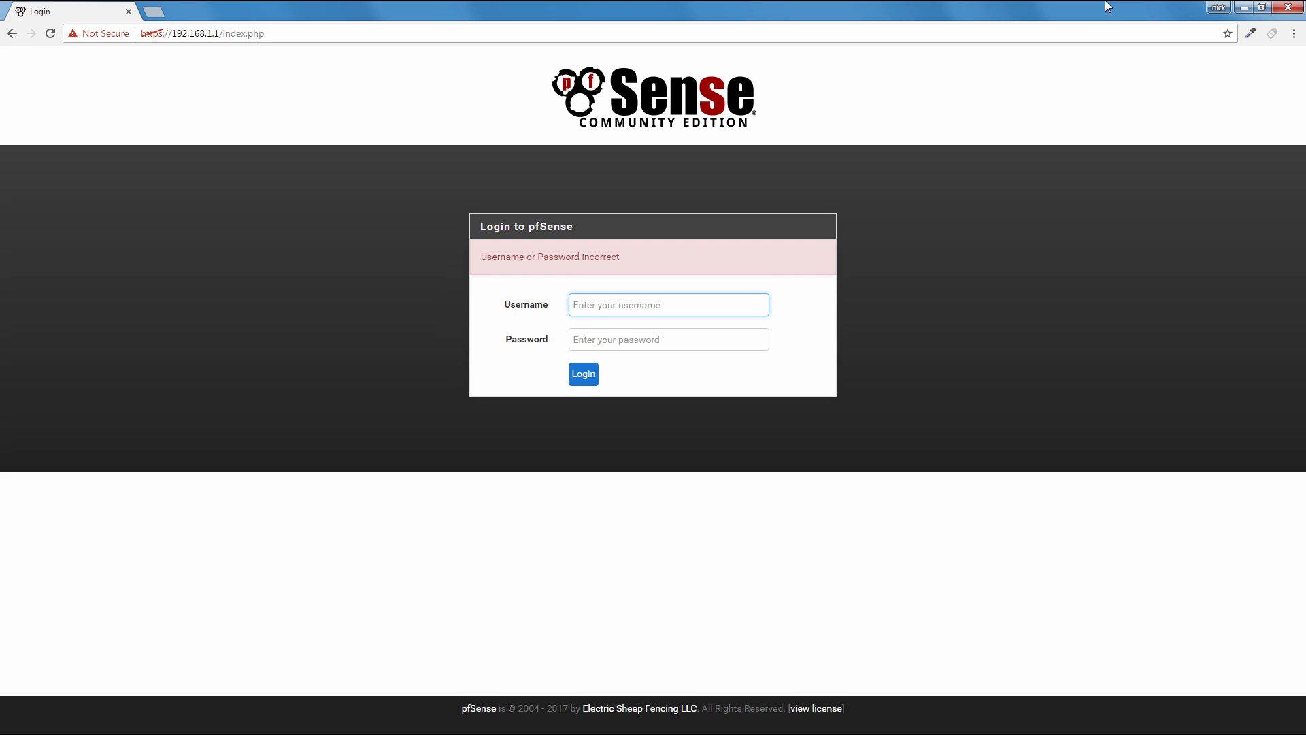
pyautogui.write('admin')
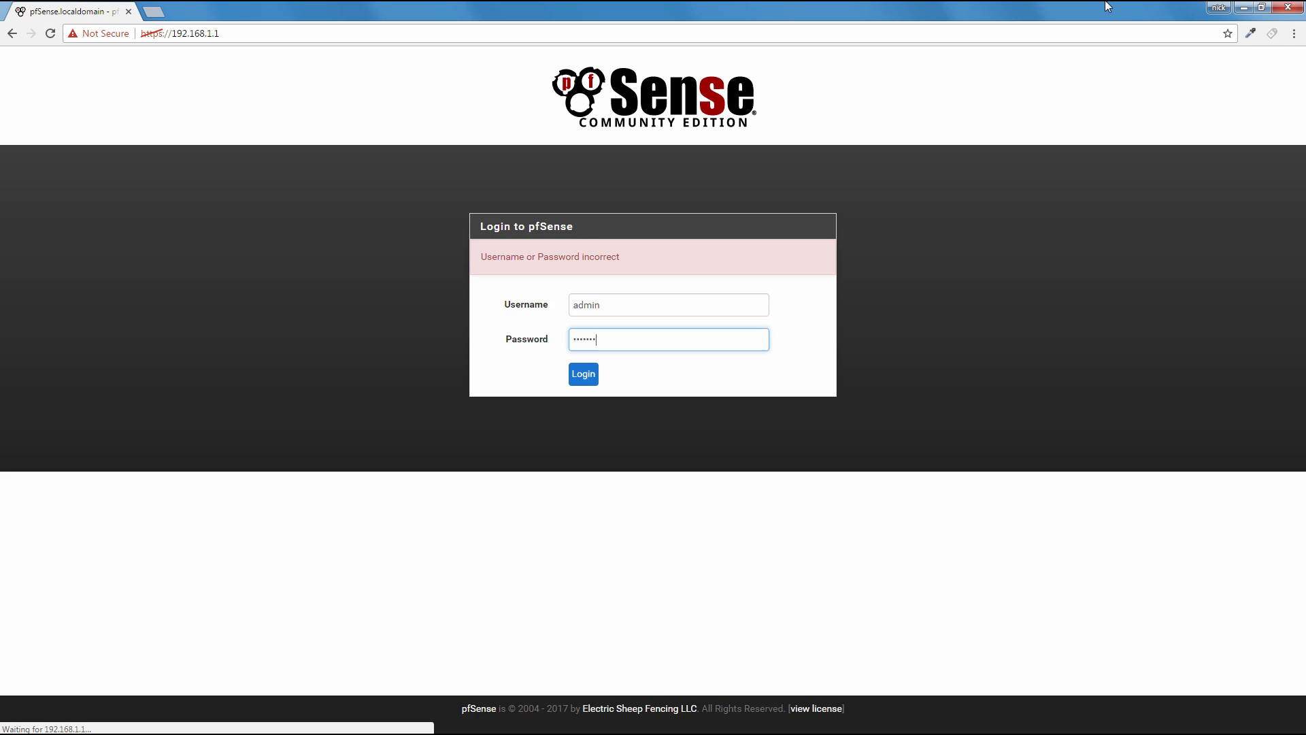
pyautogui.click(583, 374)
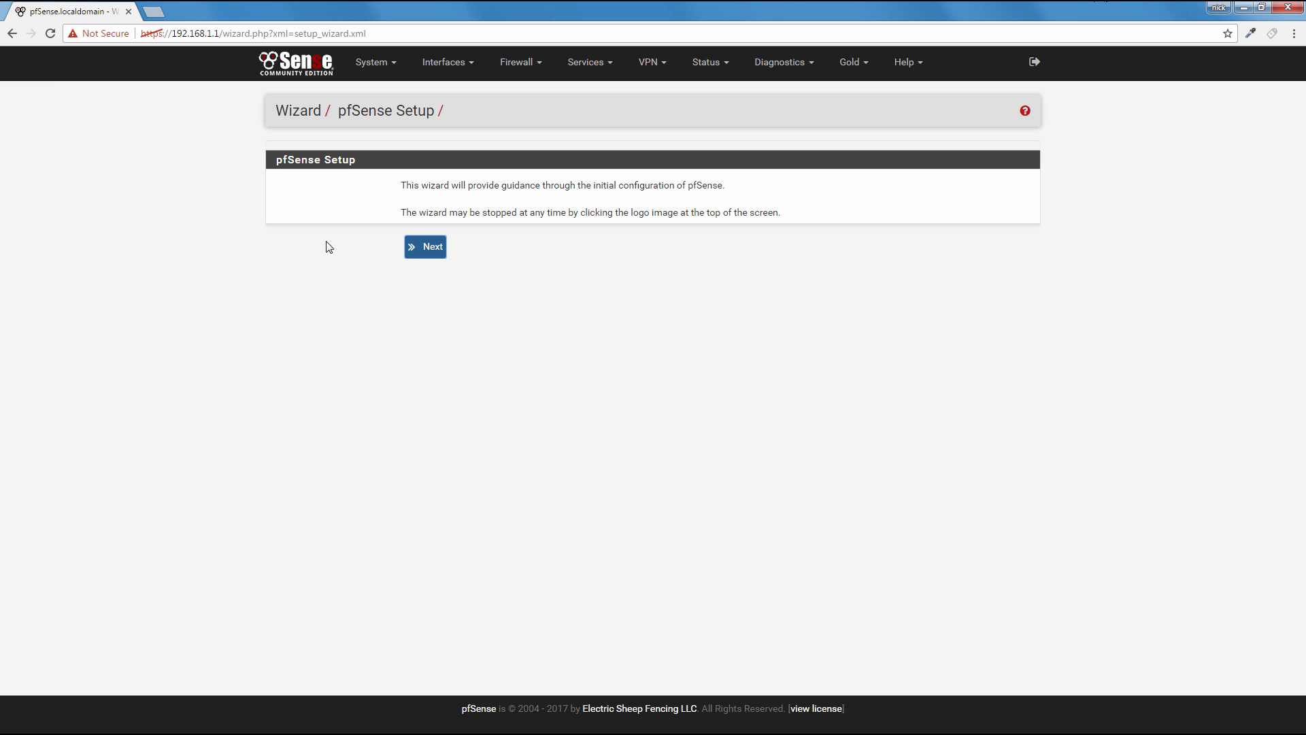
pyautogui.click(424, 246)
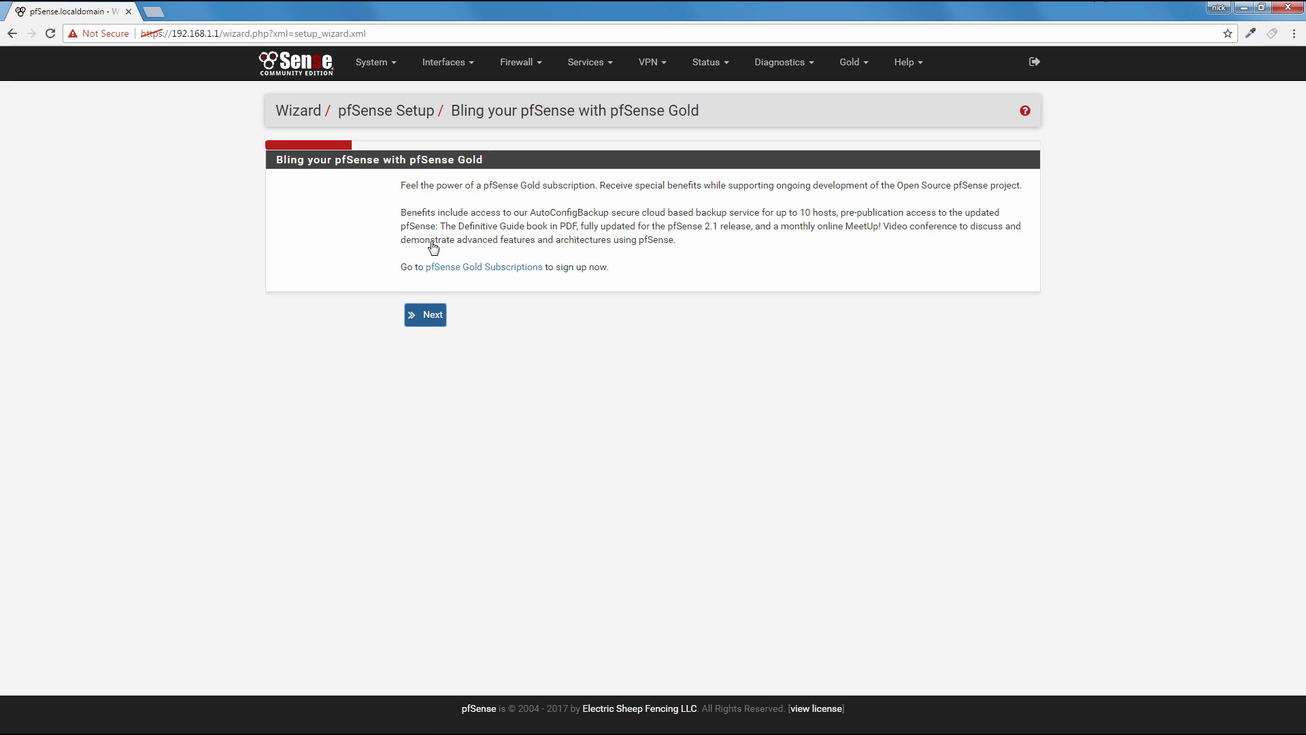
pyautogui.moveTo(424, 315)
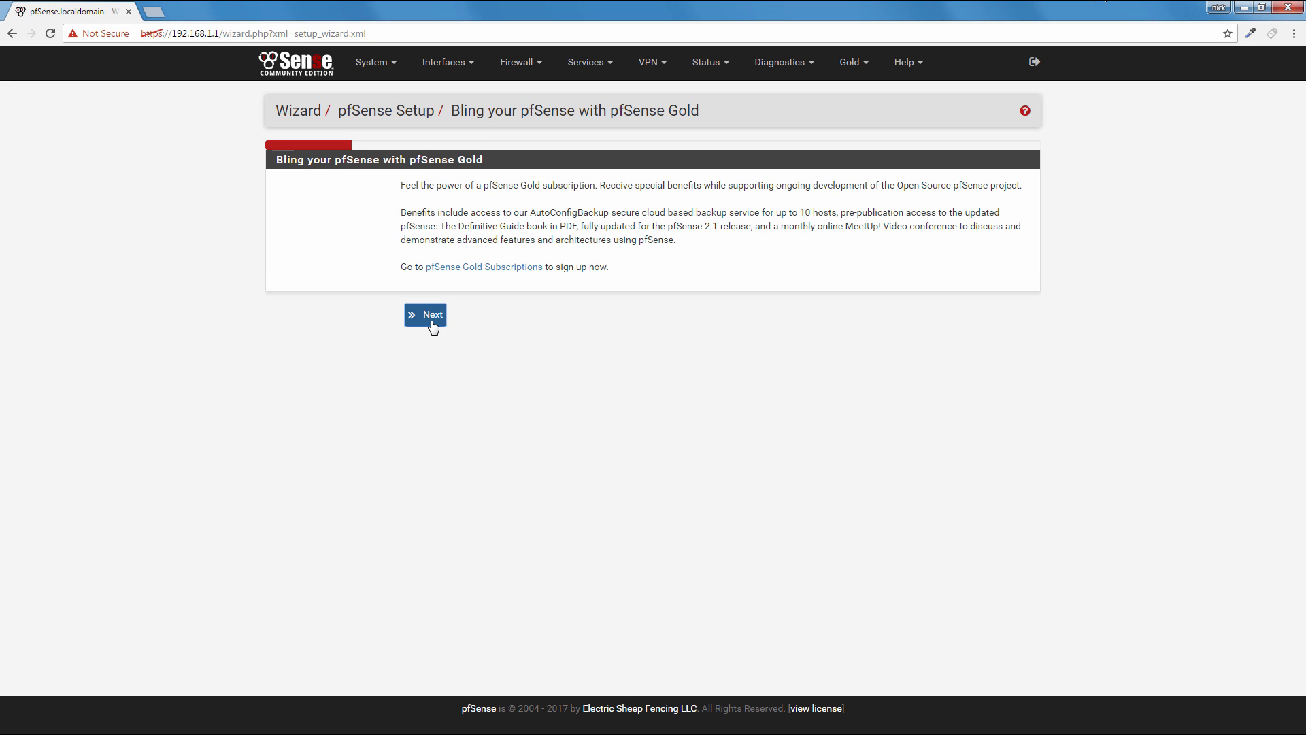
pyautogui.click(424, 314)
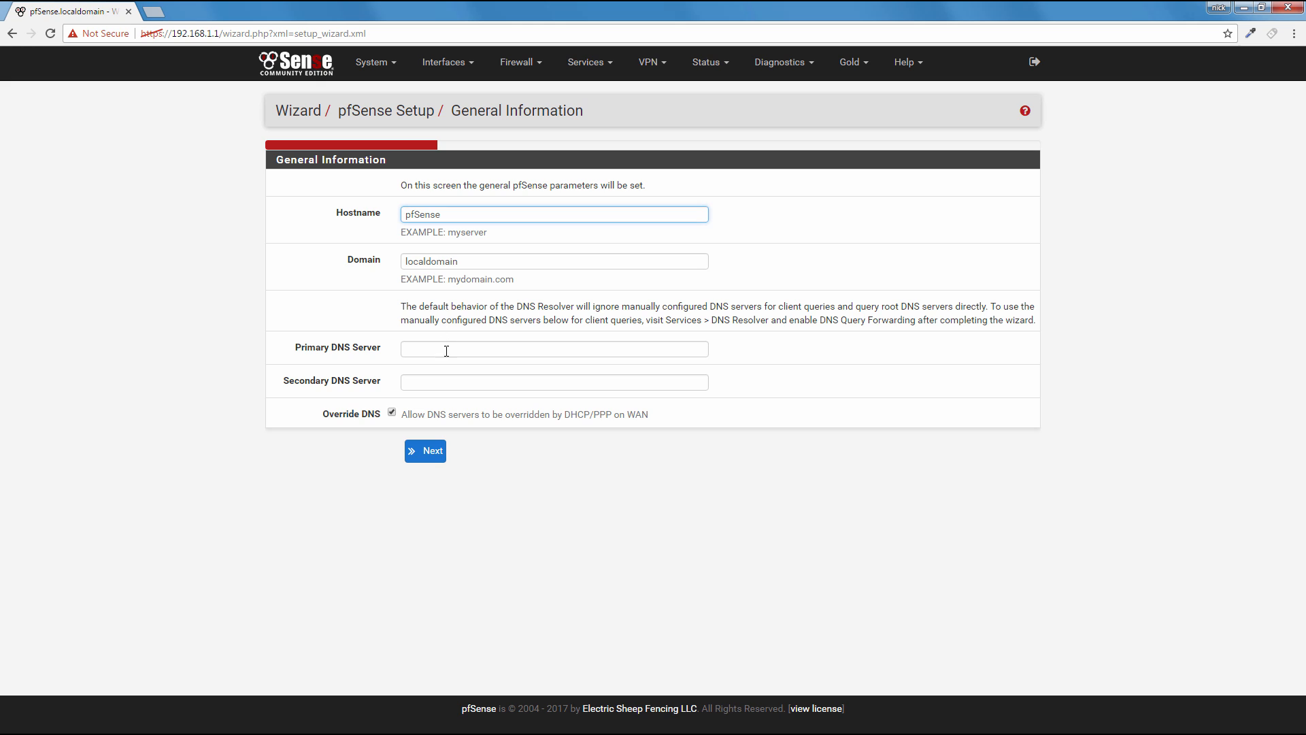
# Step: Fill Primary DNS with 8.8.8.8 and Secondary DNS with 8.8.4.4 from autocomplete
pyautogui.click(553, 348)
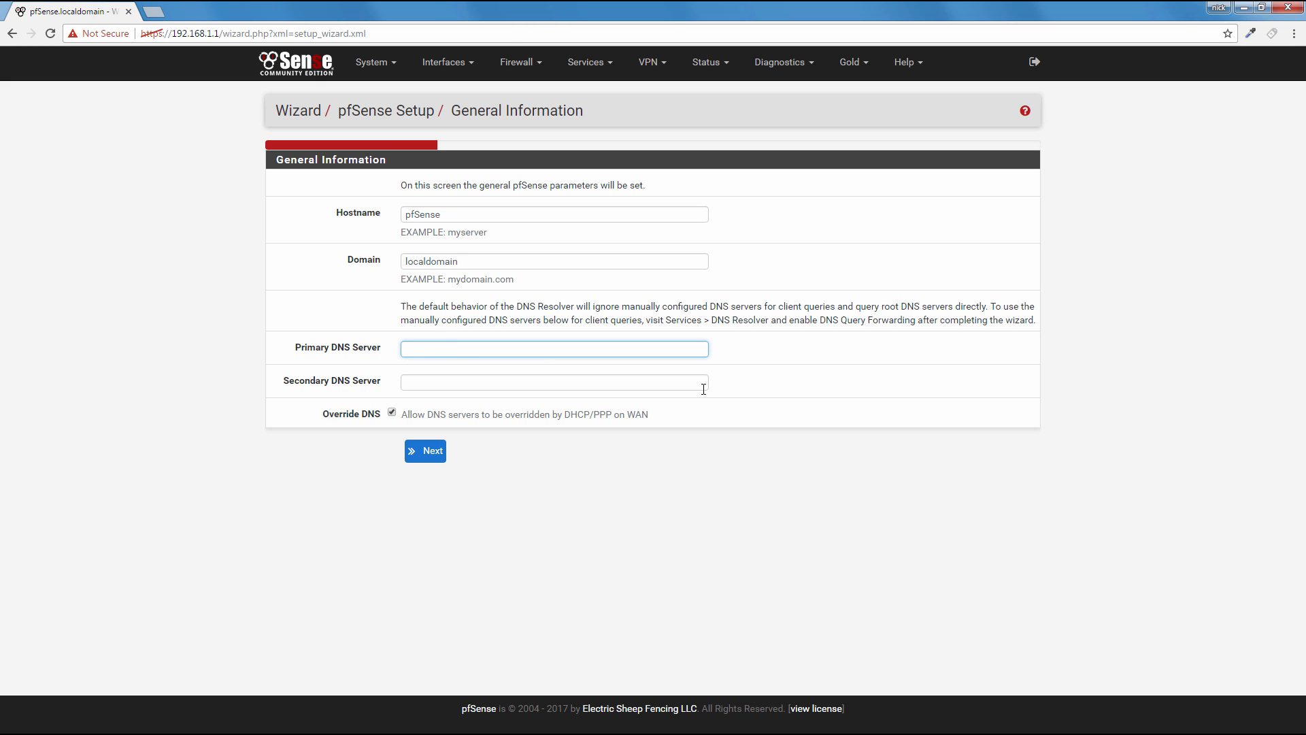
pyautogui.write('8.')
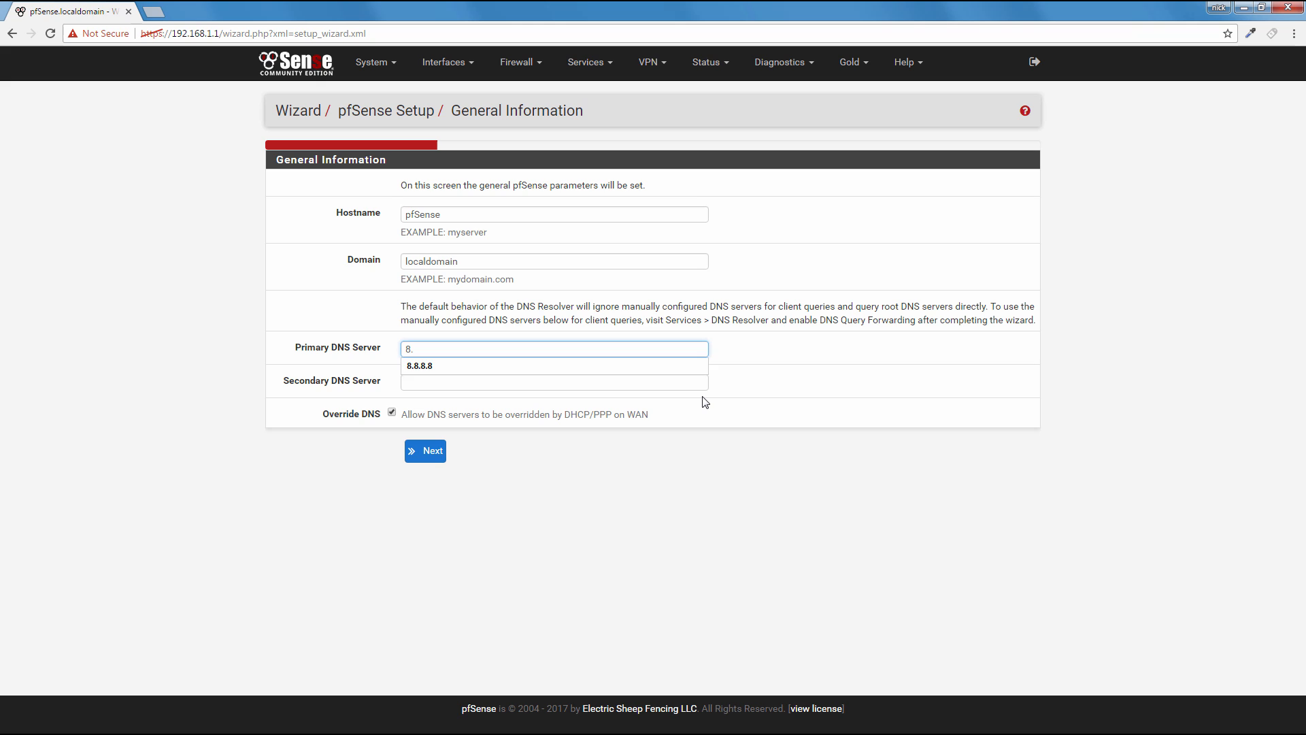
pyautogui.click(419, 366)
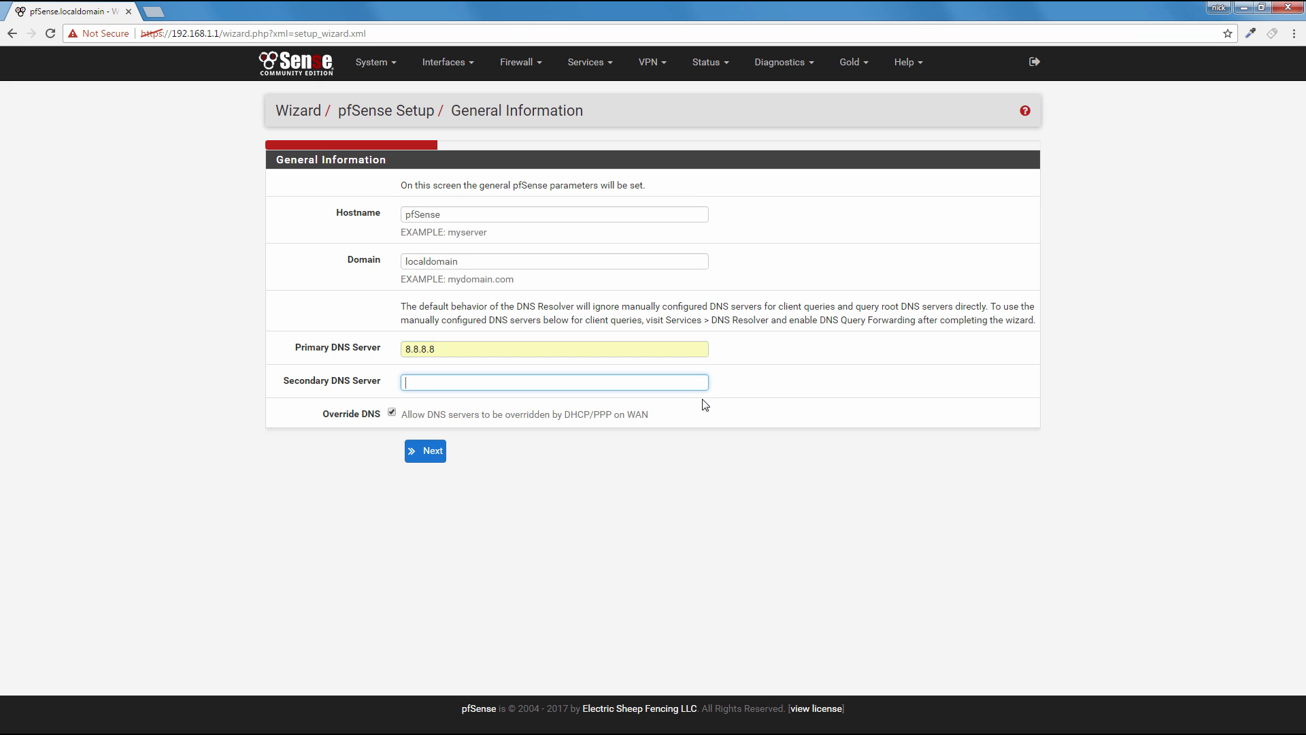
pyautogui.write('8')
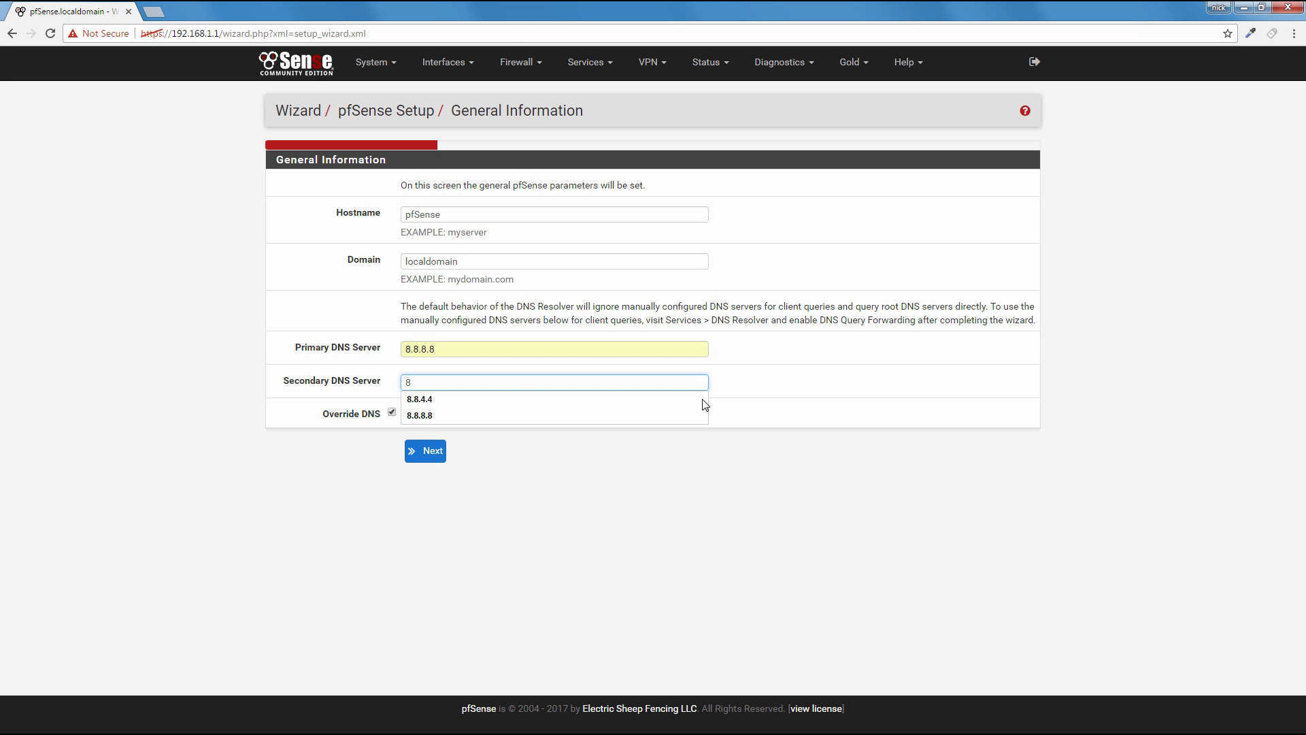
pyautogui.click(419, 398)
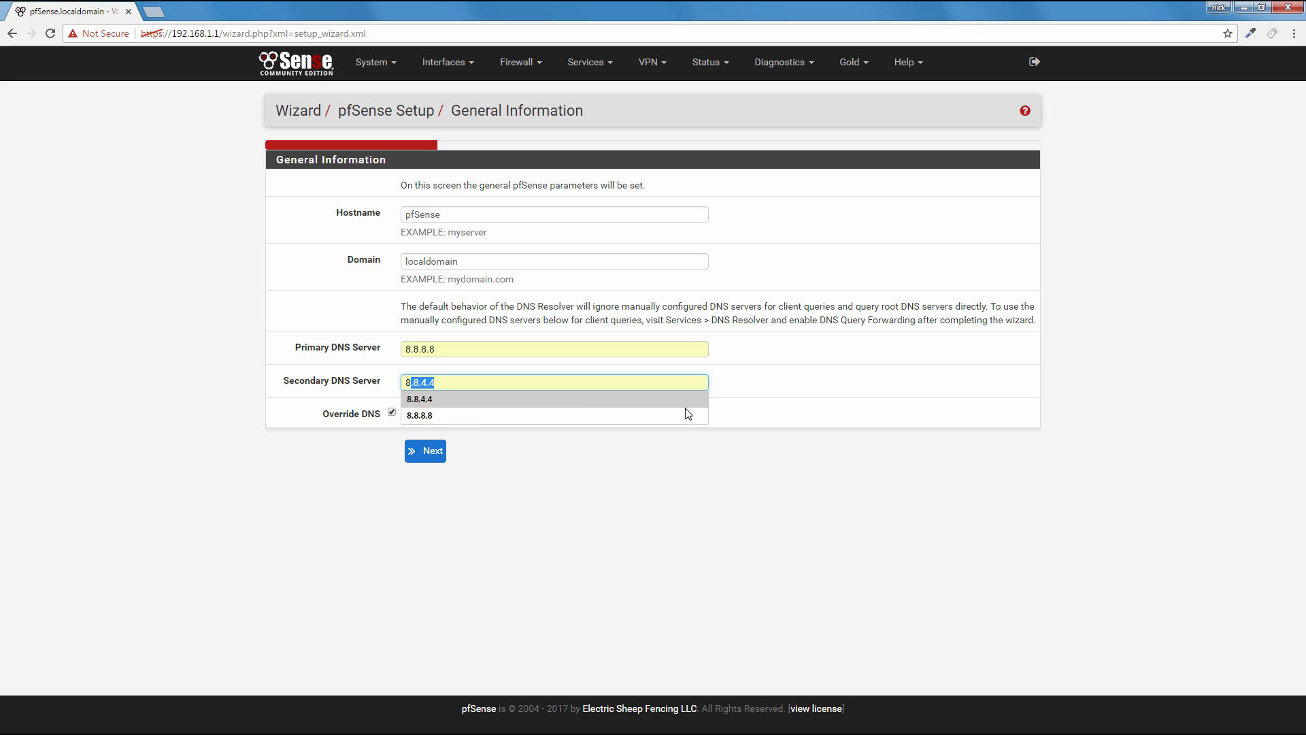
# Step: Accept the default General Information and Time Server settings in the wizard
pyautogui.click(420, 398)
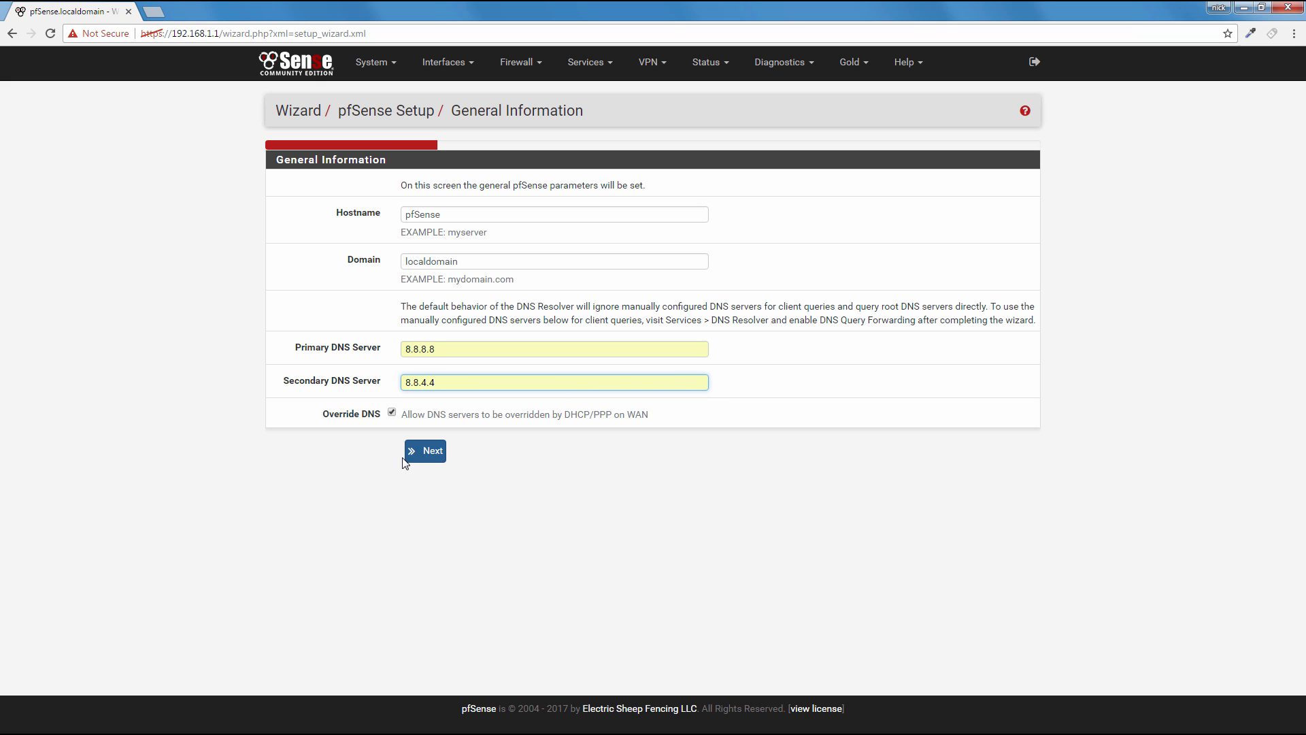
pyautogui.click(424, 450)
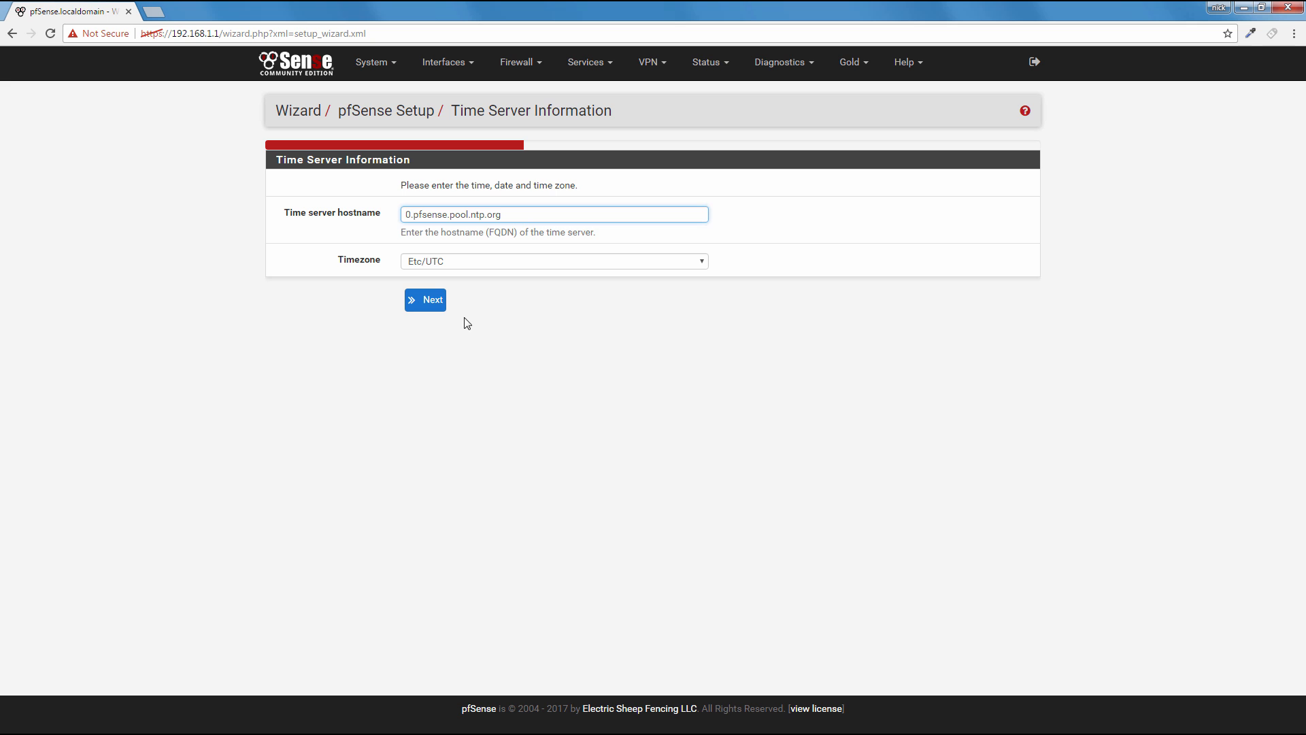
pyautogui.click(425, 299)
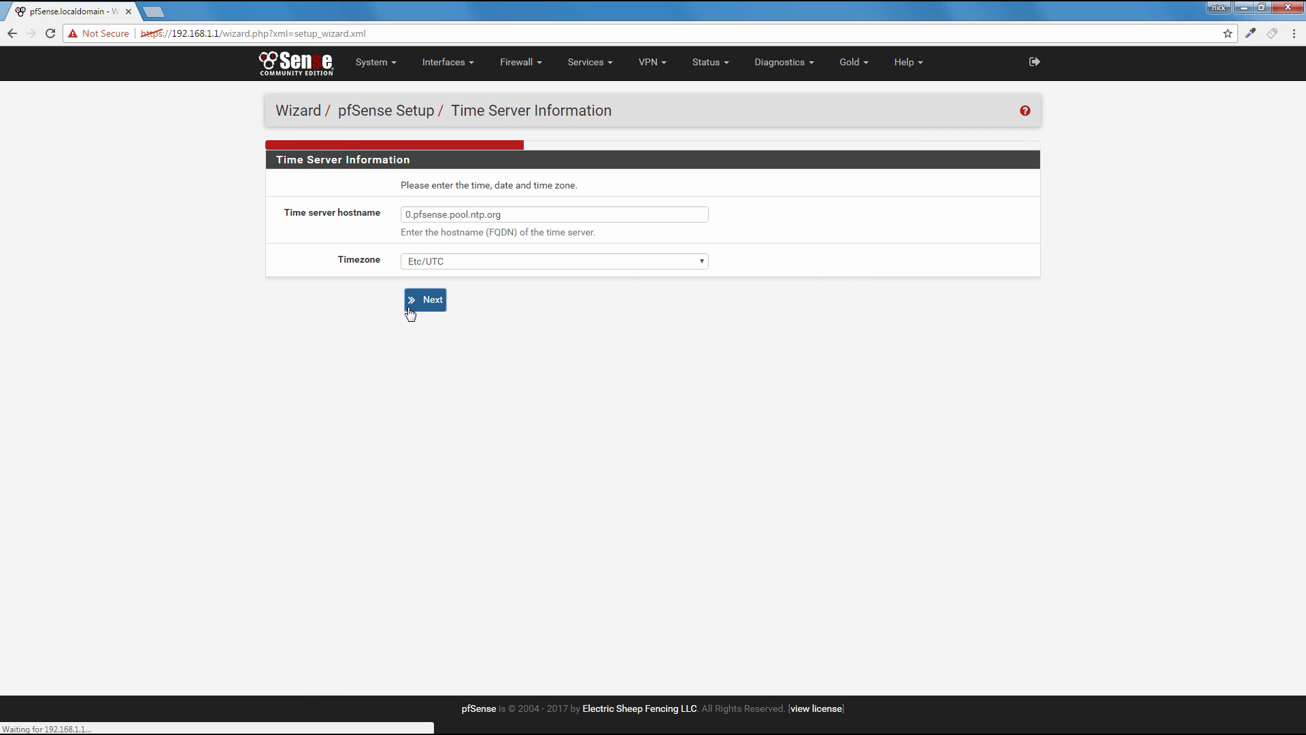
pyautogui.click(424, 299)
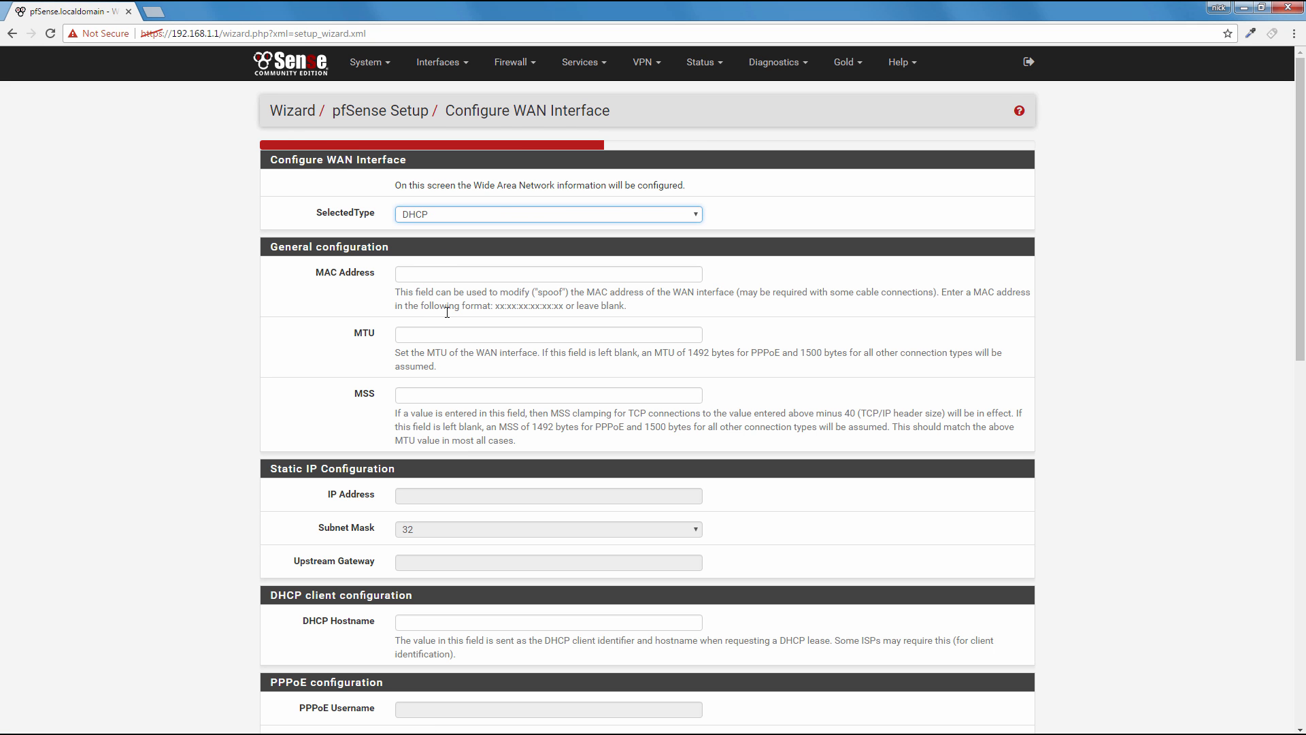
pyautogui.moveTo(459, 230)
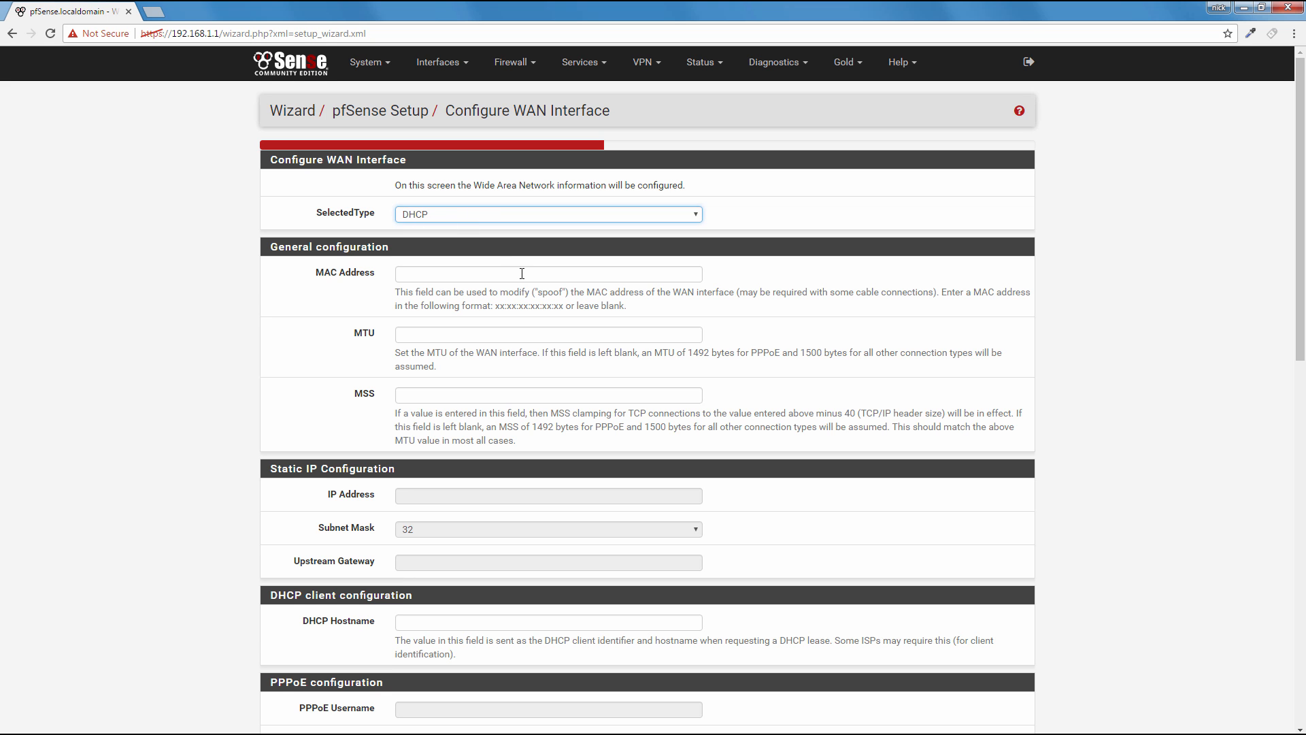
# Step: Accept the default WAN interface settings
pyautogui.scroll(-3)
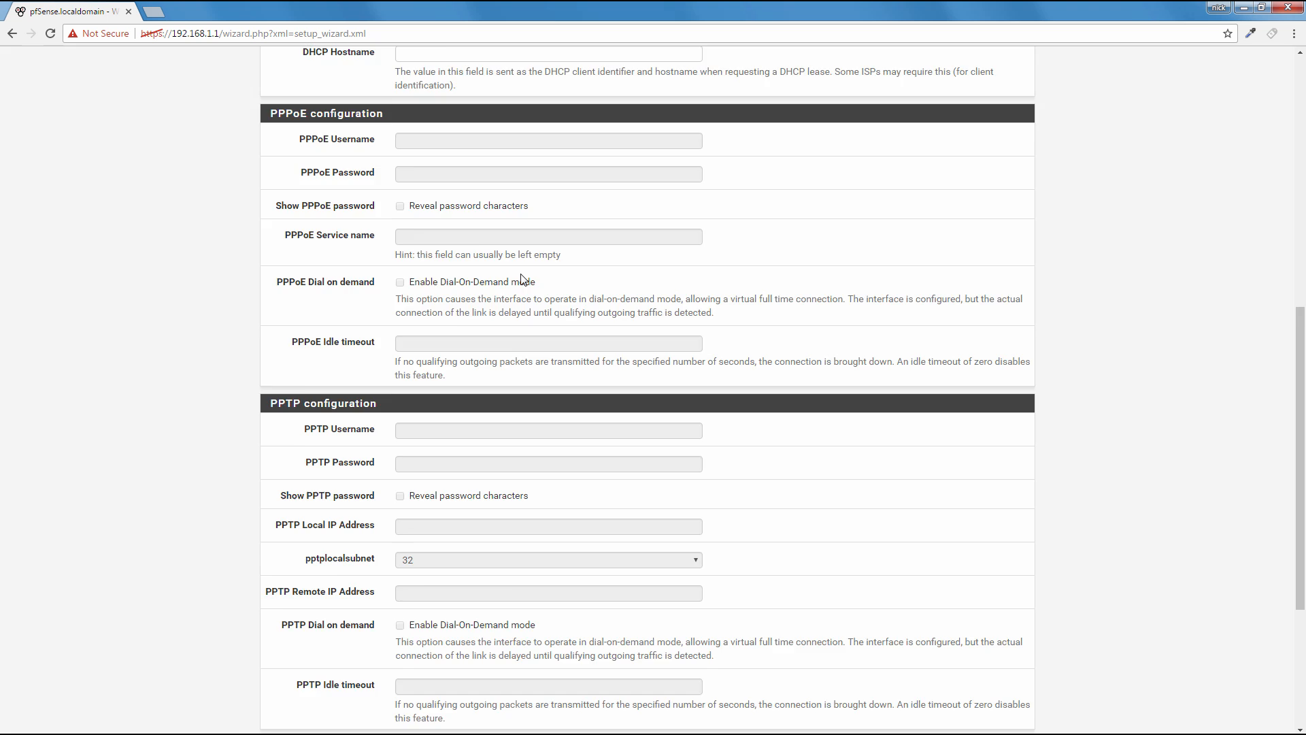
pyautogui.scroll(-3)
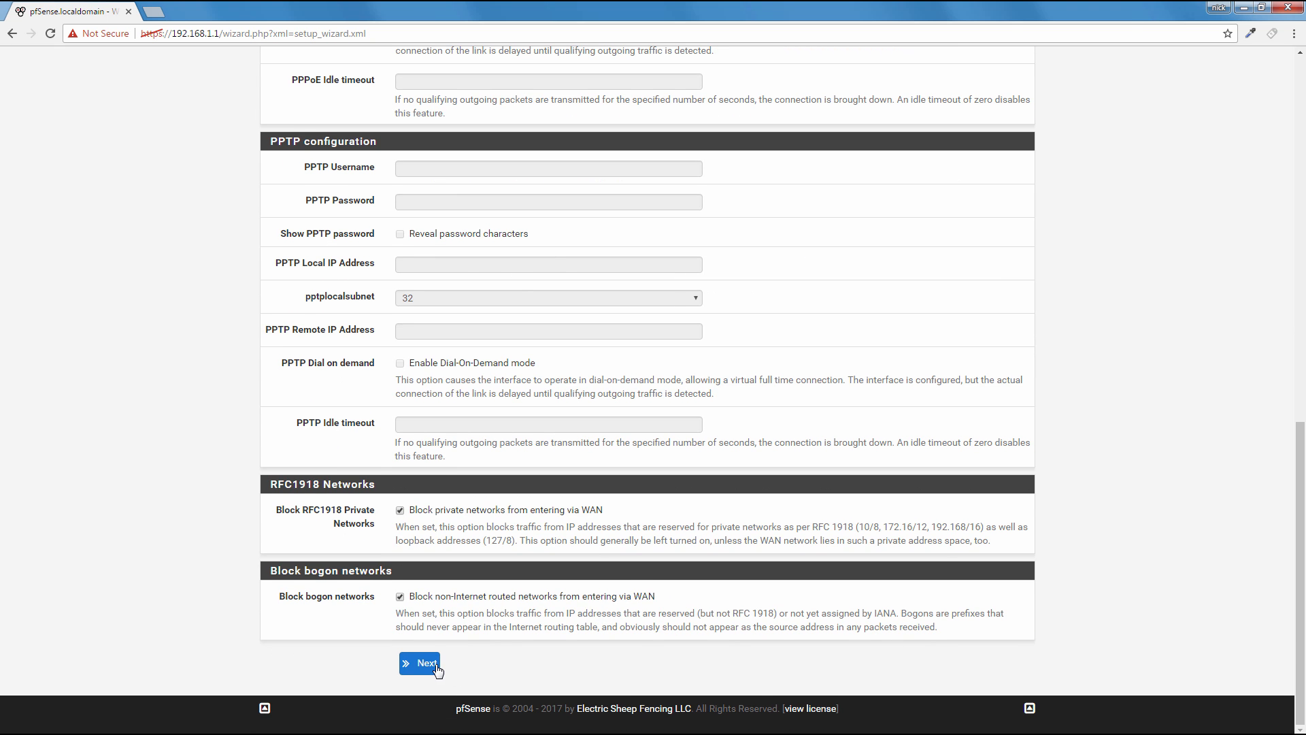
pyautogui.click(419, 662)
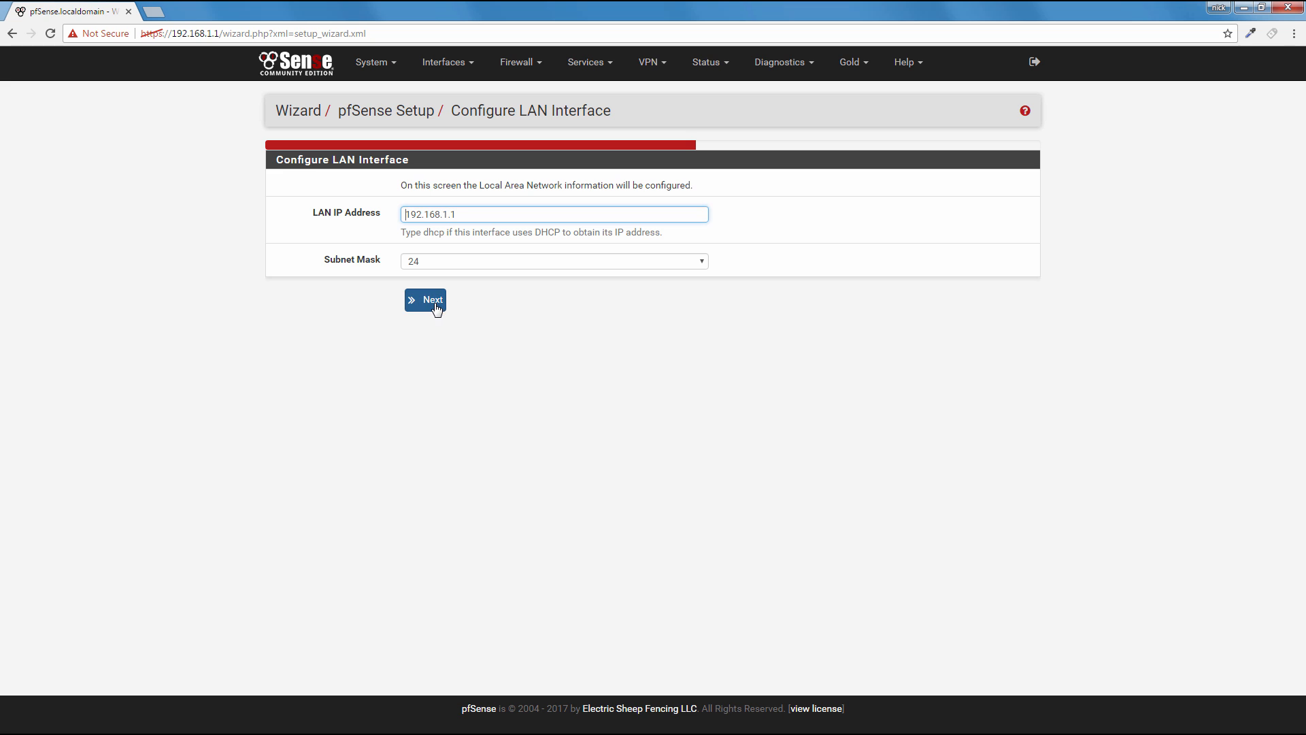
# Step: Keep the LAN address 192.168.1.1/24 and set a new, confirmed admin password
pyautogui.click(425, 300)
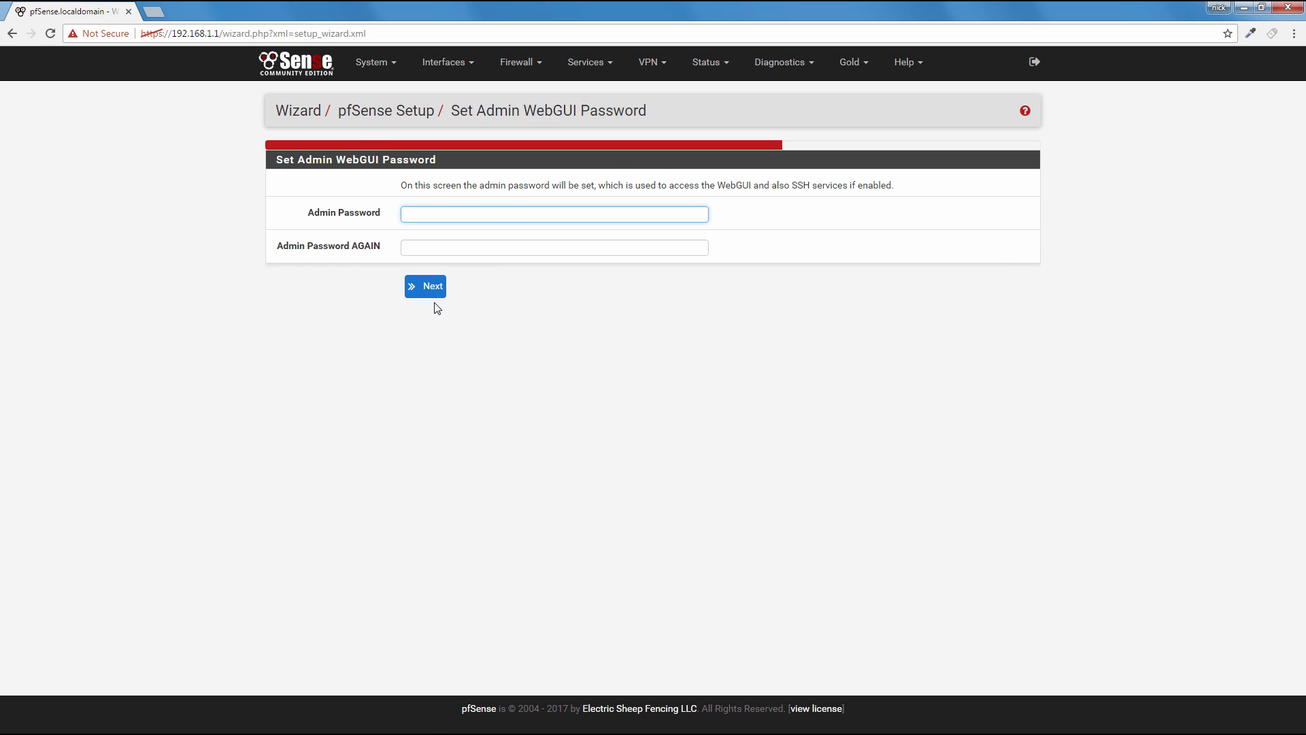
pyautogui.moveTo(720, 264)
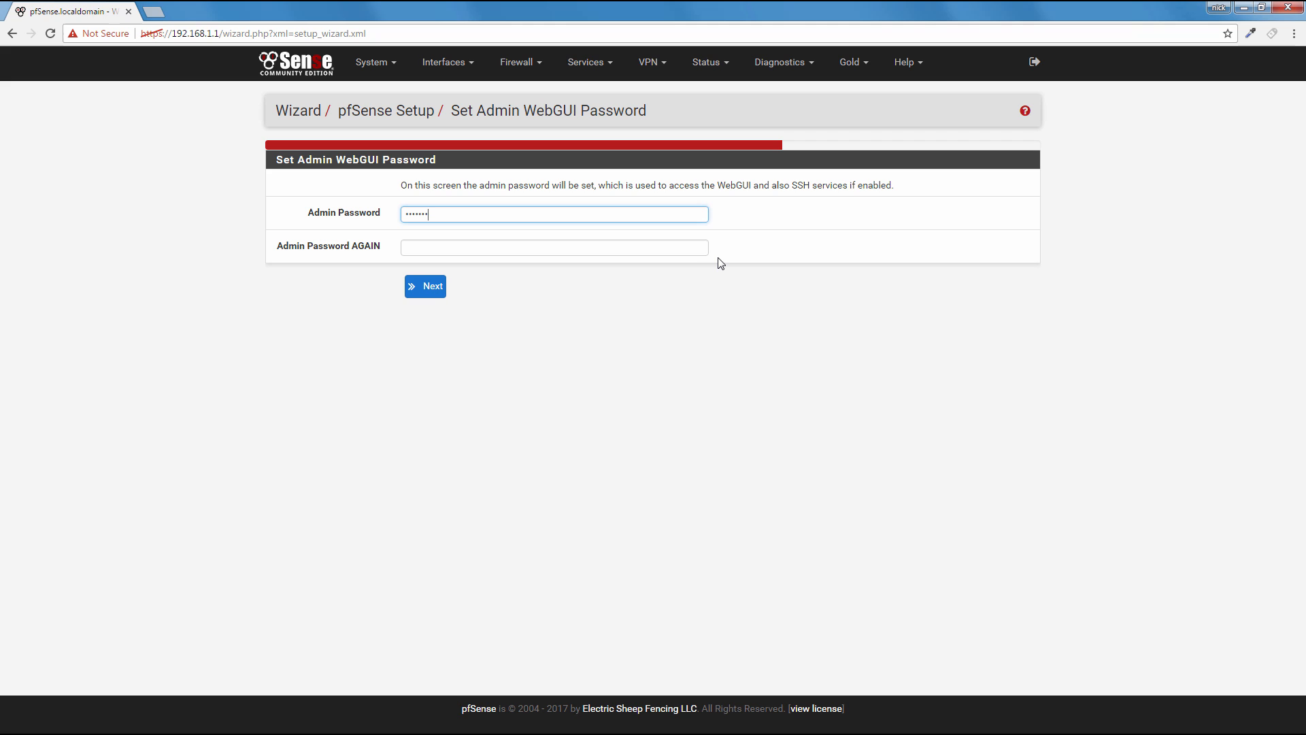
pyautogui.click(554, 247)
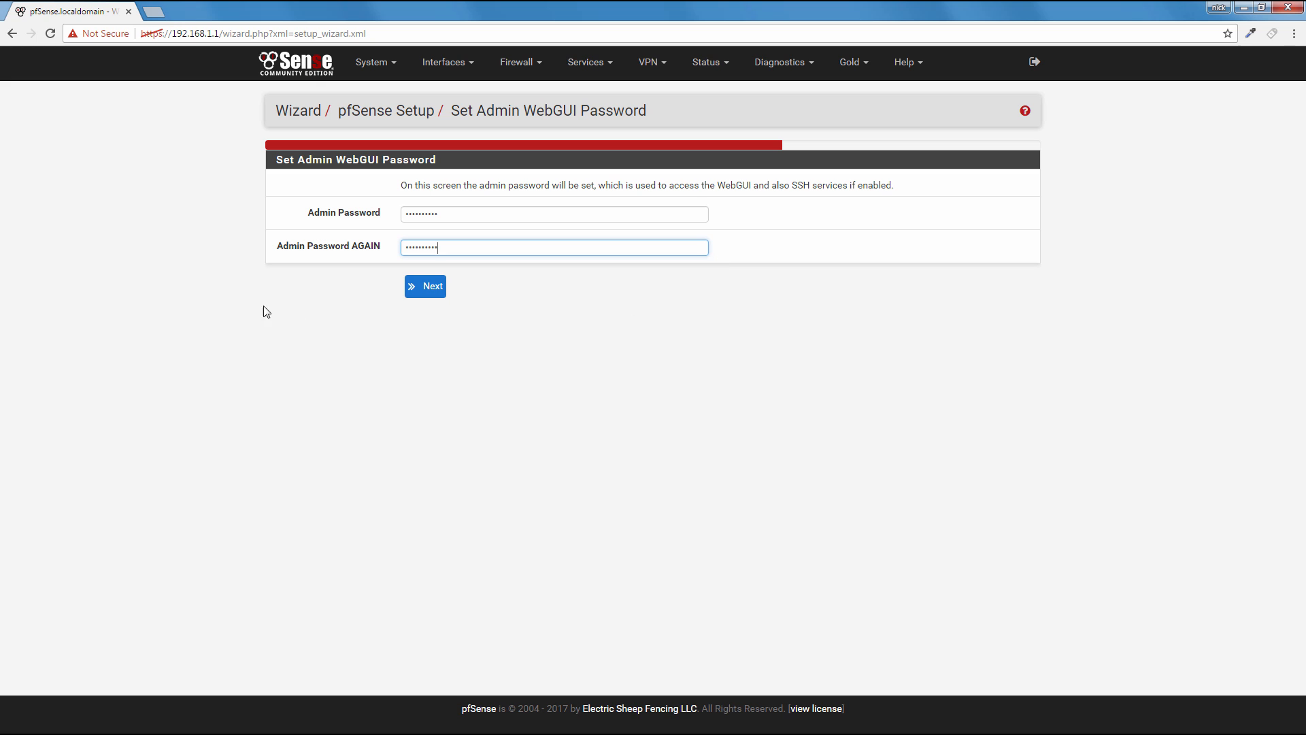
pyautogui.click(425, 286)
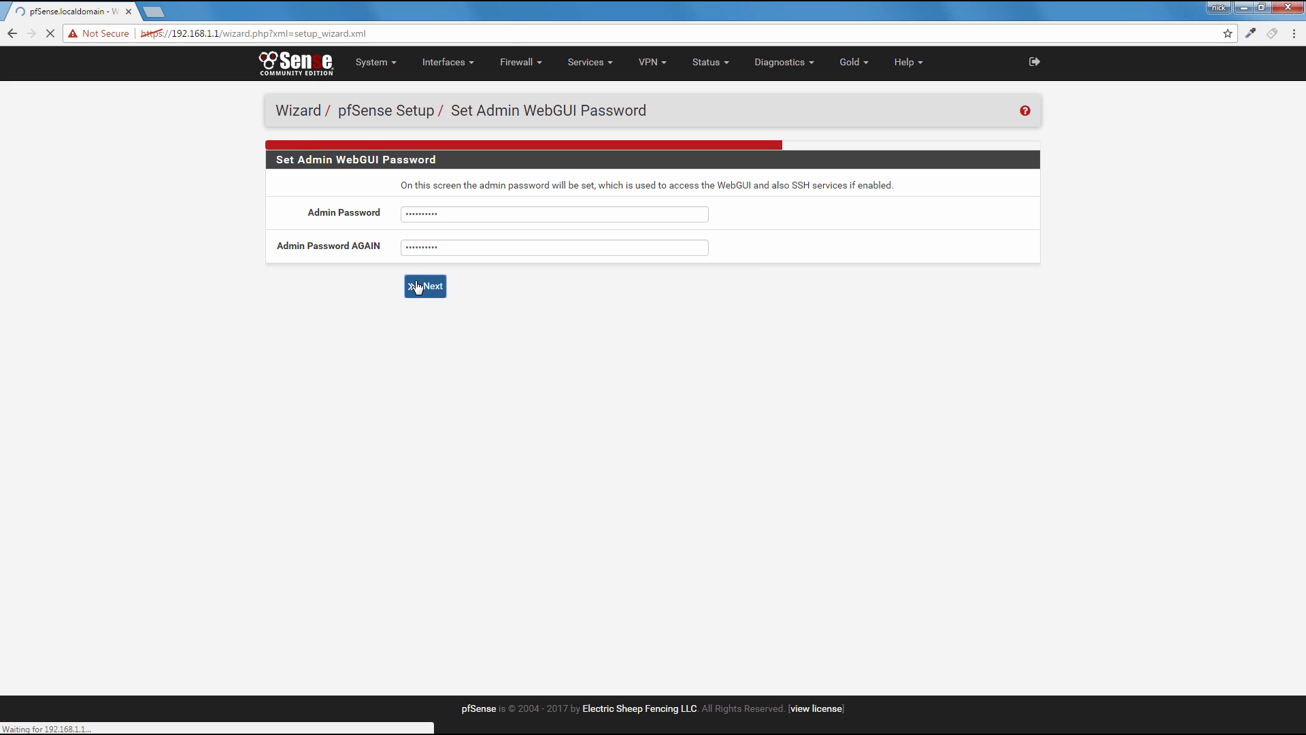
pyautogui.click(424, 286)
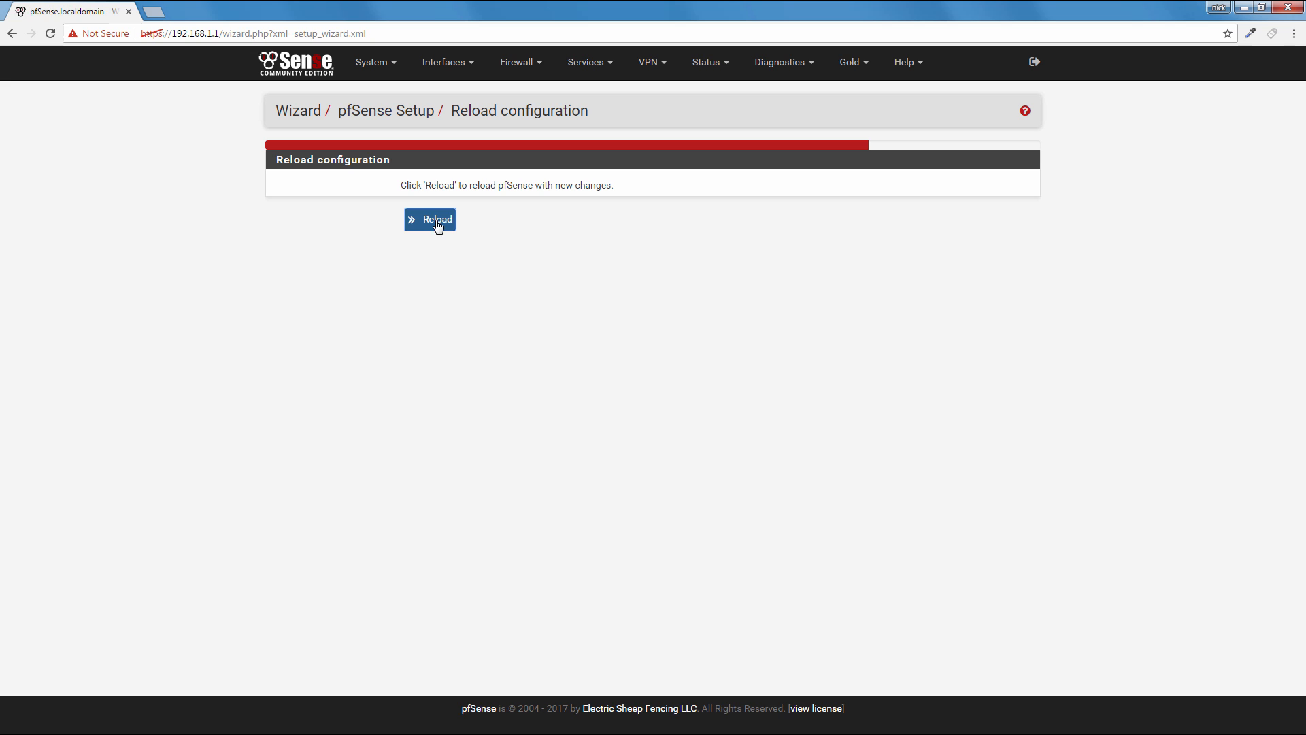
# Step: Reload pfSense with the new configuration and continue to the Status Dashboard
pyautogui.click(430, 219)
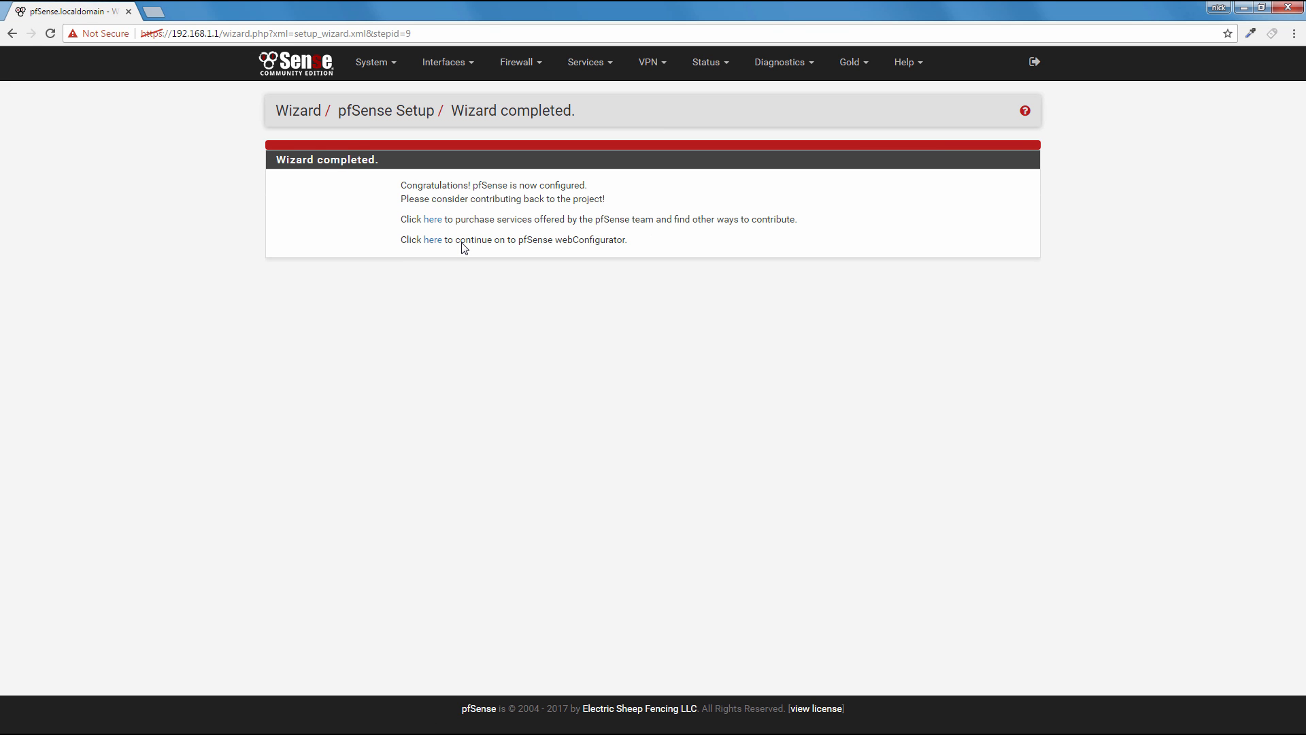
pyautogui.moveTo(432, 241)
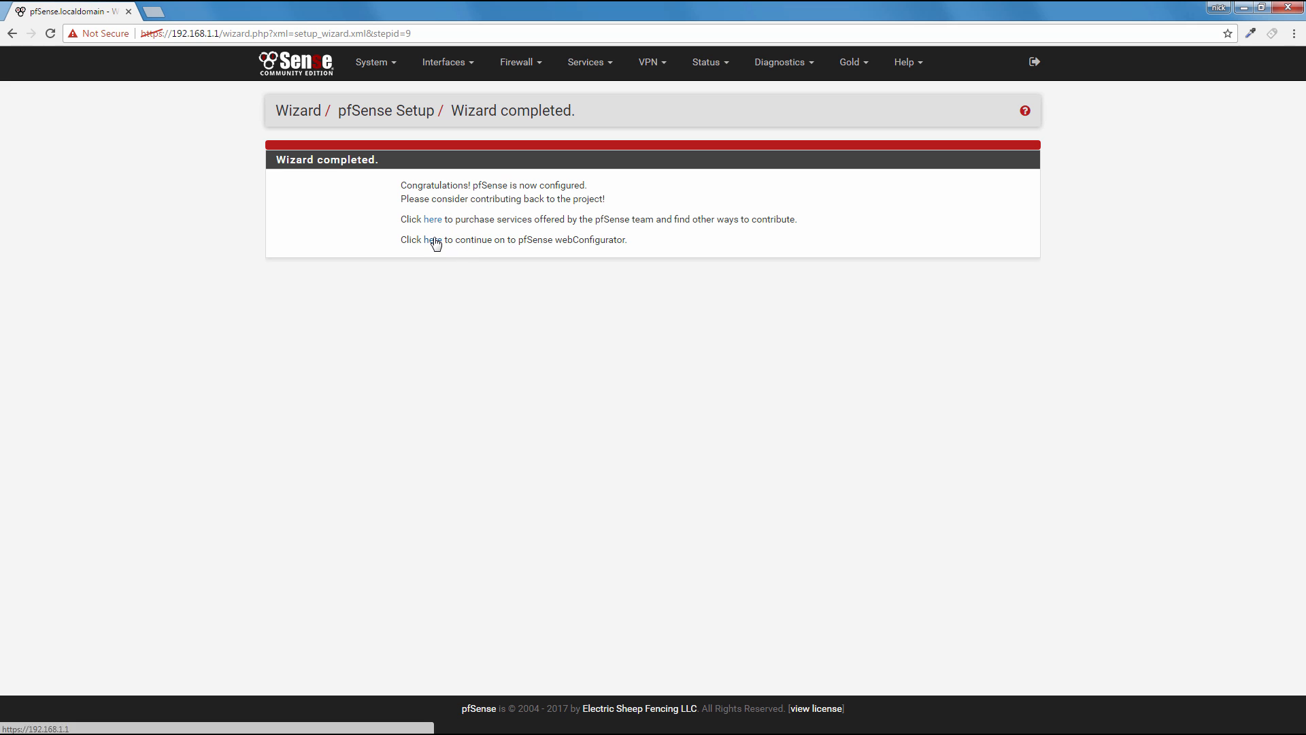
pyautogui.click(426, 240)
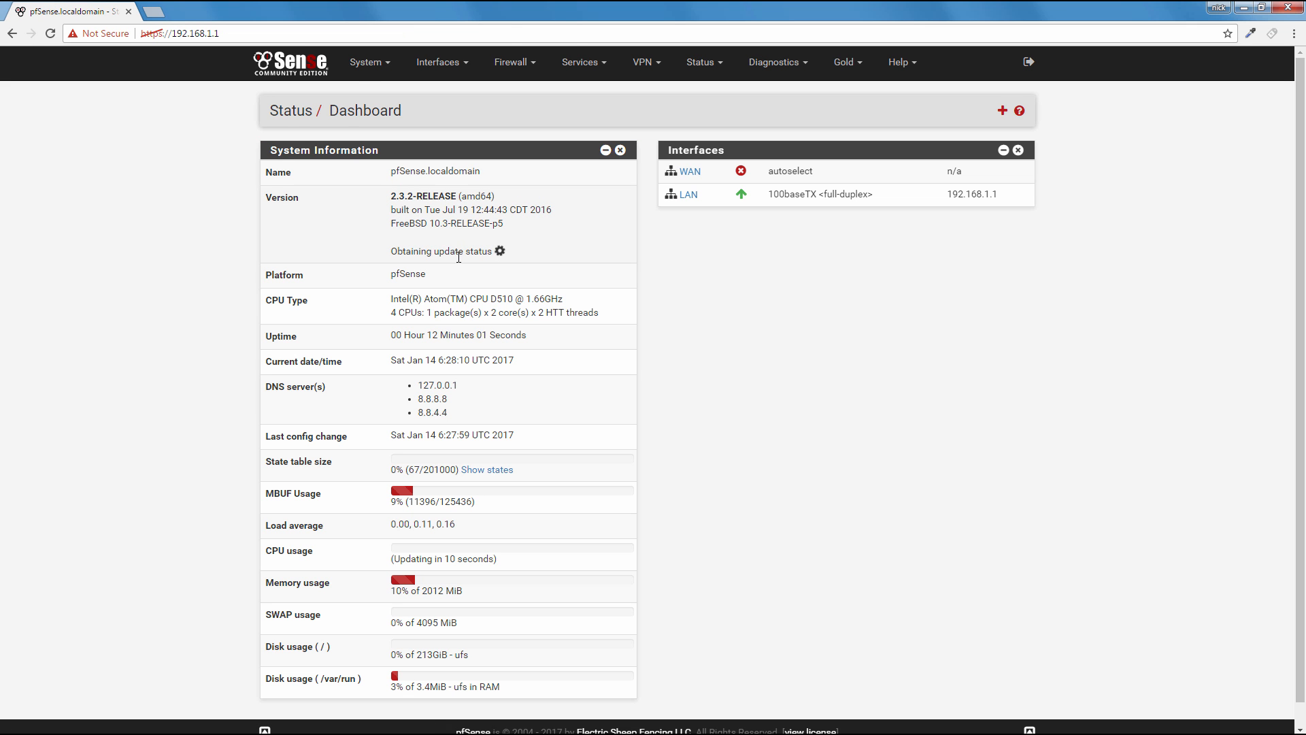
pyautogui.moveTo(466, 349)
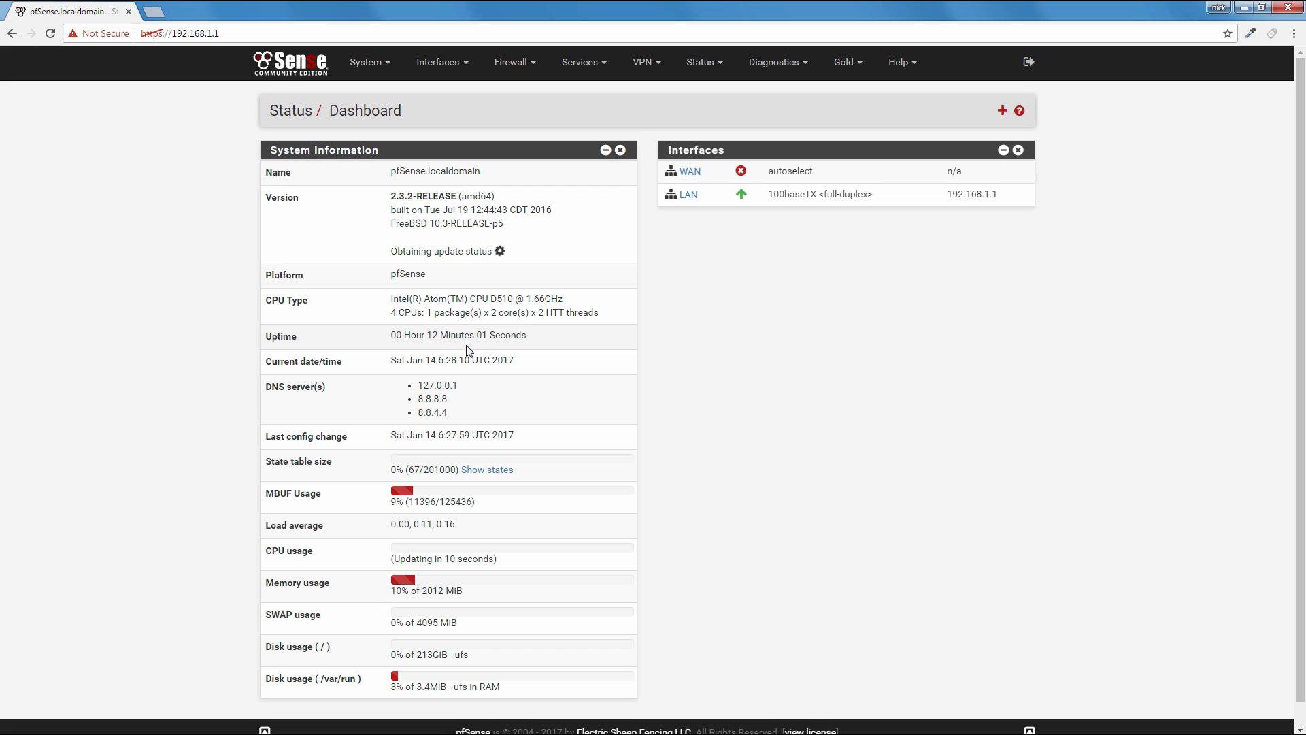
pyautogui.moveTo(442, 327)
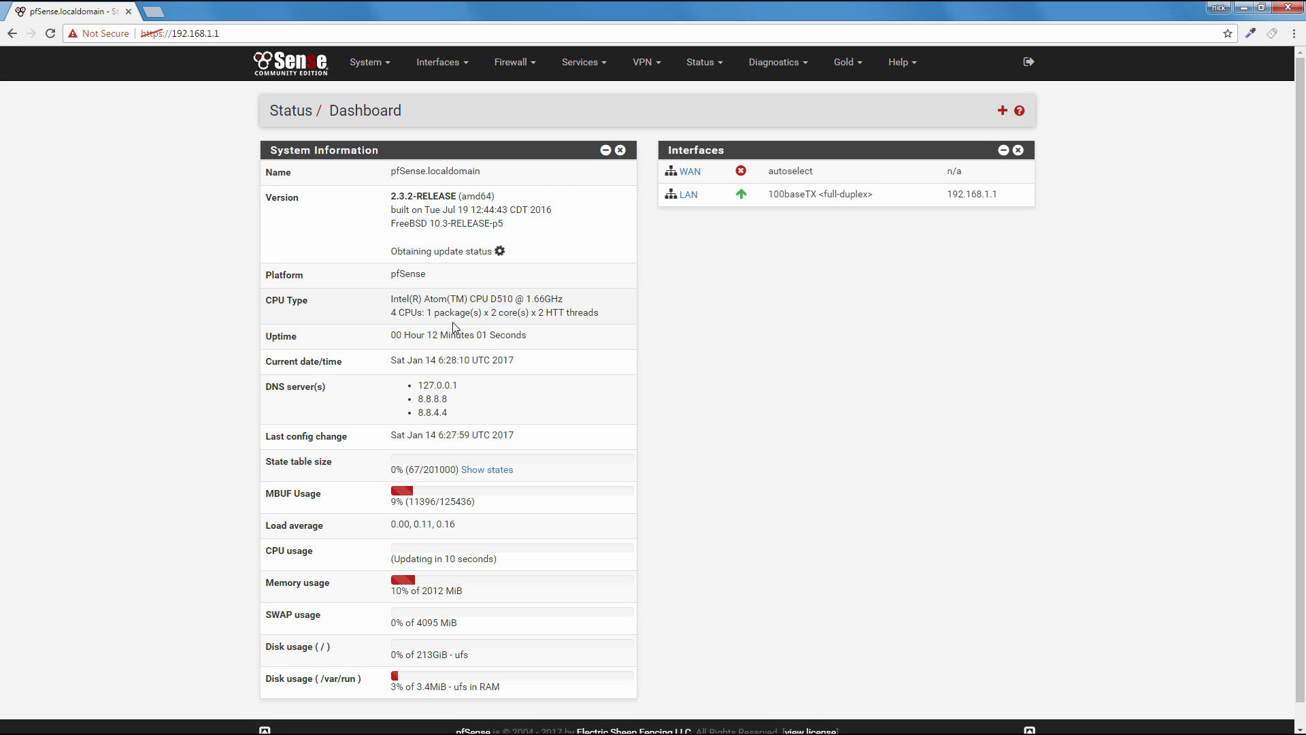
pyautogui.moveTo(513, 317)
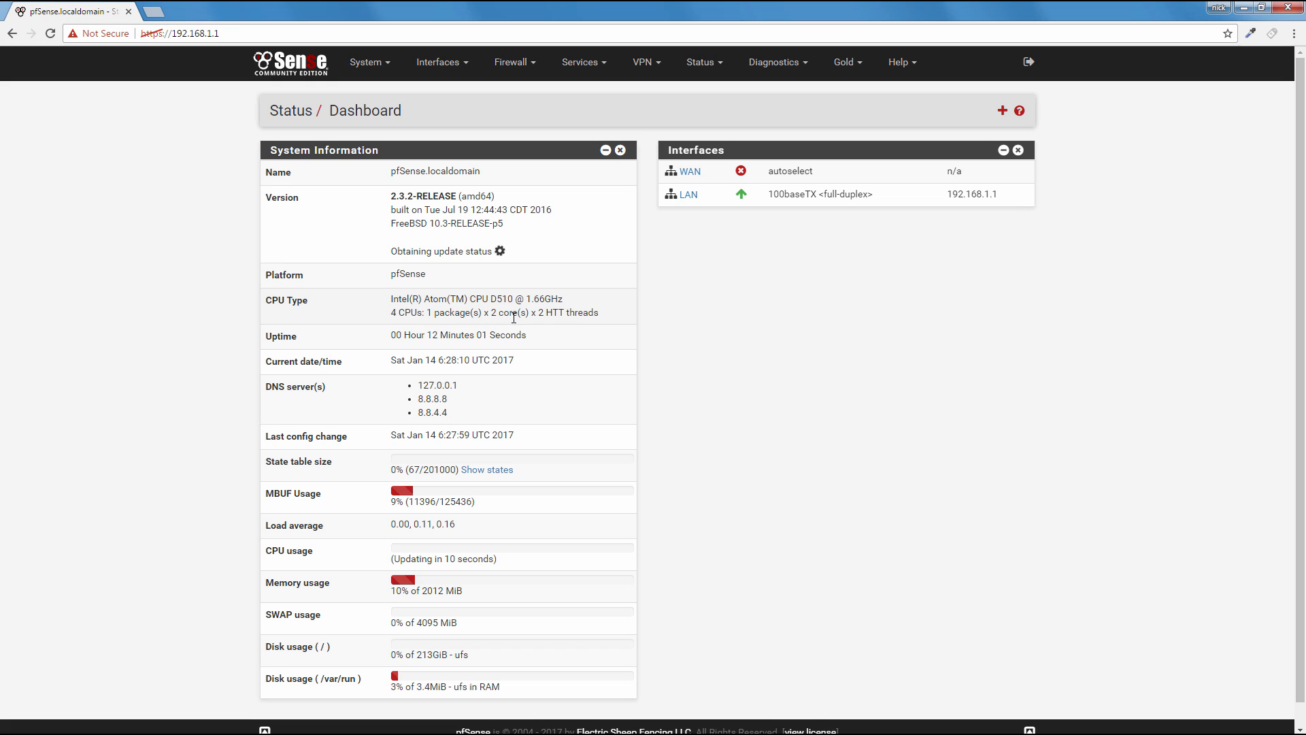
pyautogui.moveTo(522, 348)
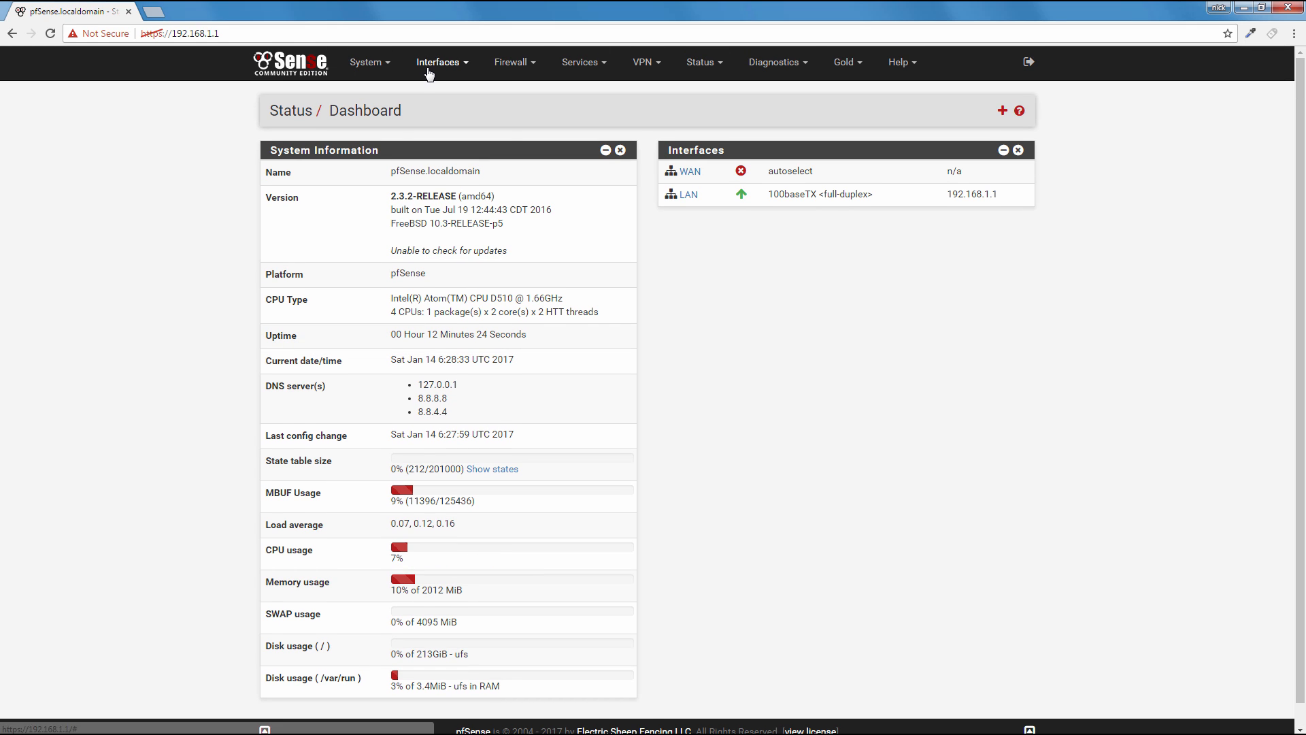
# Step: Review Interfaces > Assignments: igb0 WAN, igb1 LAN, igb2 available, leaving the port list unchanged
pyautogui.click(438, 62)
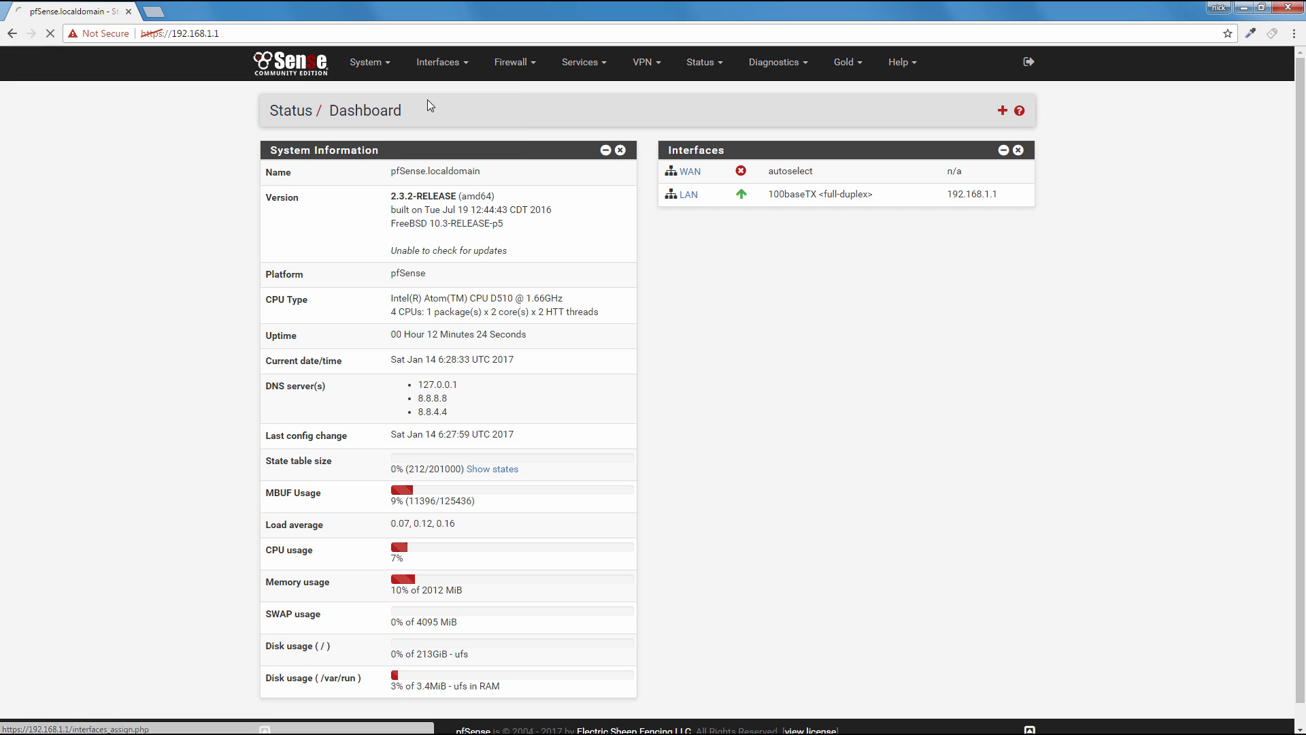
pyautogui.click(442, 61)
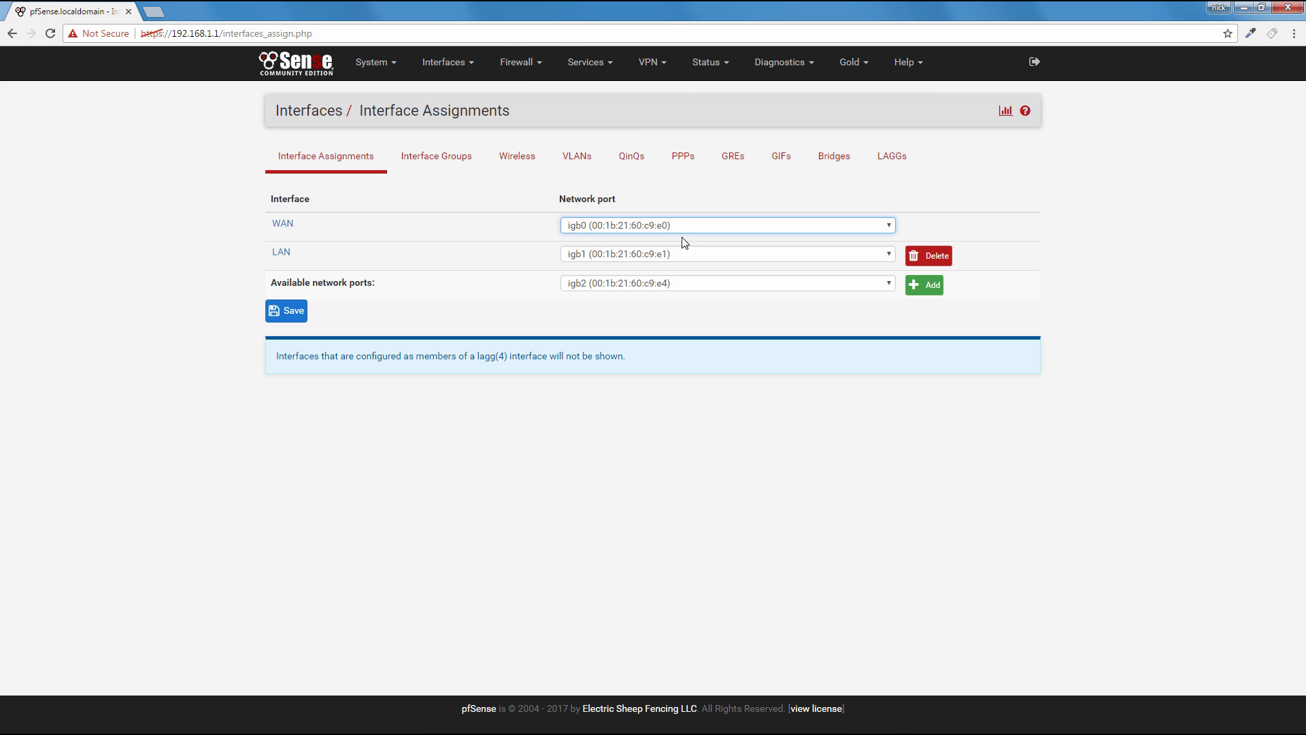
pyautogui.click(726, 282)
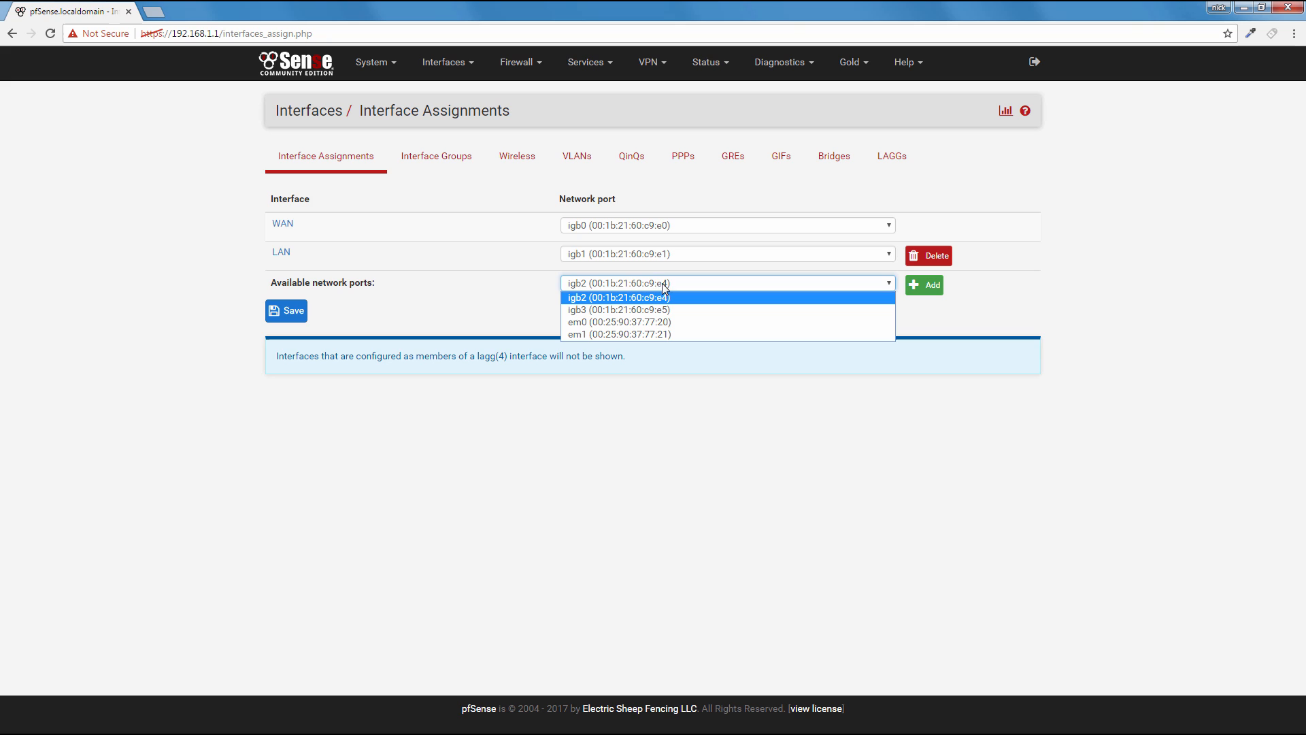
pyautogui.click(724, 253)
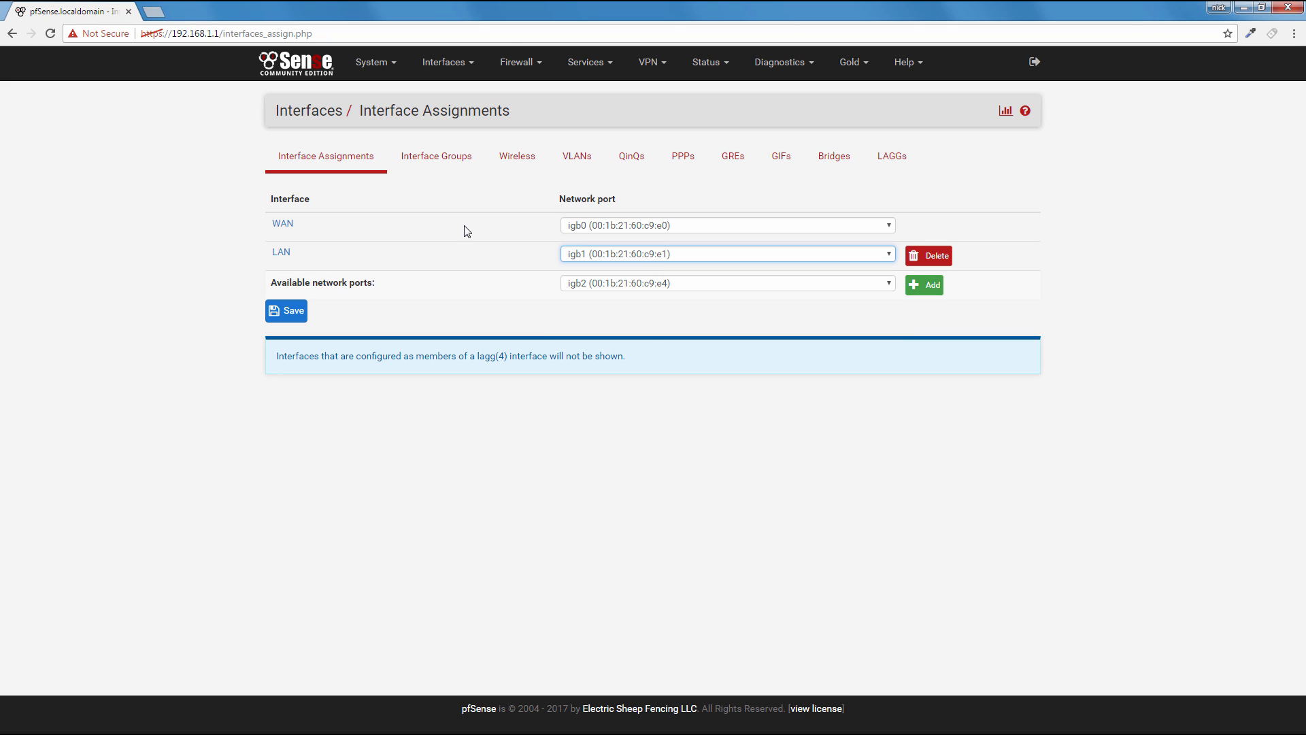
pyautogui.moveTo(517, 155)
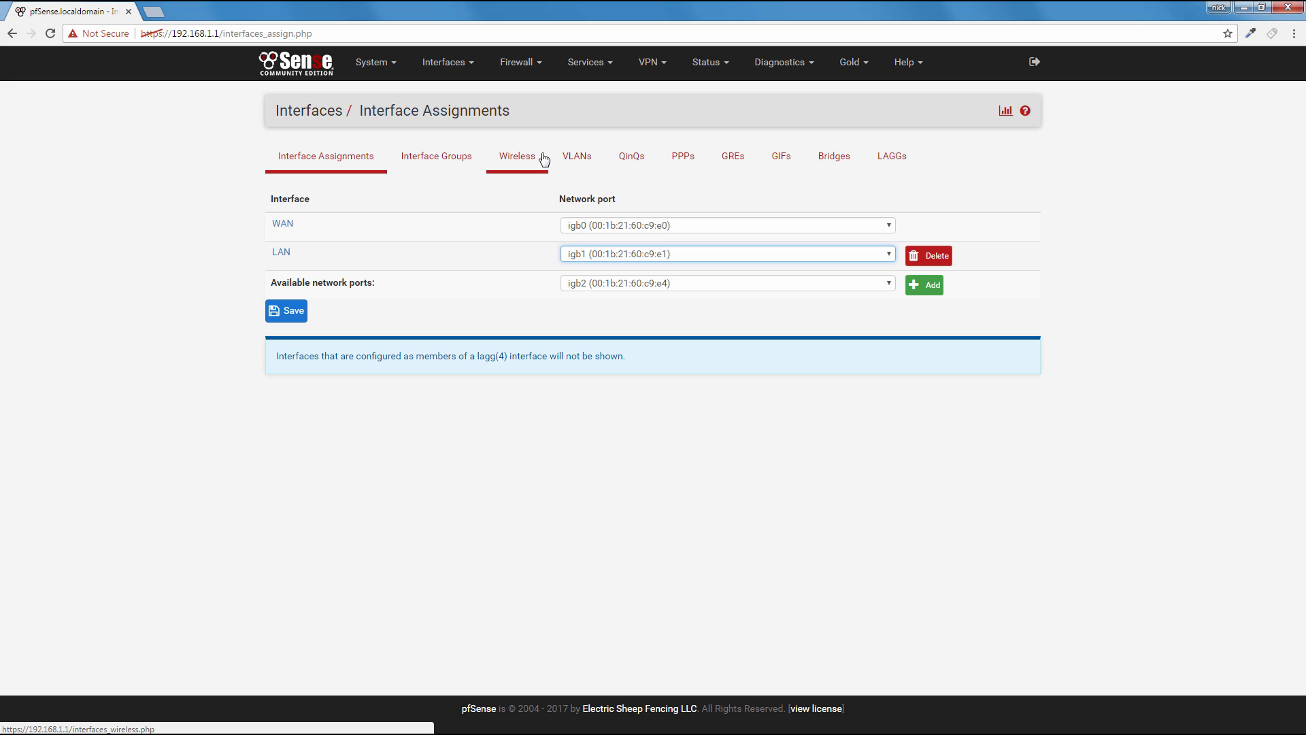
pyautogui.moveTo(950, 144)
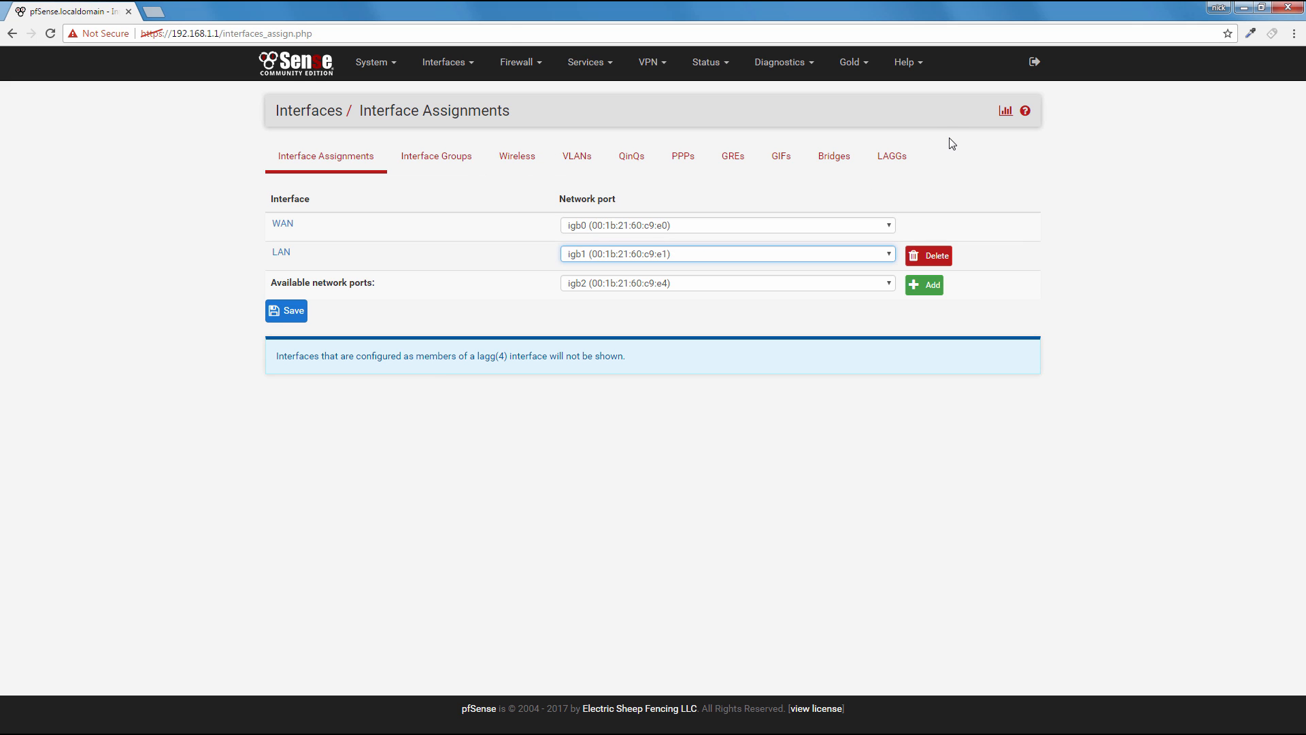
pyautogui.moveTo(1299, 654)
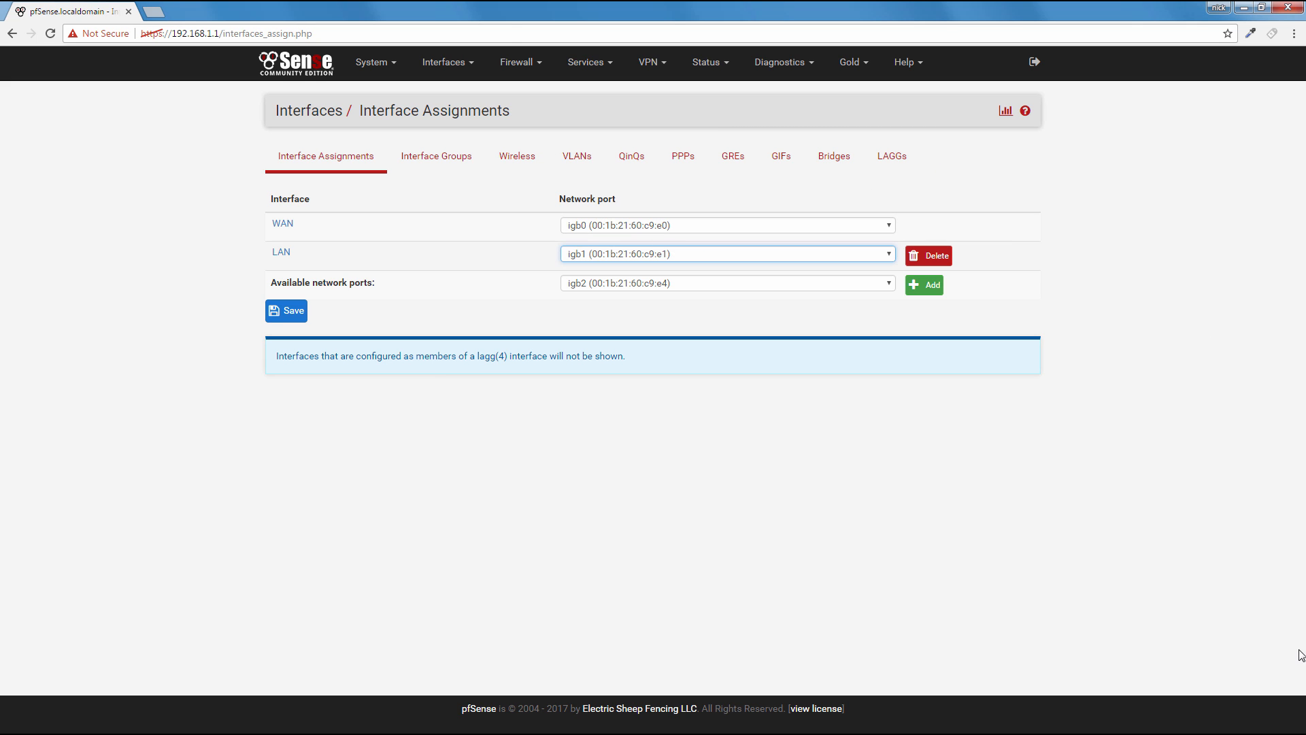